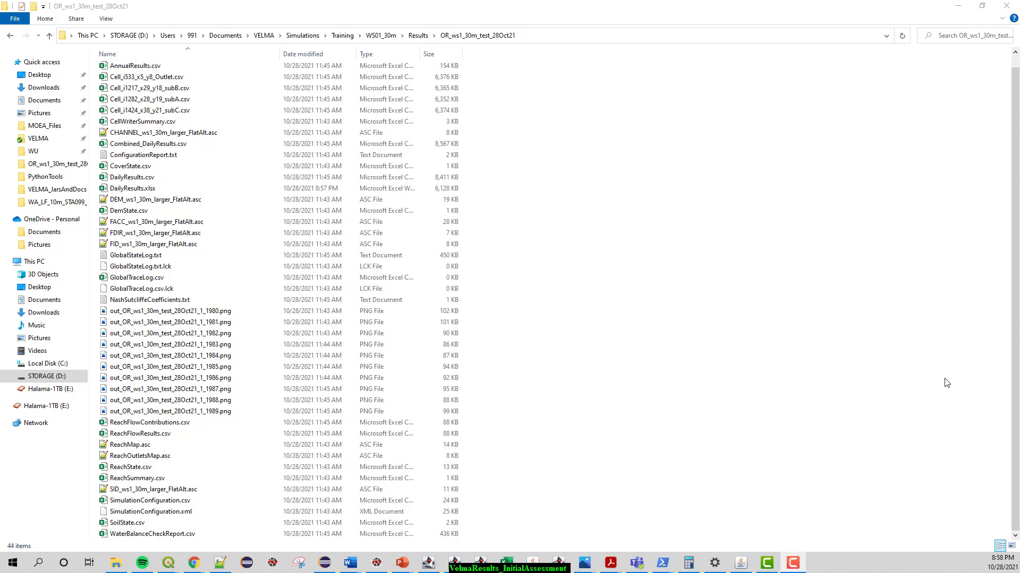
pyautogui.moveTo(949, 317)
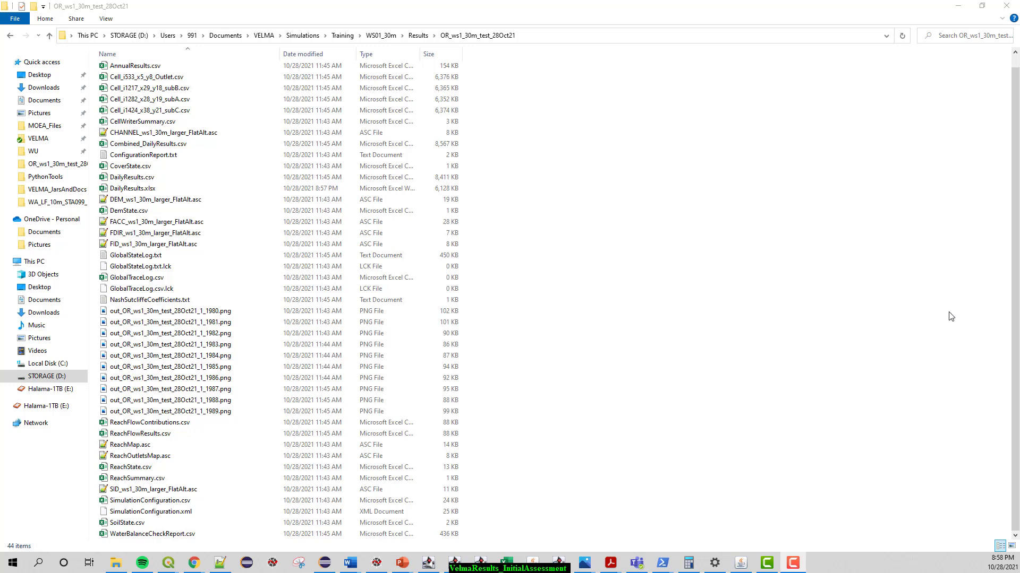
# Step: Go up to Results and reopen the OR_ws1_30m_test_28Oct21 run folder to refresh its listing
pyautogui.click(127, 66)
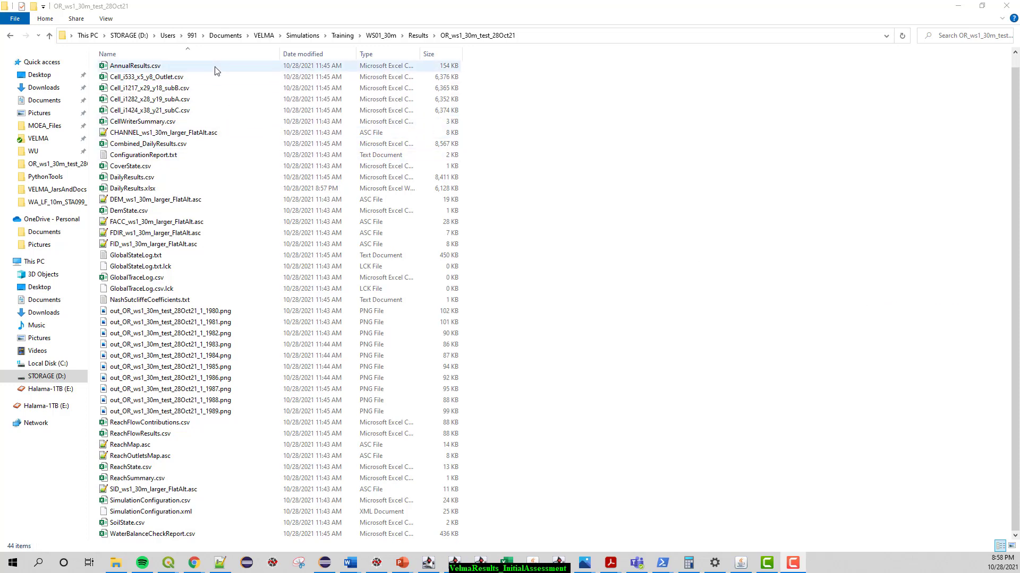
pyautogui.click(170, 411)
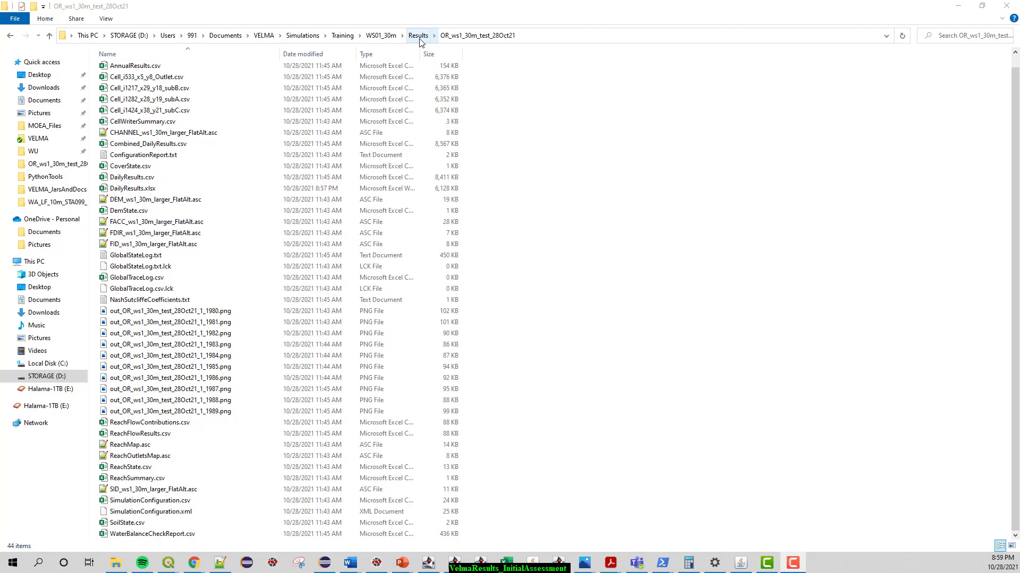
pyautogui.click(417, 36)
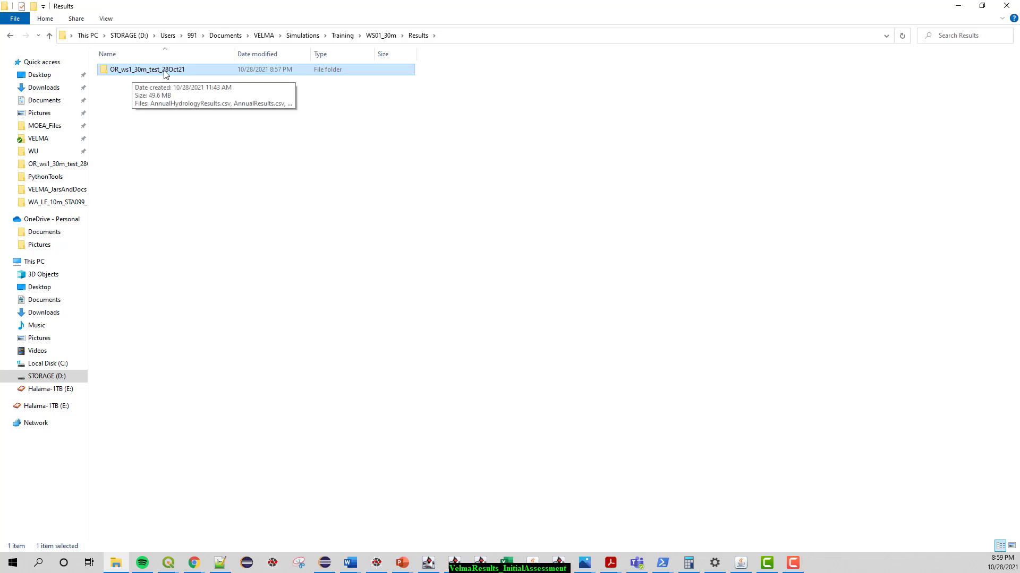
pyautogui.moveTo(151, 78)
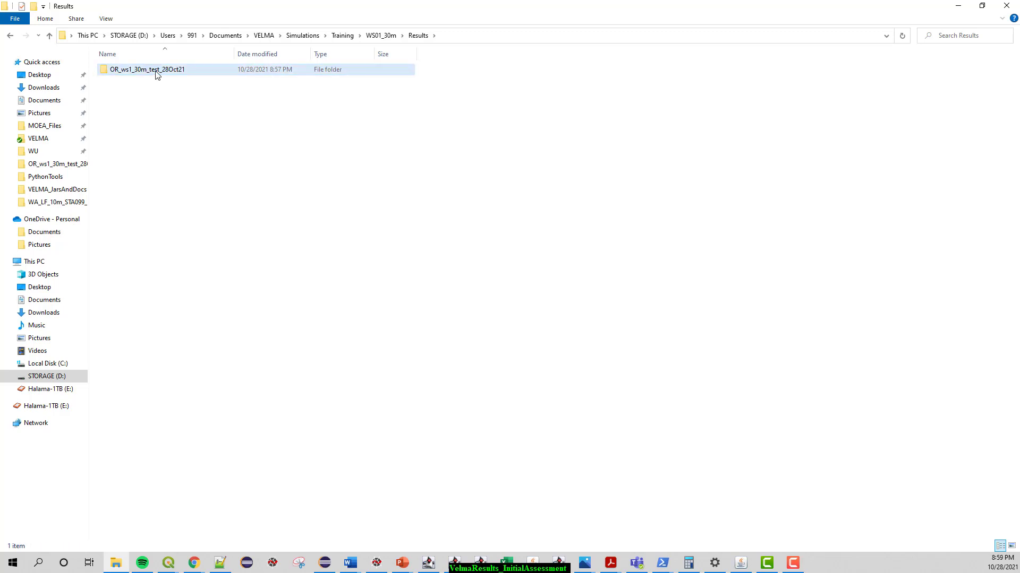
pyautogui.doubleClick(139, 69)
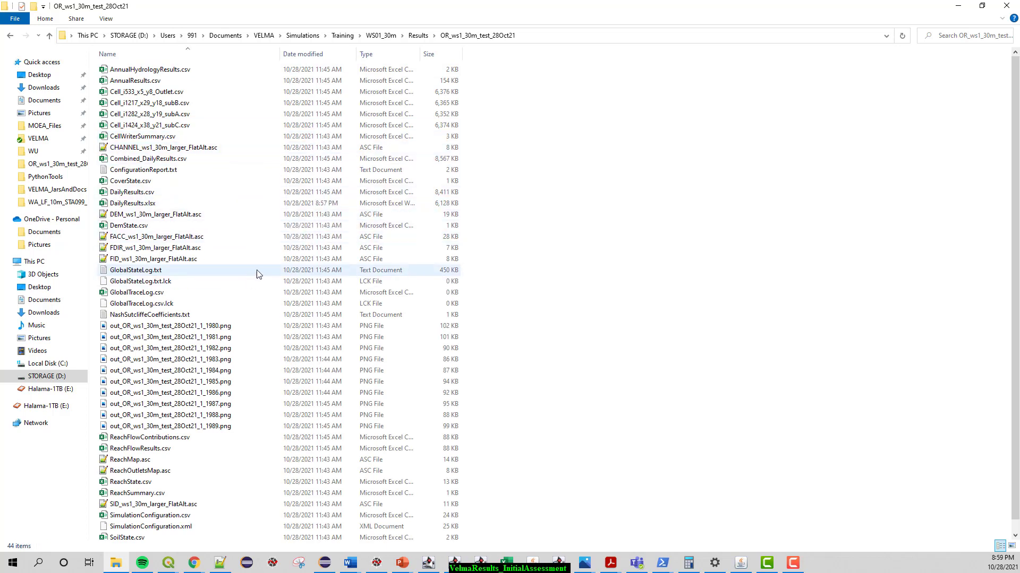
# Step: Select the four Cell output CSV files starting at Cell_i533_x5_y8_Outlet.csv
pyautogui.click(154, 91)
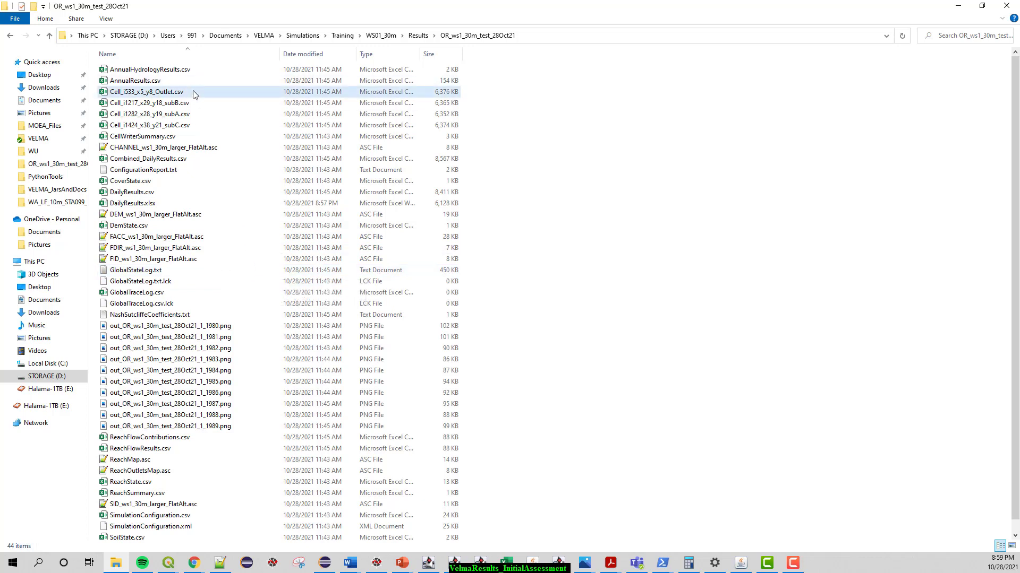
pyautogui.click(151, 125)
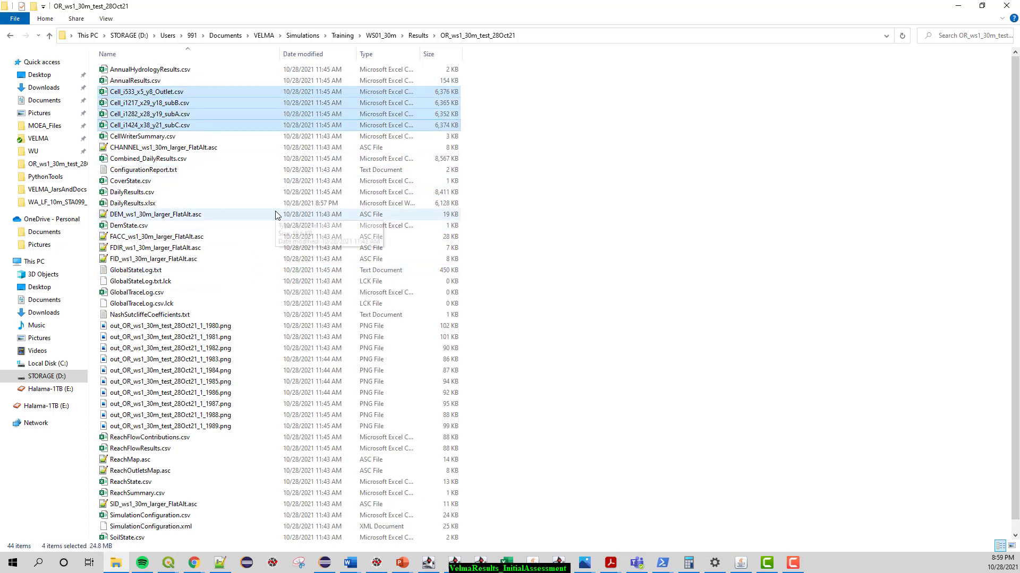
pyautogui.moveTo(340, 225)
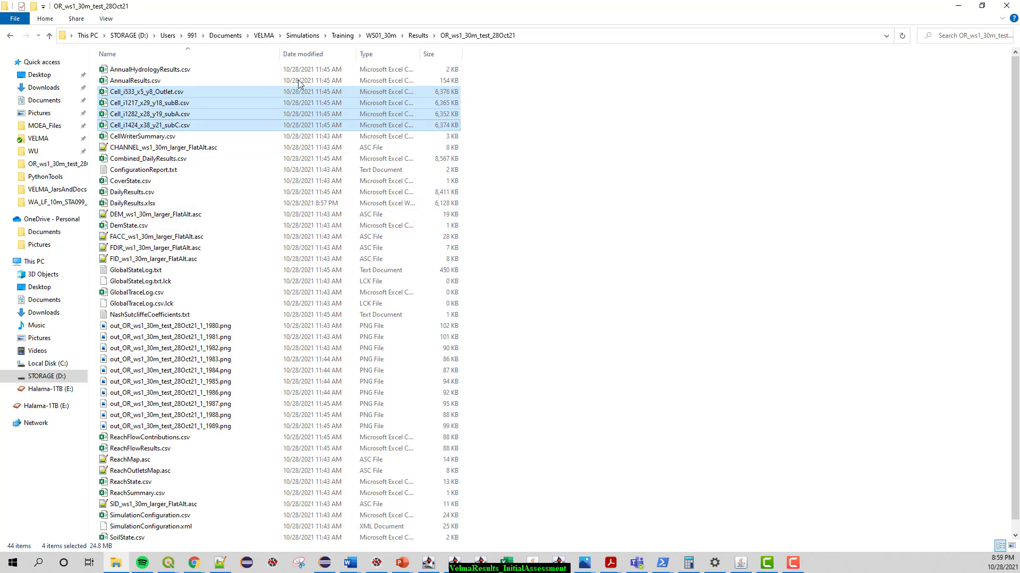
# Step: Sort the folder by Type and browse the ASC grid and ConfigurationReport, GlobalStateLog, NashSutcliffeCoefficients text files
pyautogui.click(365, 53)
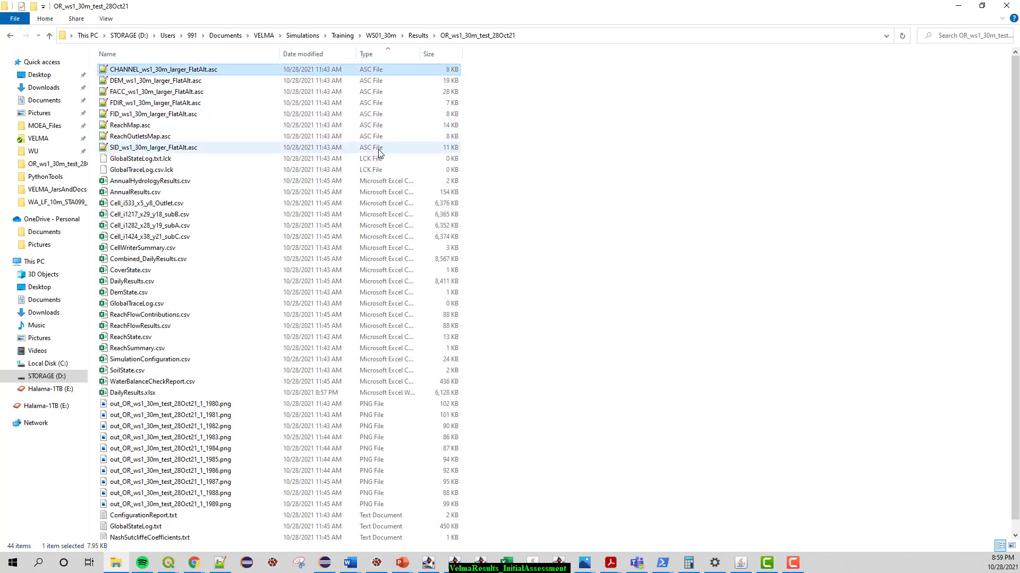
pyautogui.click(142, 159)
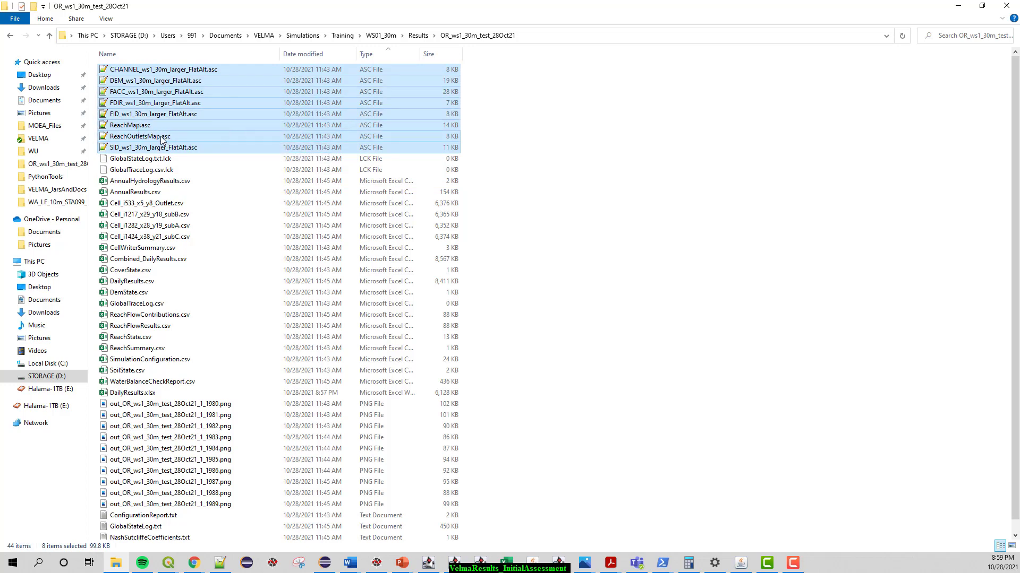
pyautogui.moveTo(283, 154)
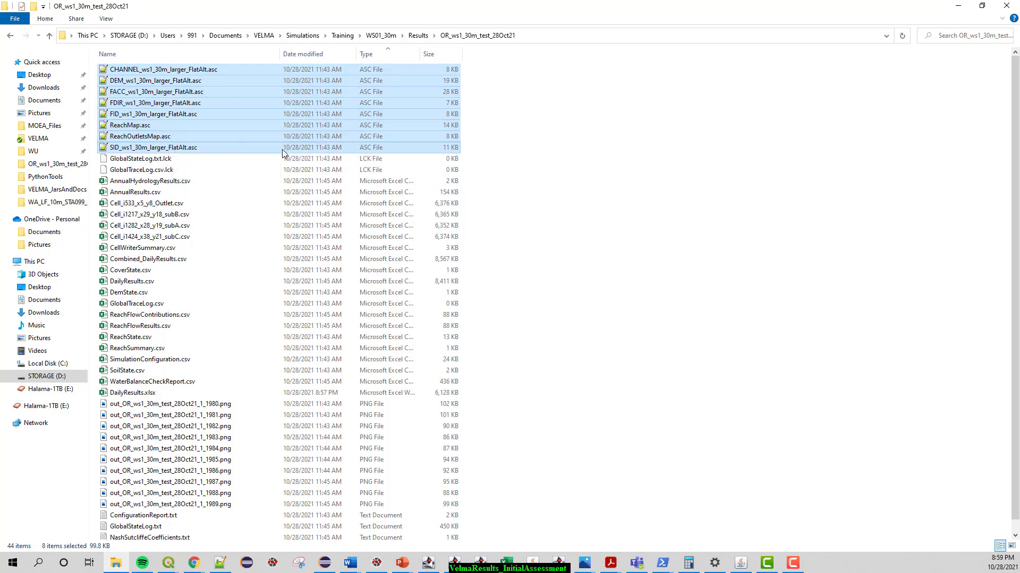
pyautogui.moveTo(256, 156)
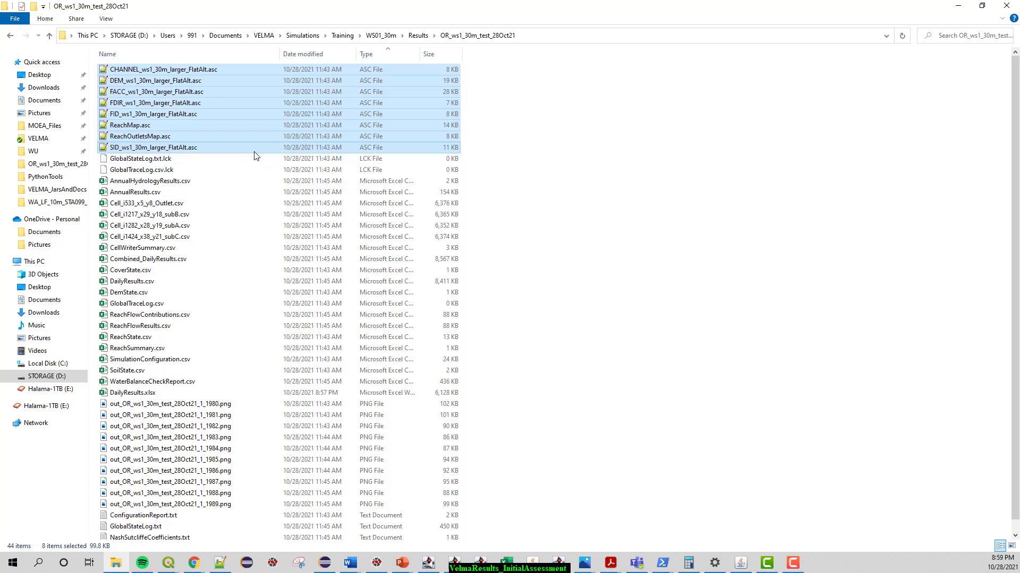
pyautogui.moveTo(255, 154)
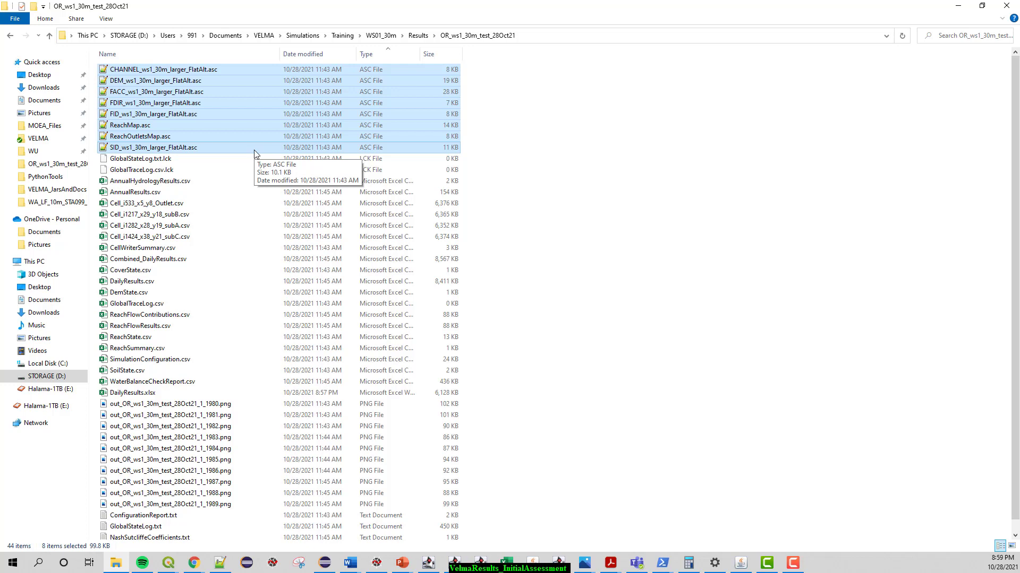
pyautogui.moveTo(256, 195)
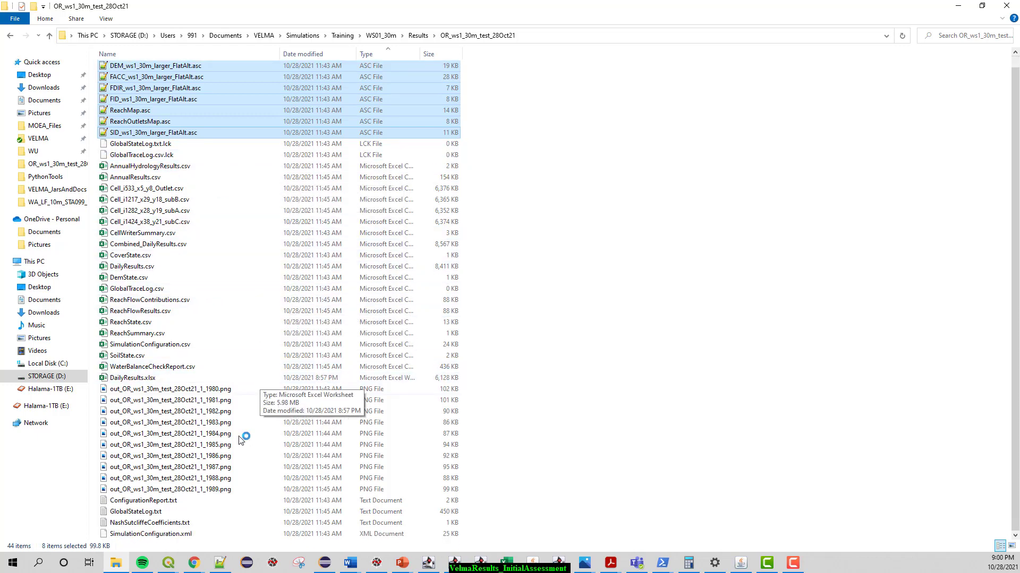
pyautogui.click(130, 511)
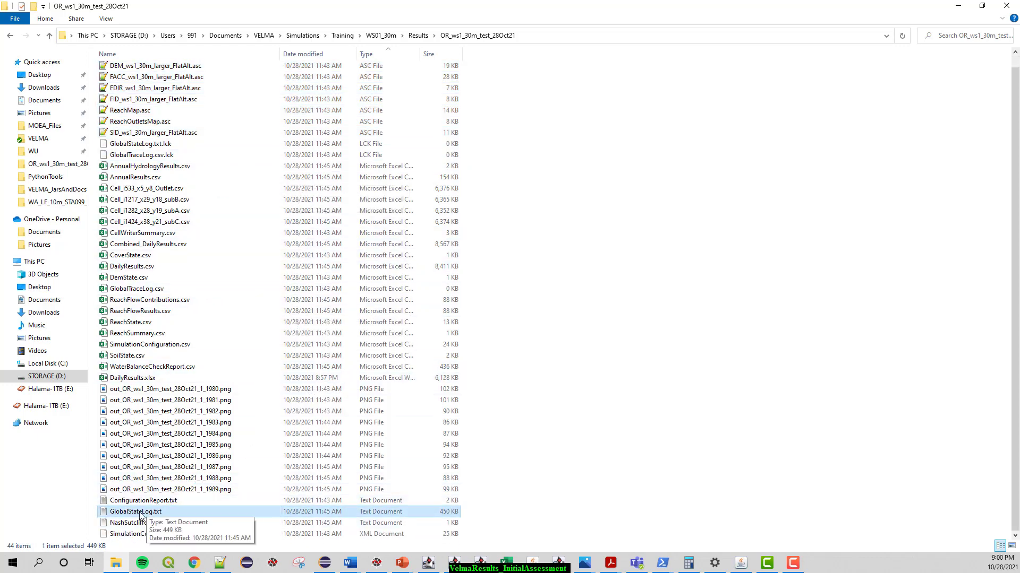
pyautogui.moveTo(162, 514)
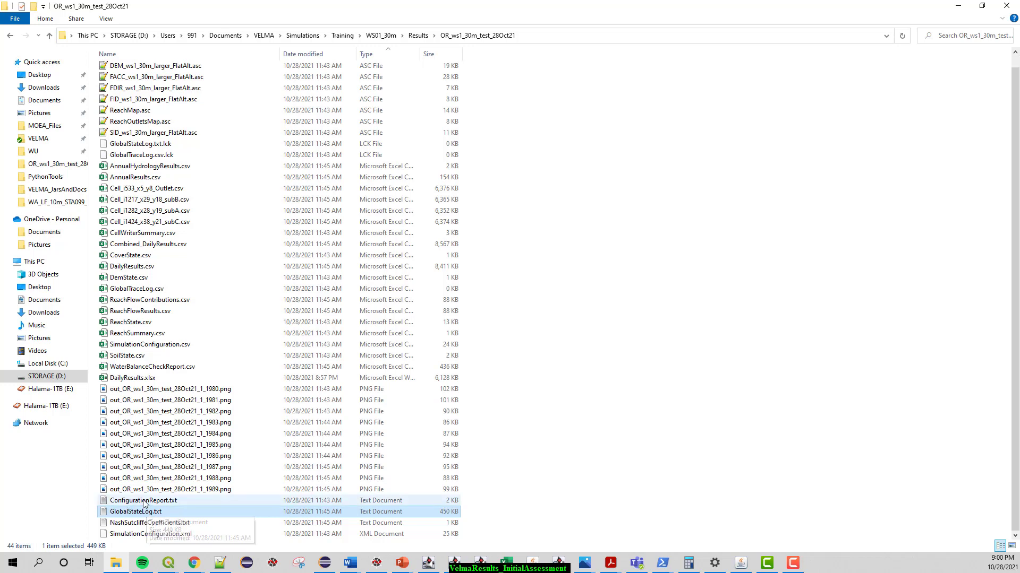
pyautogui.click(142, 500)
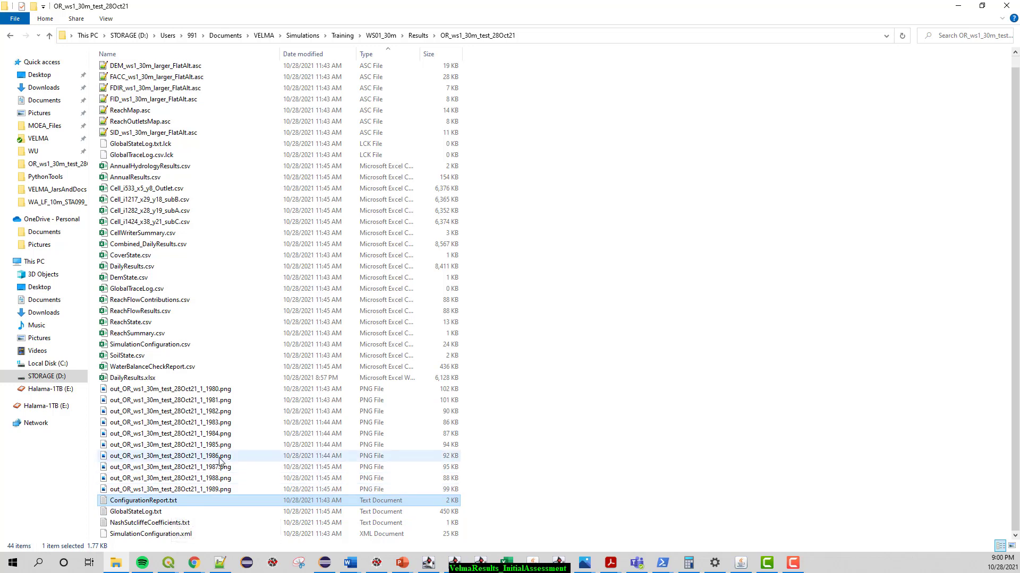
pyautogui.click(145, 522)
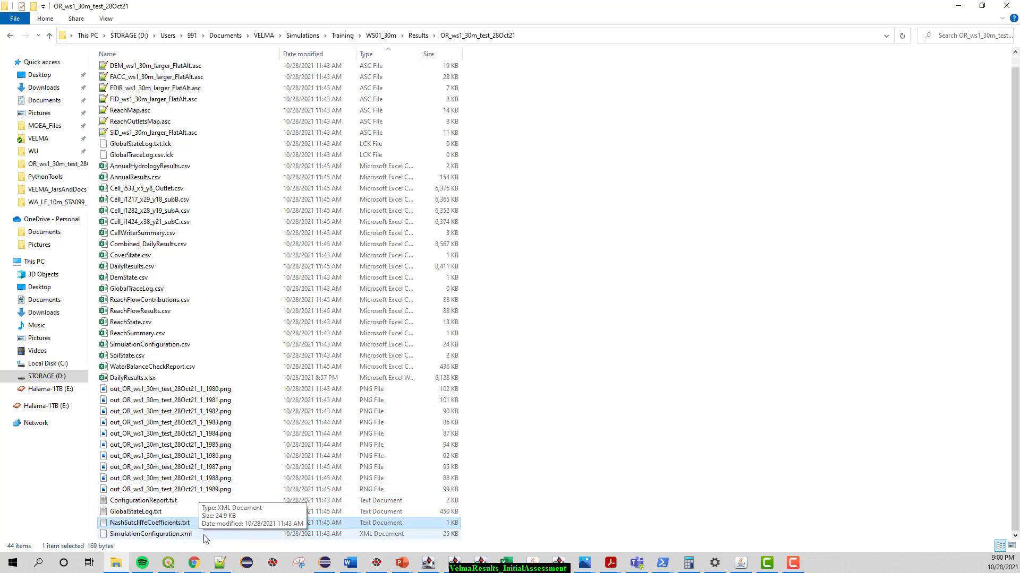
pyautogui.moveTo(606, 518)
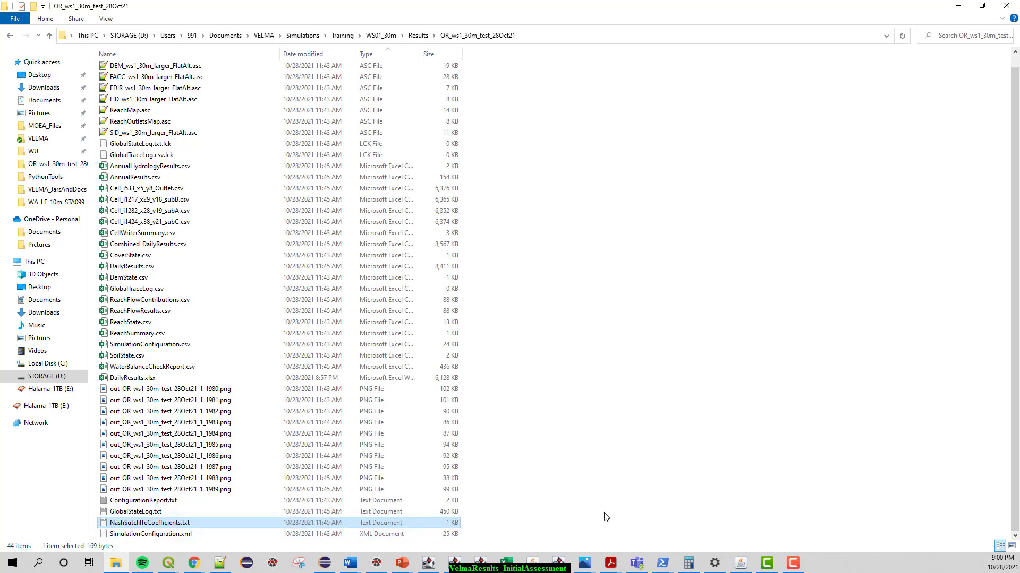
pyautogui.moveTo(589, 481)
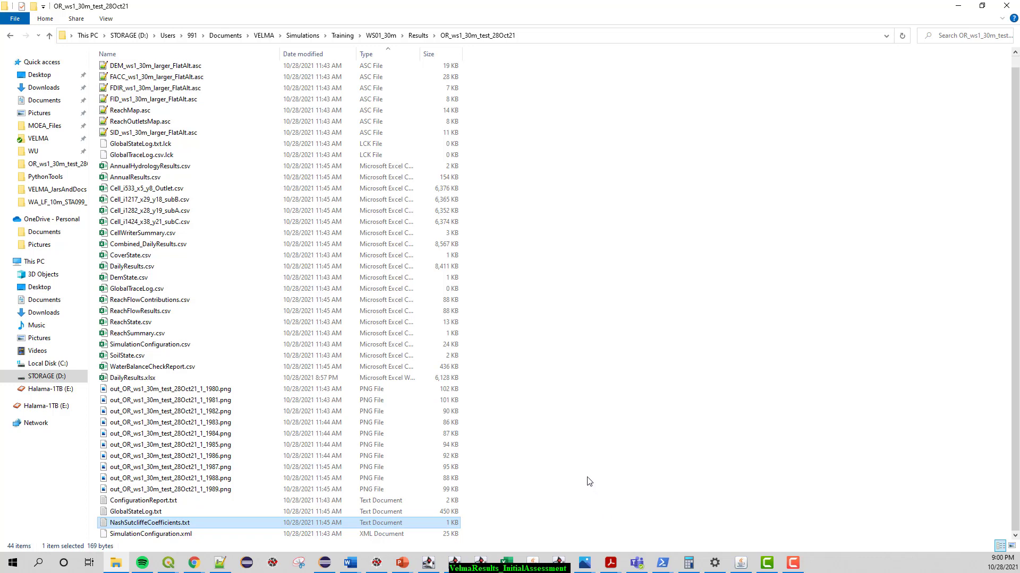
pyautogui.moveTo(190, 525)
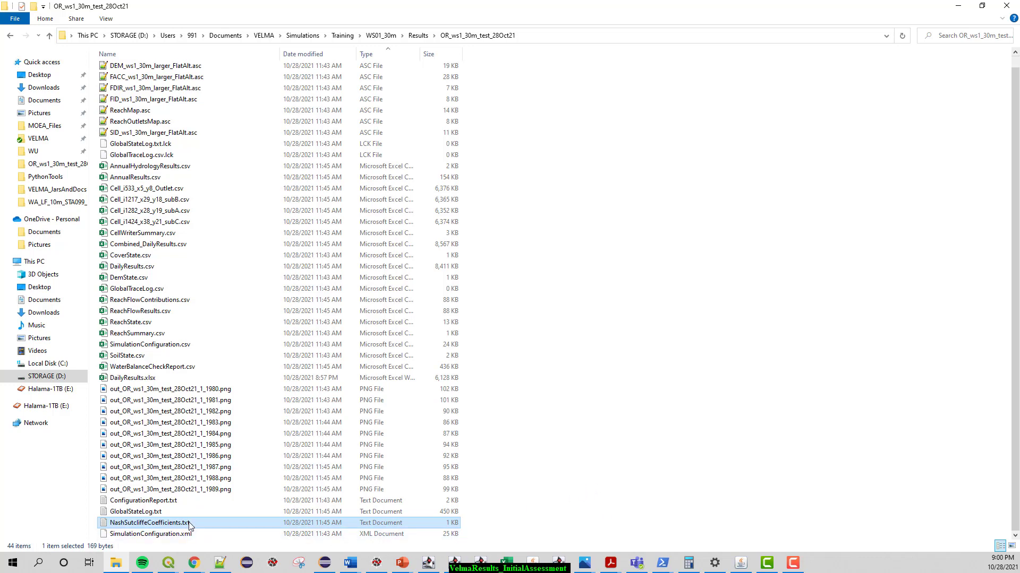
# Step: Read NashSutcliffeCoefficients.txt in Notepad (coefficient 0.7237), close it and pick the 1980 chart image
pyautogui.doubleClick(143, 522)
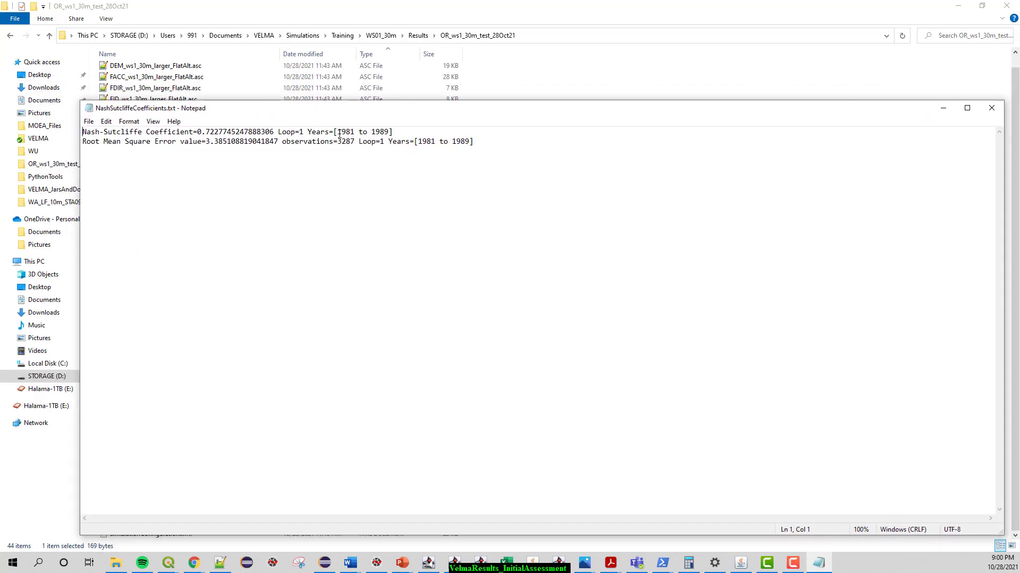
pyautogui.moveTo(336, 132); pyautogui.dragTo(389, 132)
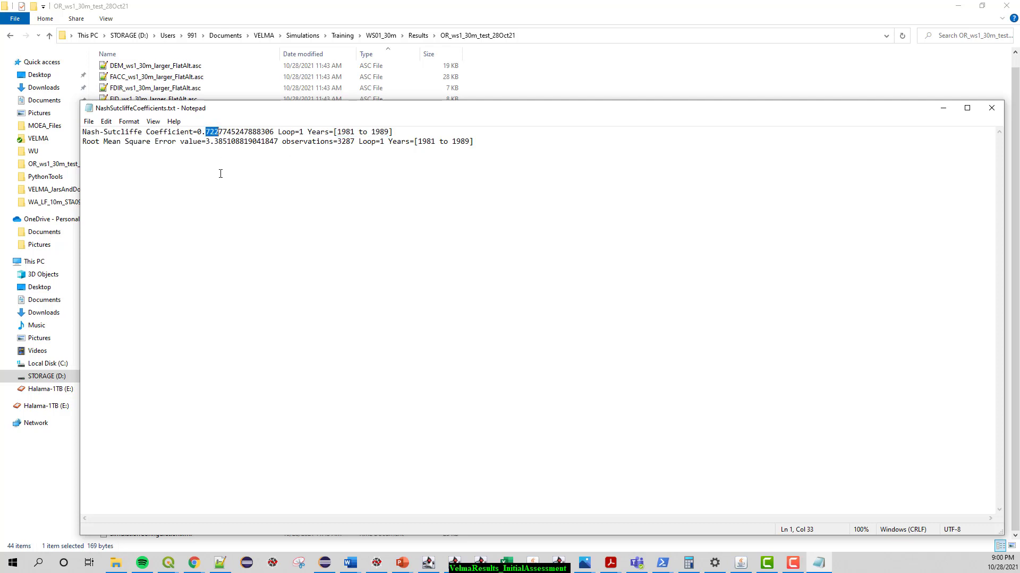
pyautogui.moveTo(212, 156)
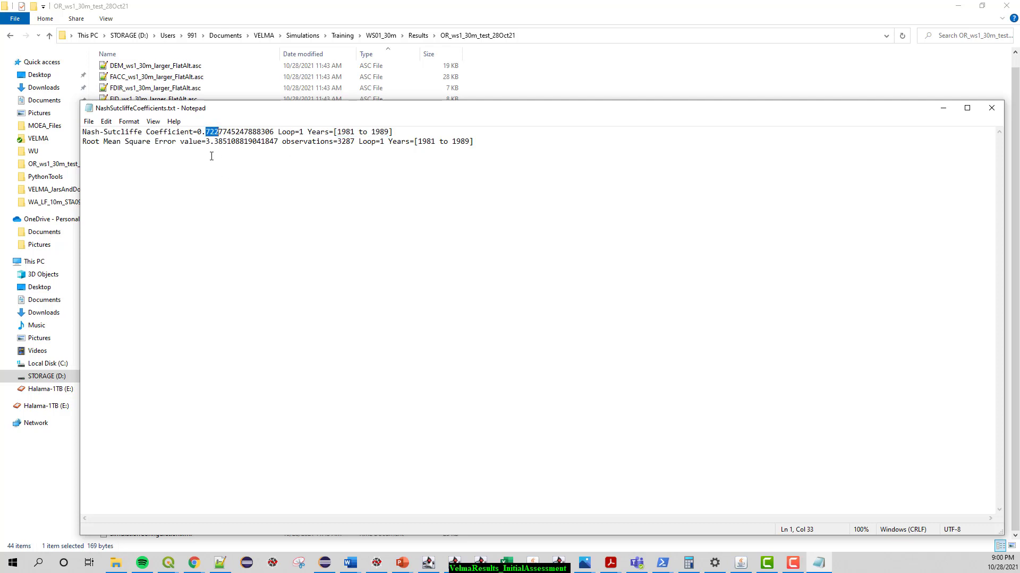
pyautogui.moveTo(236, 168)
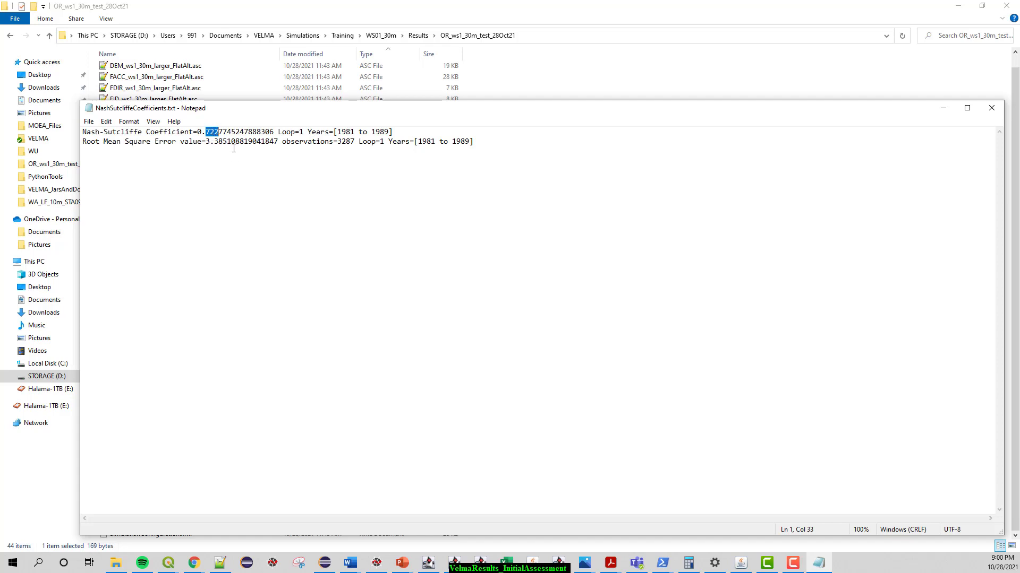
pyautogui.moveTo(503, 130)
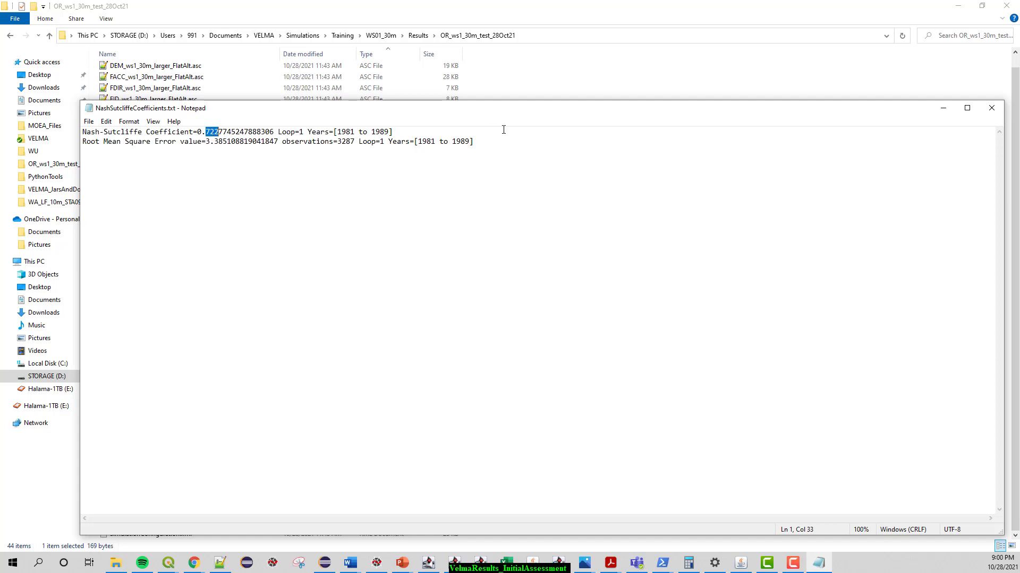
pyautogui.moveTo(156, 108); pyautogui.dragTo(117, 96)
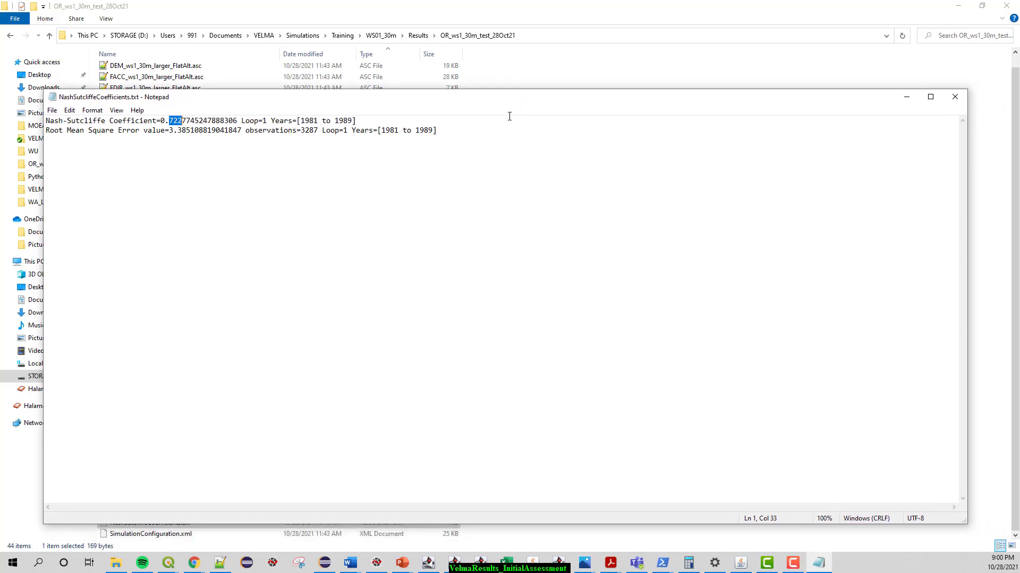
pyautogui.moveTo(464, 123)
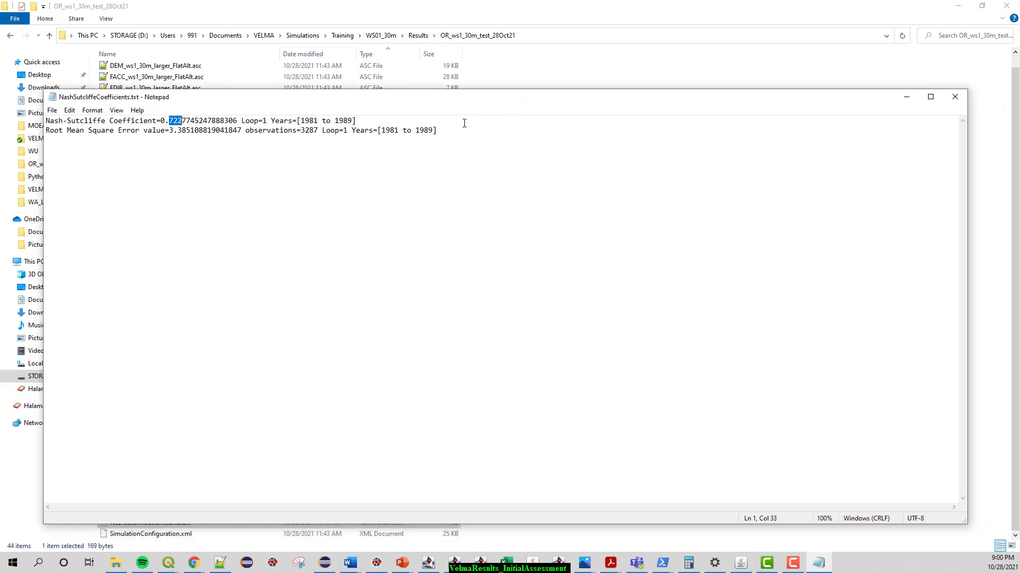
pyautogui.moveTo(458, 126)
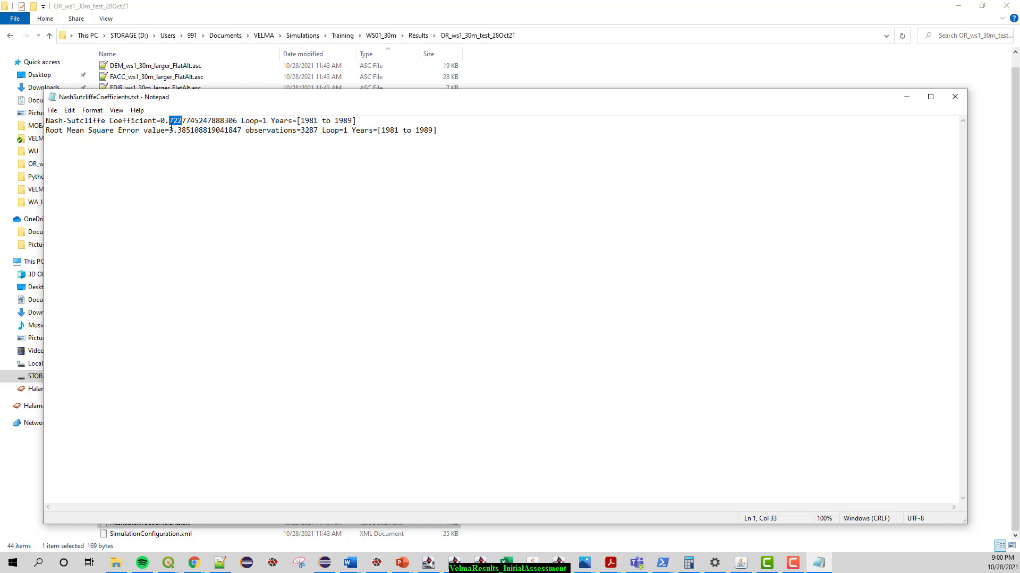
pyautogui.moveTo(209, 145)
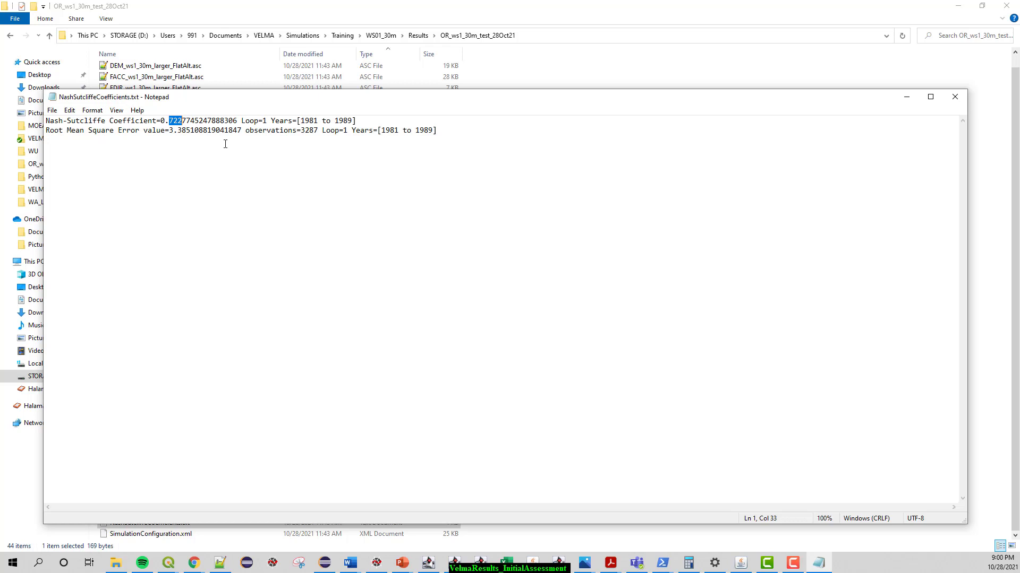
pyautogui.moveTo(281, 145)
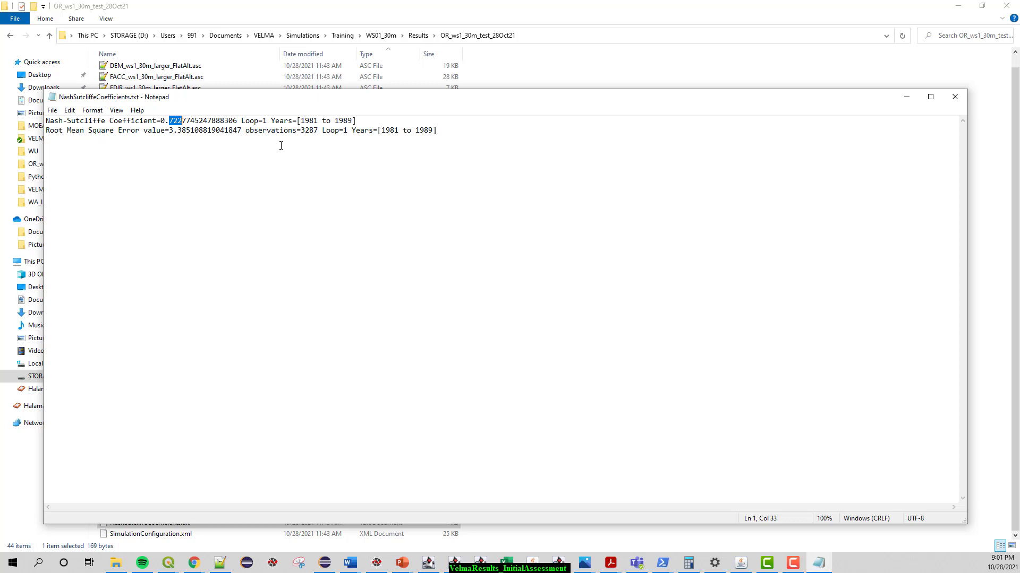
pyautogui.click(953, 96)
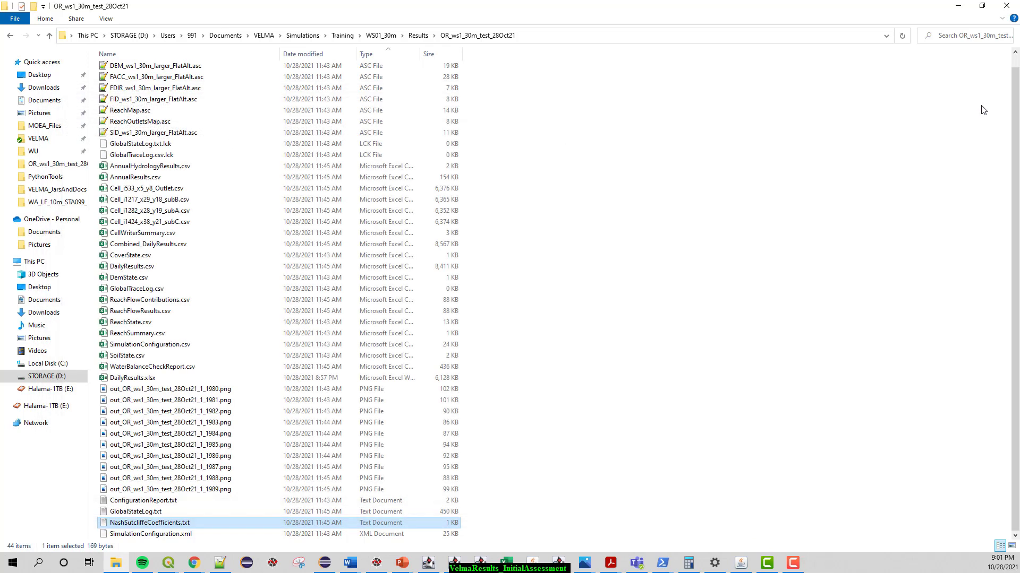
pyautogui.moveTo(231, 300)
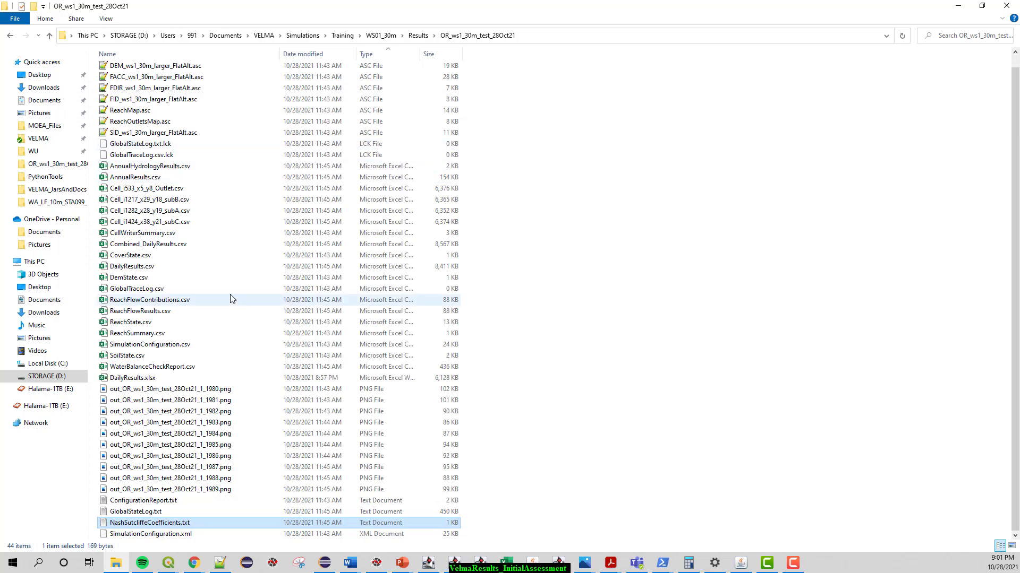
pyautogui.click(170, 389)
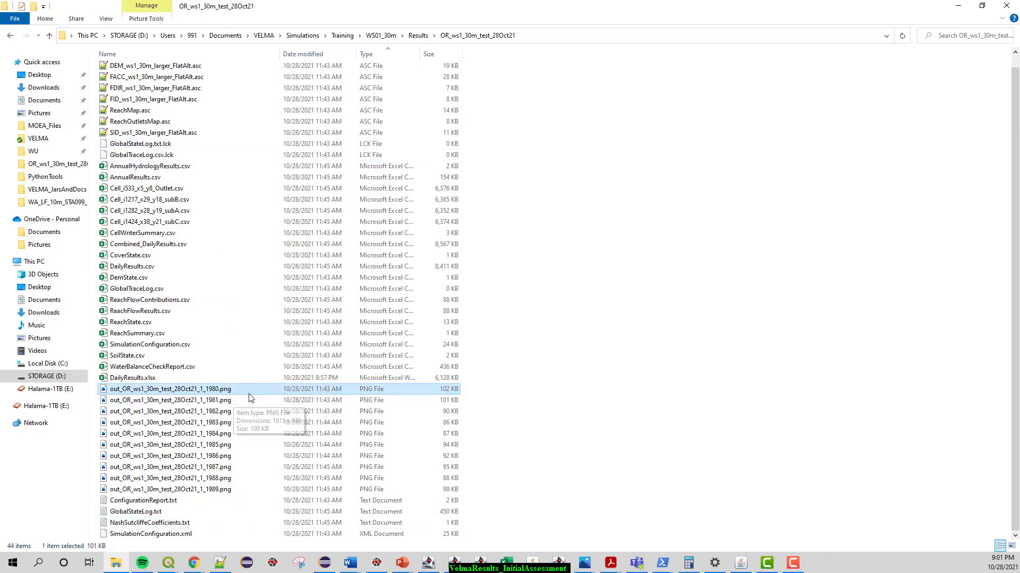
# Step: Open out_OR_ws1_30m_test_28Oct21_1_1980.png in Photos to view its runoff, carbon and nitrogen panels
pyautogui.doubleClick(166, 388)
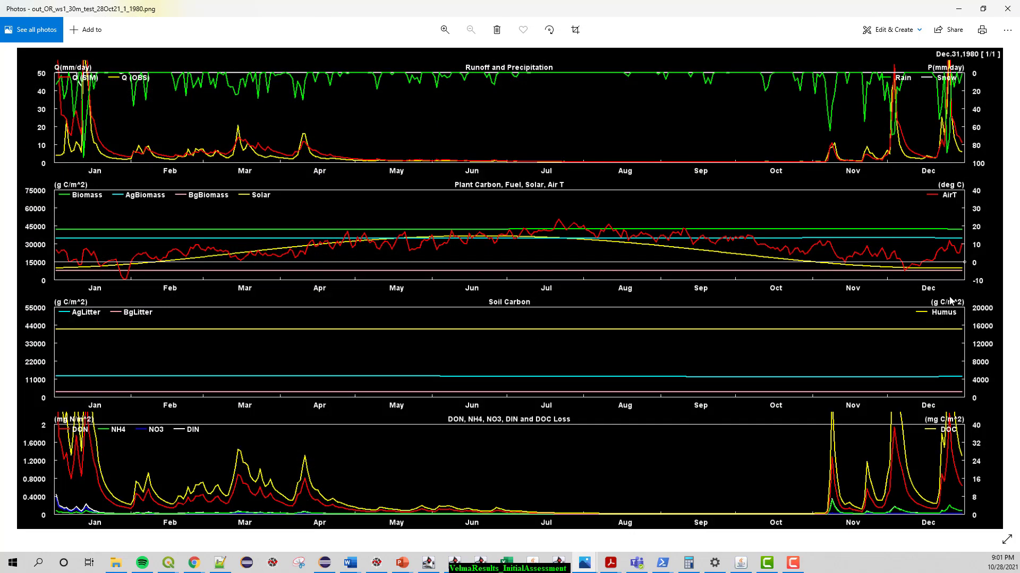
pyautogui.moveTo(678, 244)
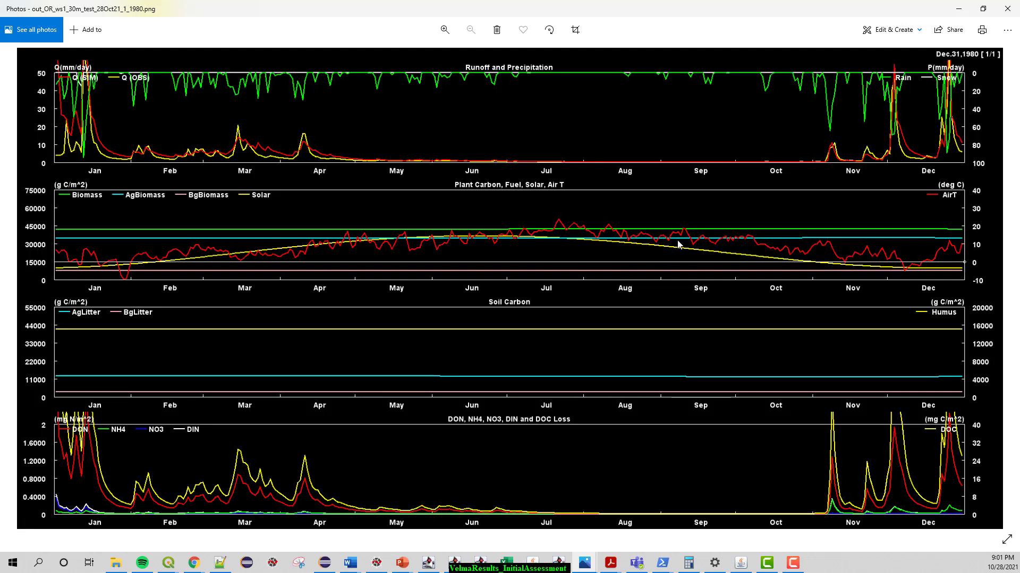
pyautogui.moveTo(737, 234)
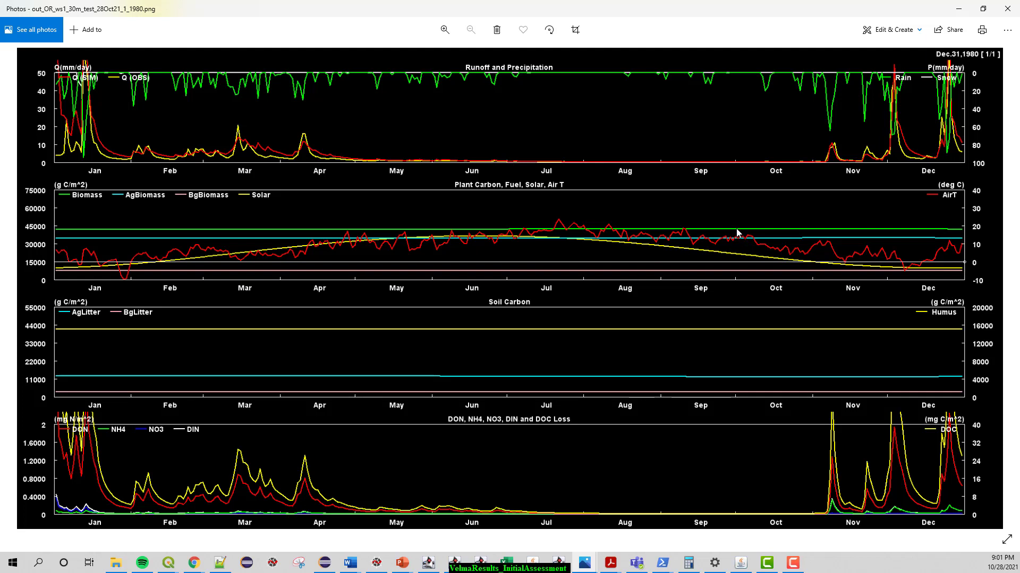
pyautogui.moveTo(611, 253)
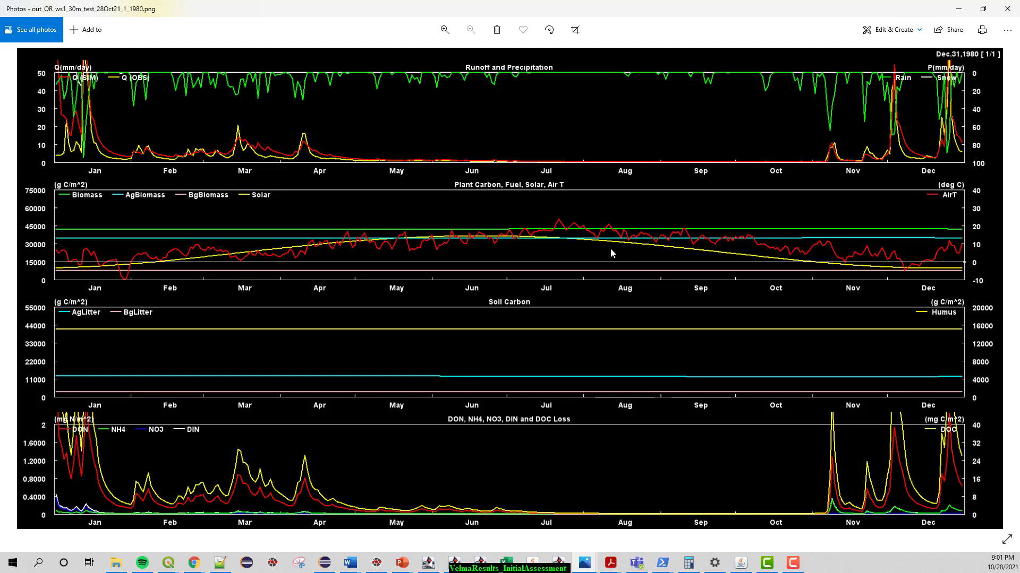
pyautogui.moveTo(616, 251)
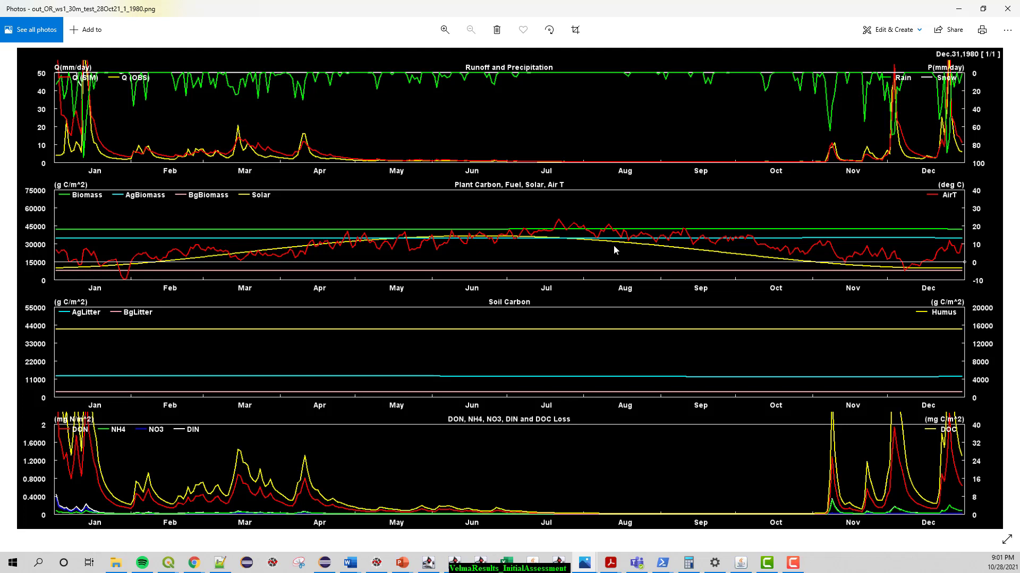
pyautogui.moveTo(960, 58)
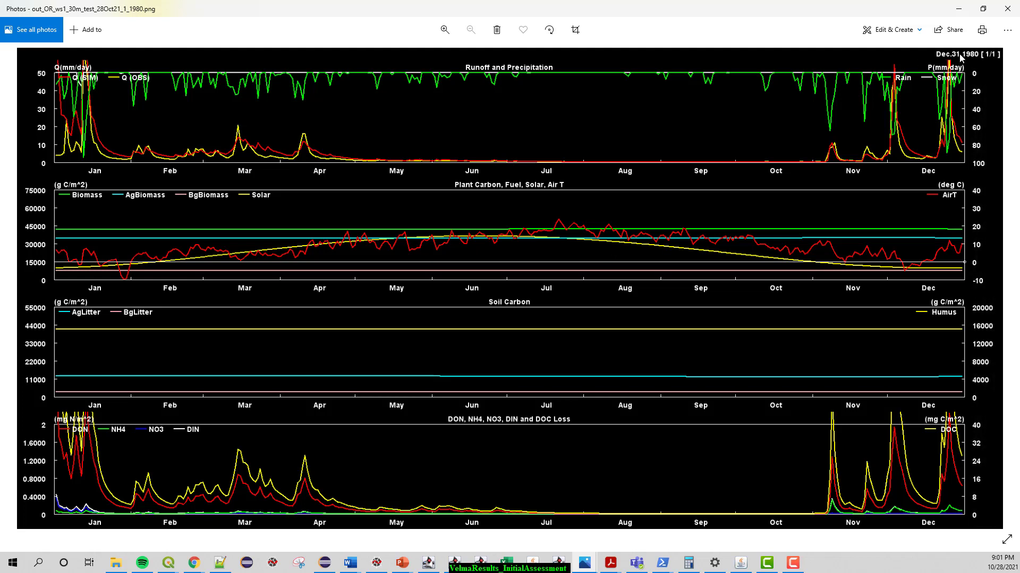
pyautogui.moveTo(934, 340)
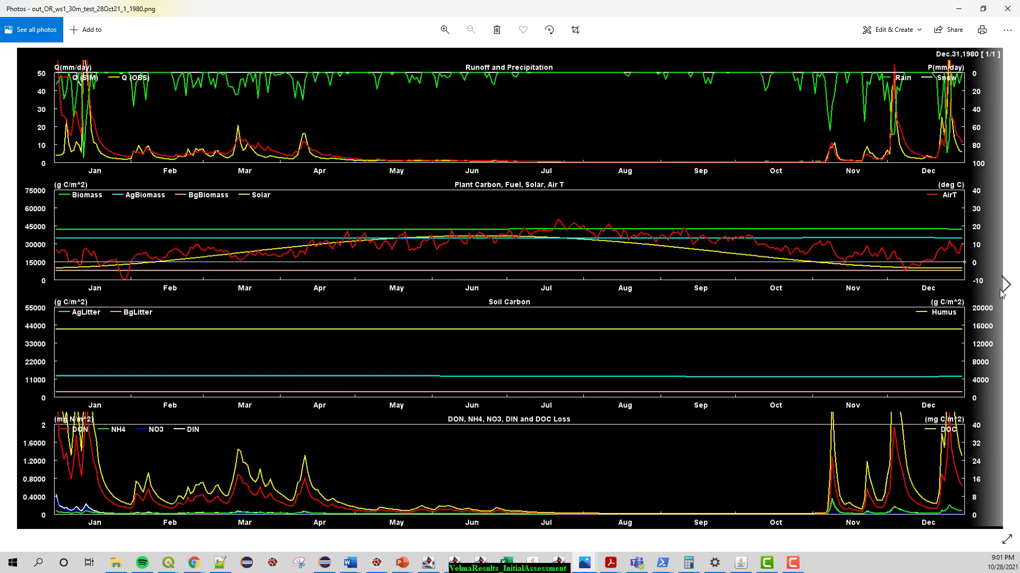
pyautogui.moveTo(1006, 289)
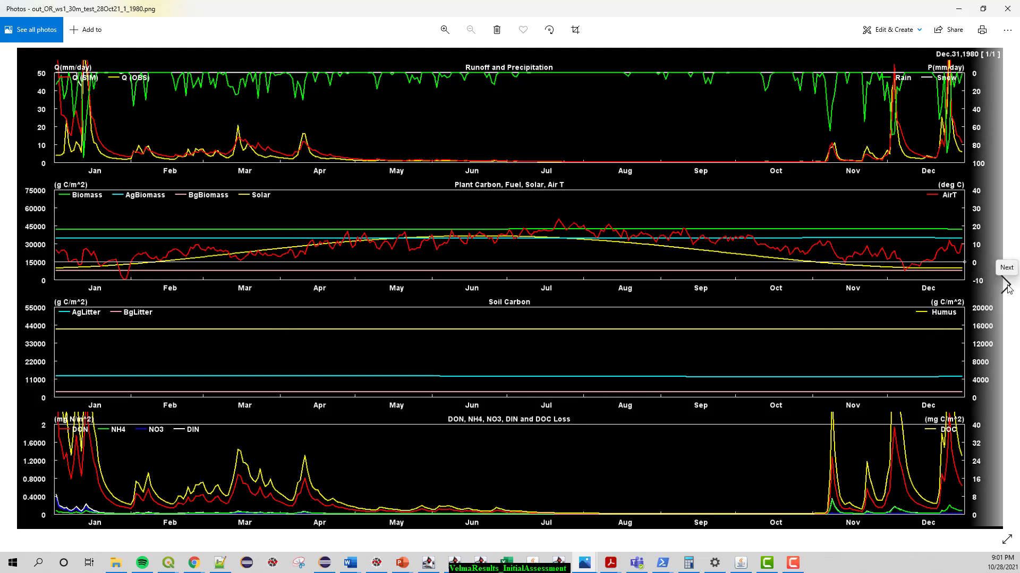
# Step: Step through later yearly images in Photos until the 1989 soil saturation maps show
pyautogui.click(1007, 268)
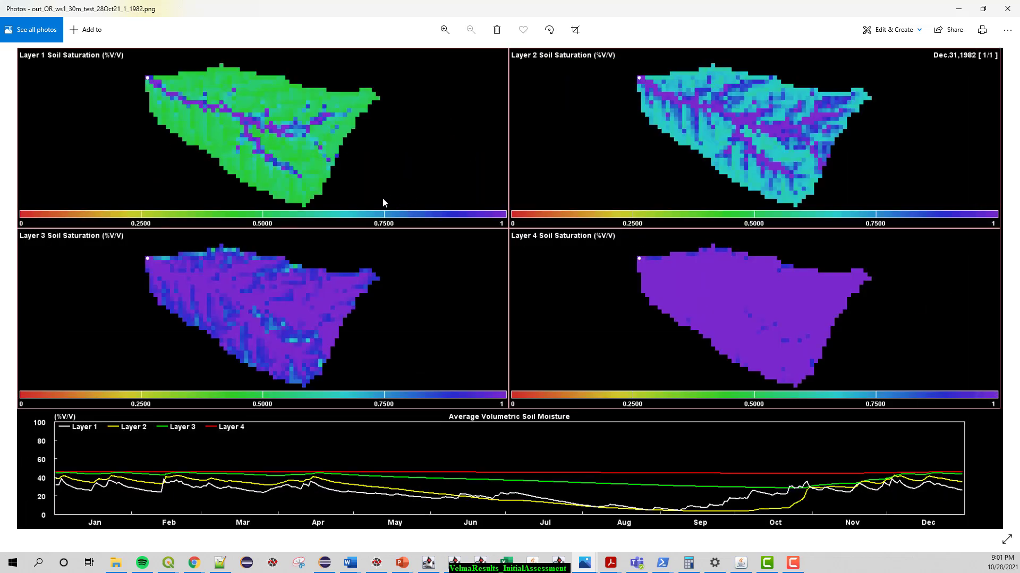
pyautogui.moveTo(667, 255)
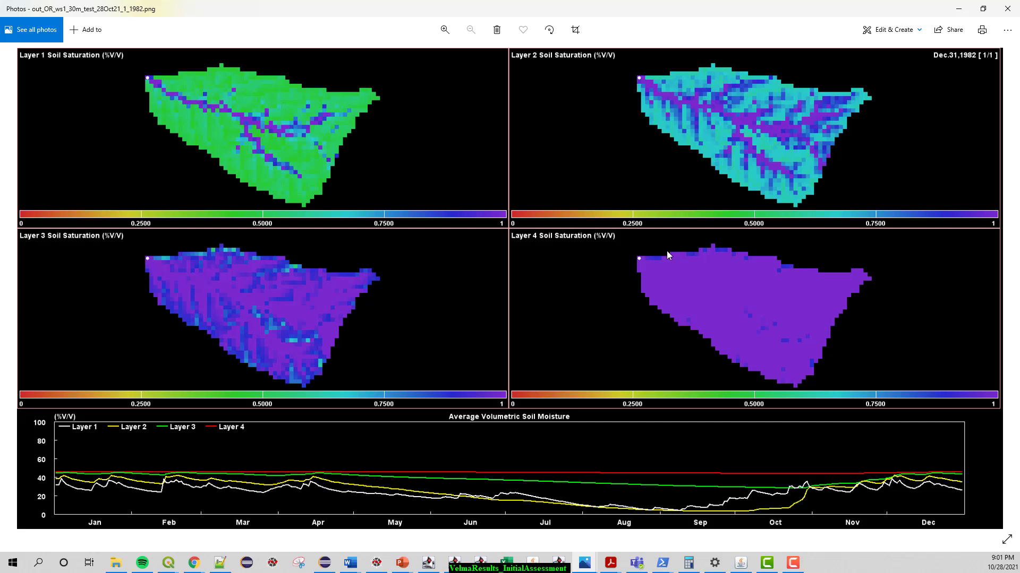
pyautogui.click(1007, 286)
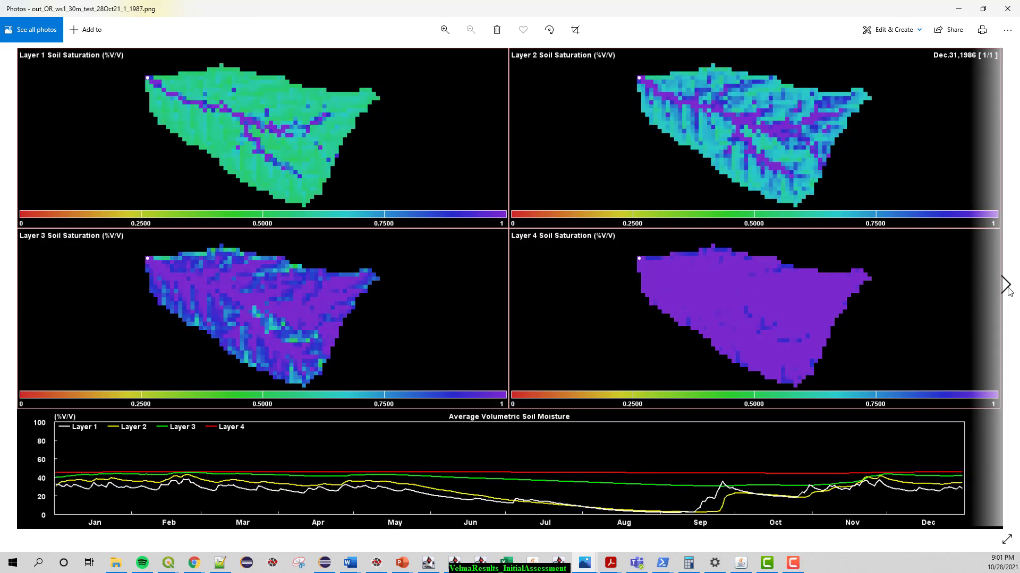
pyautogui.click(1006, 291)
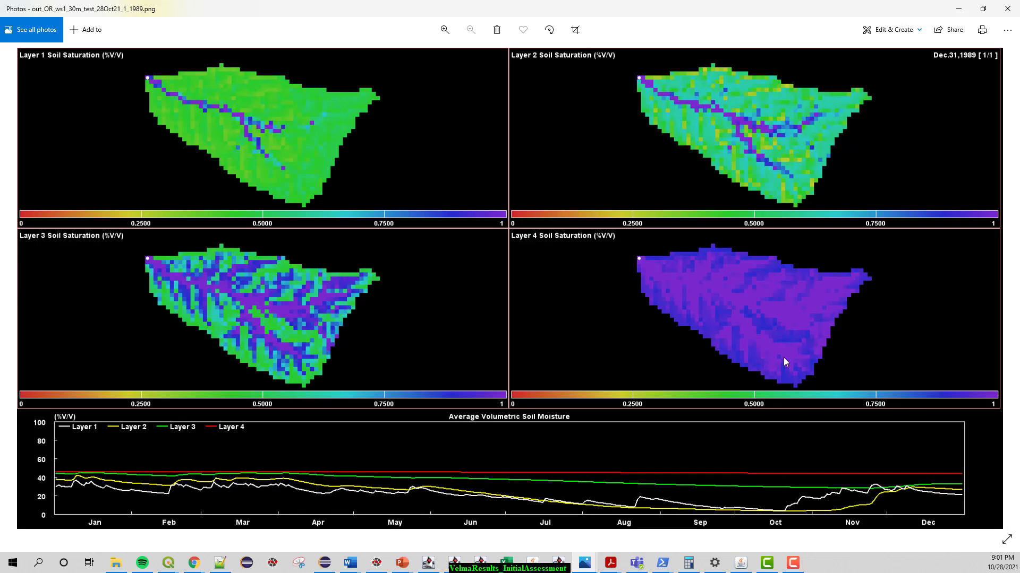
pyautogui.moveTo(121, 267)
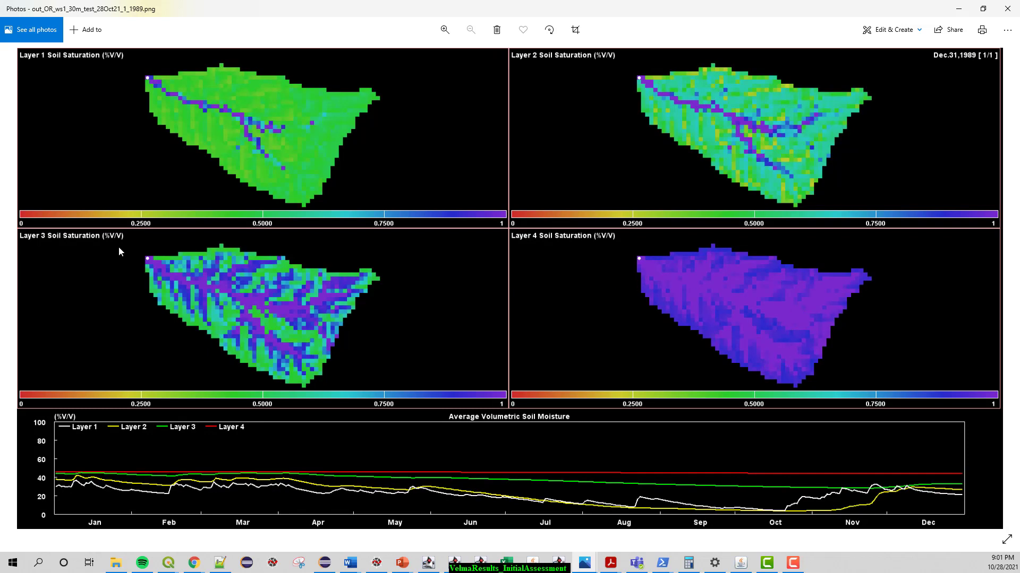
pyautogui.moveTo(334, 203)
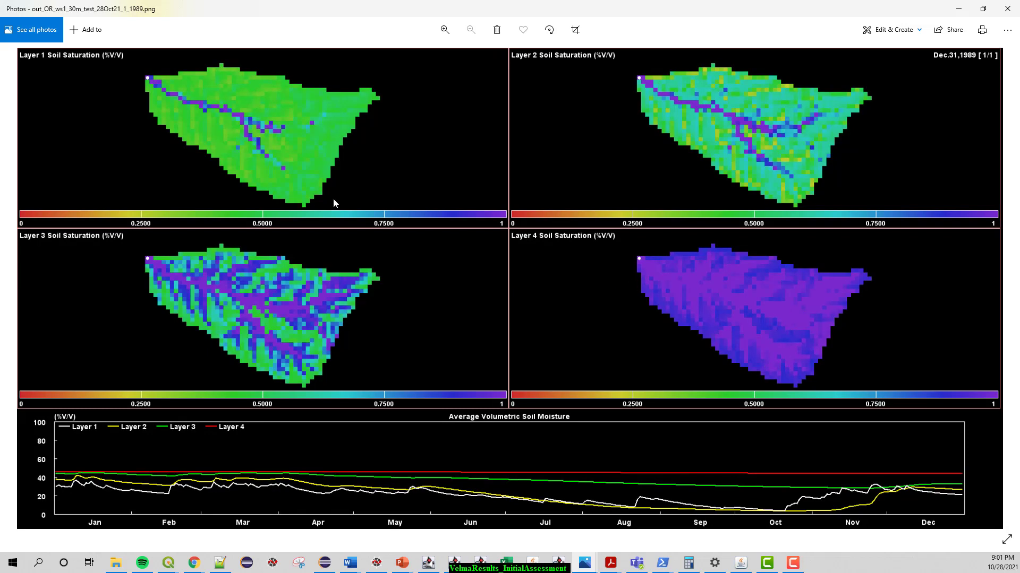
pyautogui.moveTo(546, 214)
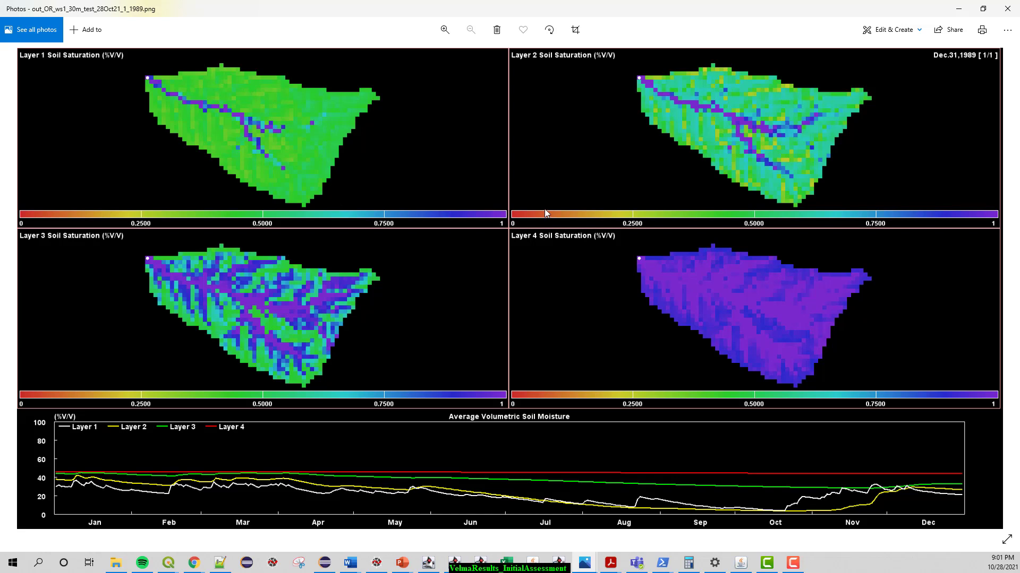
pyautogui.moveTo(734, 208)
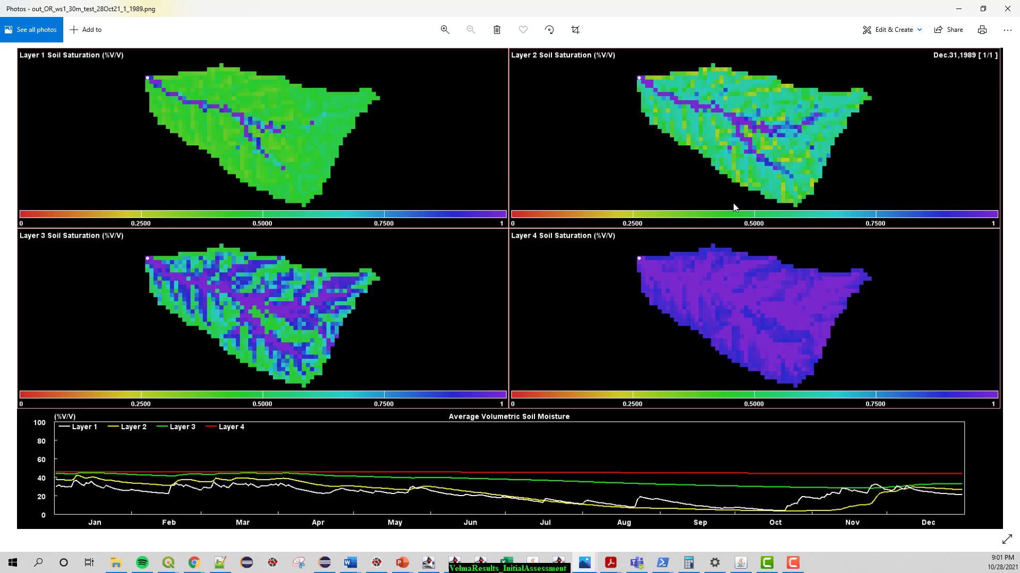
pyautogui.moveTo(435, 216)
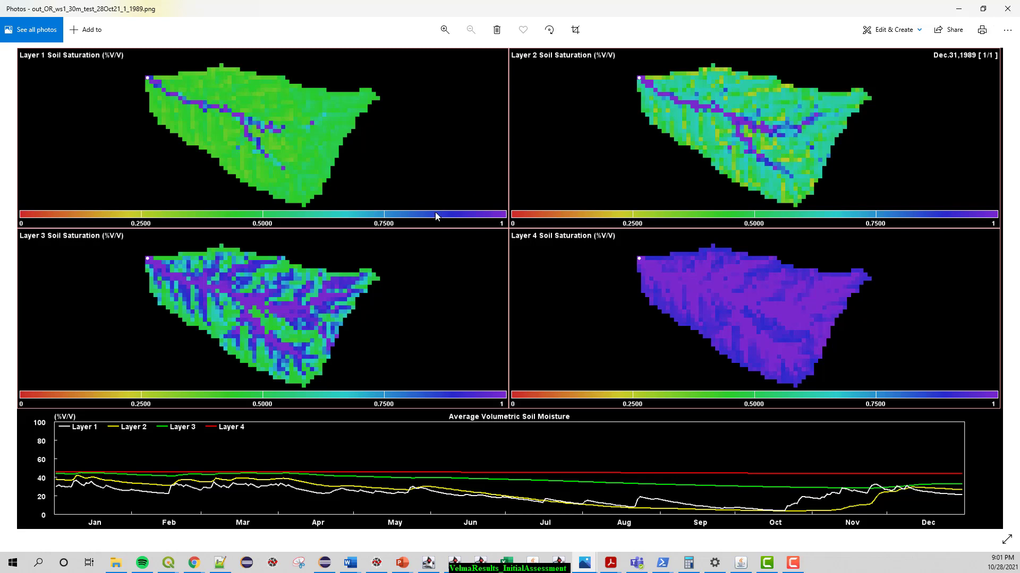
pyautogui.moveTo(443, 270)
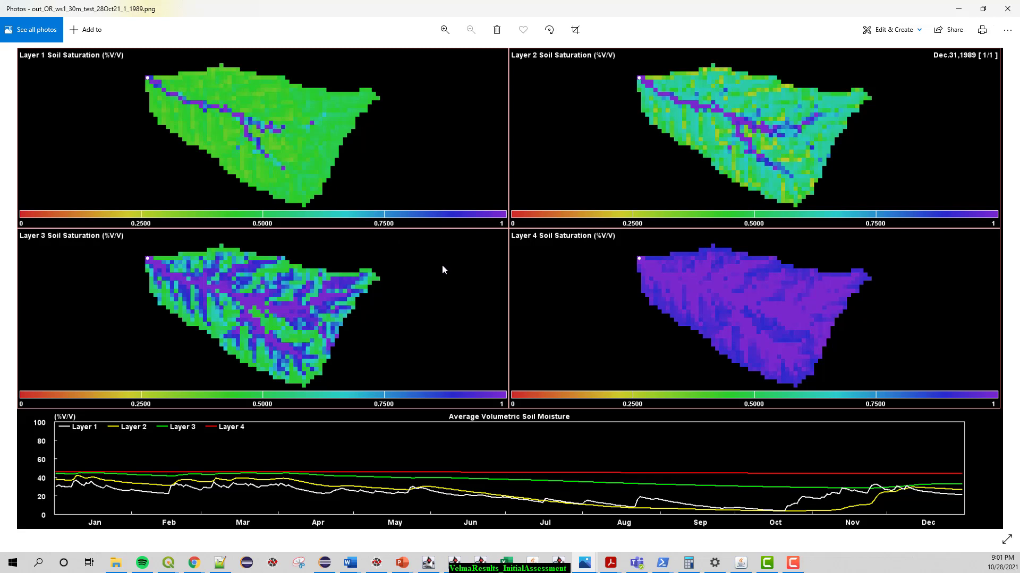
pyautogui.moveTo(531, 276)
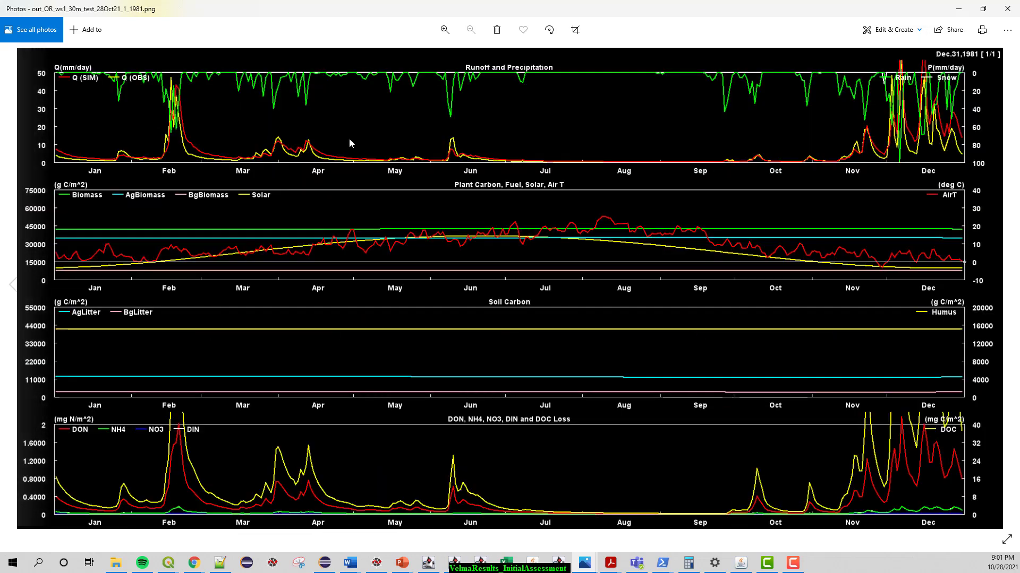
pyautogui.moveTo(232, 470)
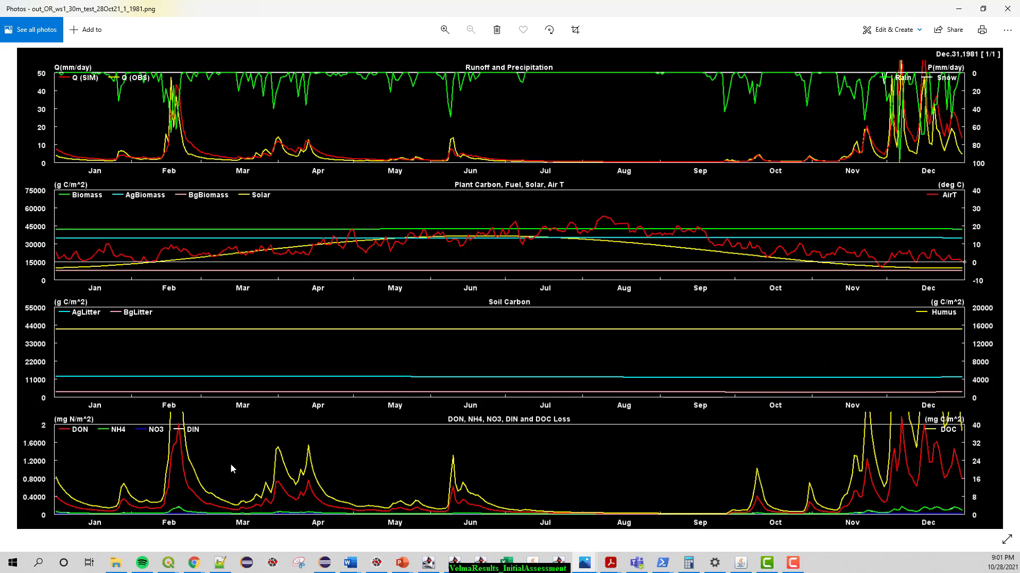
pyautogui.moveTo(447, 325)
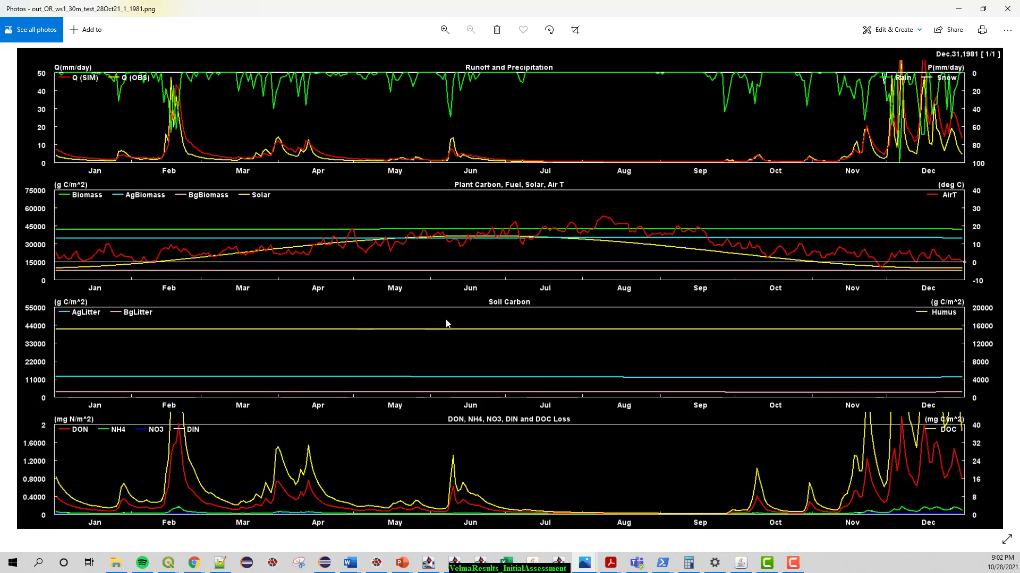
pyautogui.moveTo(722, 128)
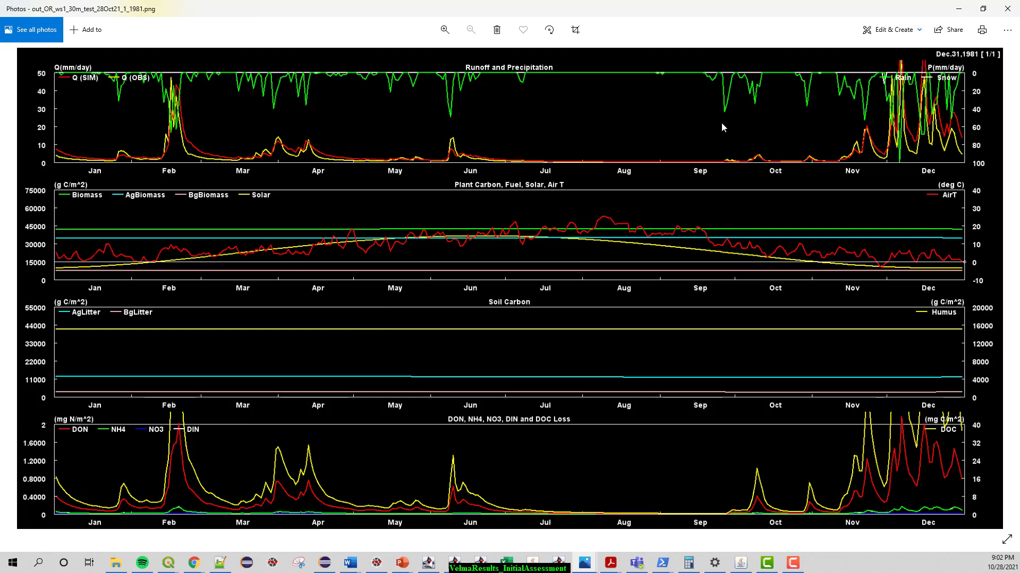
pyautogui.moveTo(580, 407)
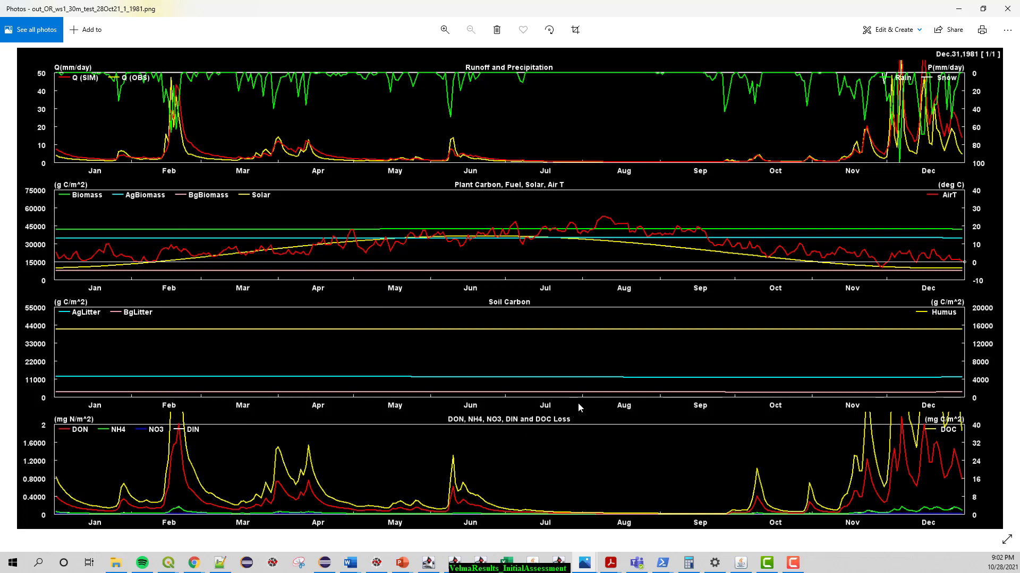
pyautogui.moveTo(591, 382)
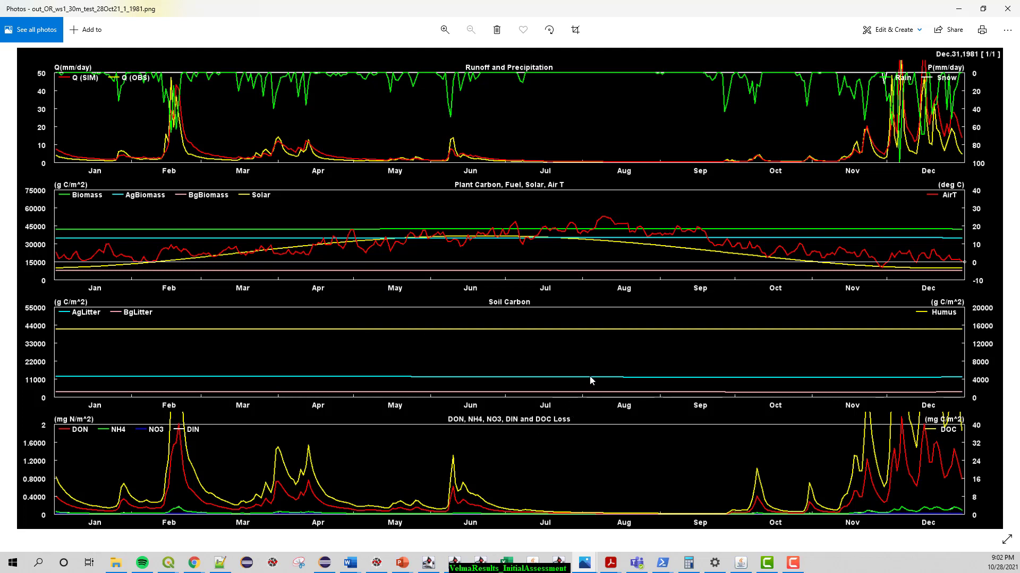
pyautogui.moveTo(664, 352)
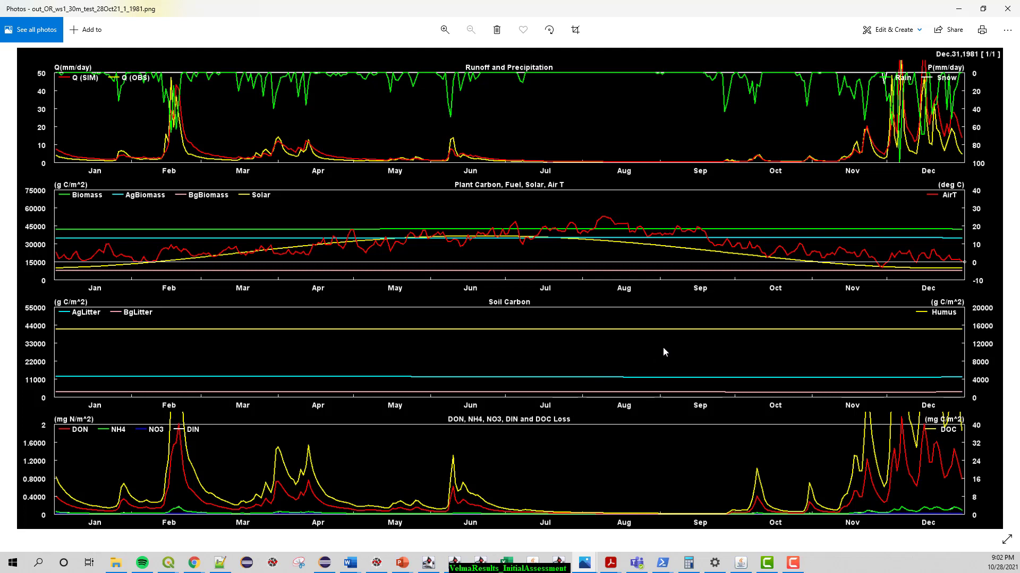
pyautogui.moveTo(662, 357)
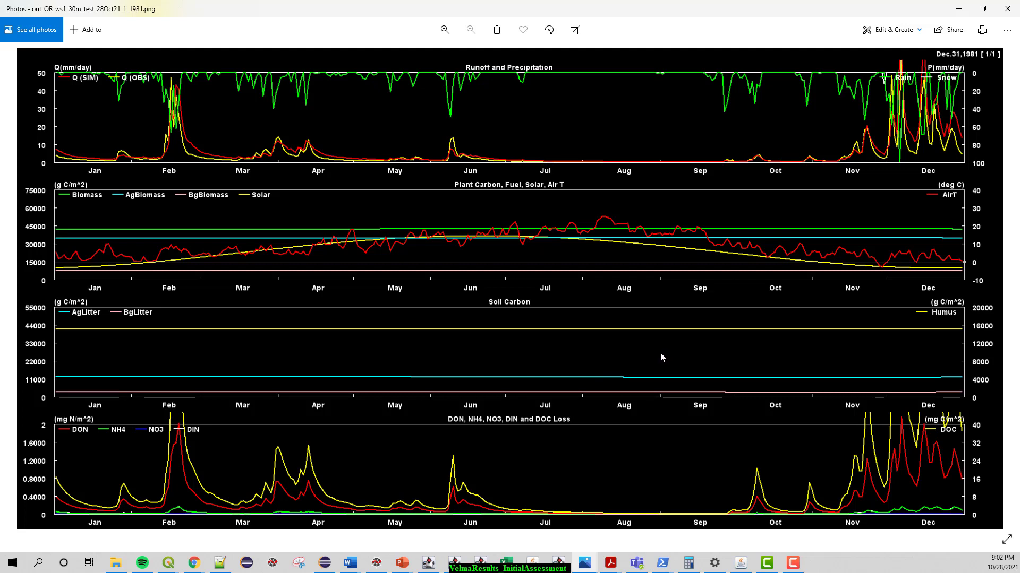
pyautogui.moveTo(979, 95)
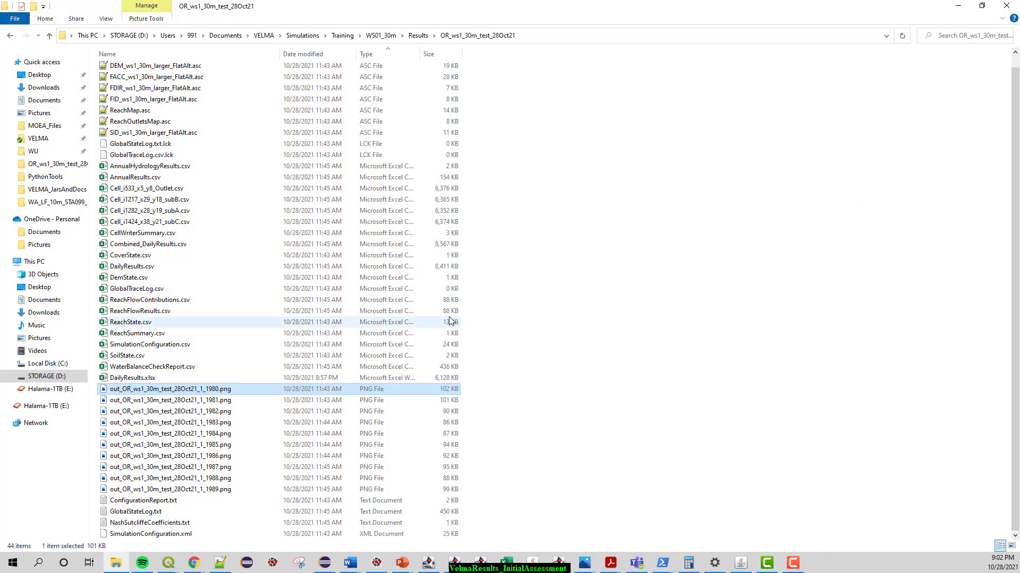
# Step: Inspect the outlet cell, Cell_i1424_x38_y21_subC and DailyResults.csv (8.41 MB) files in the results folder
pyautogui.click(146, 188)
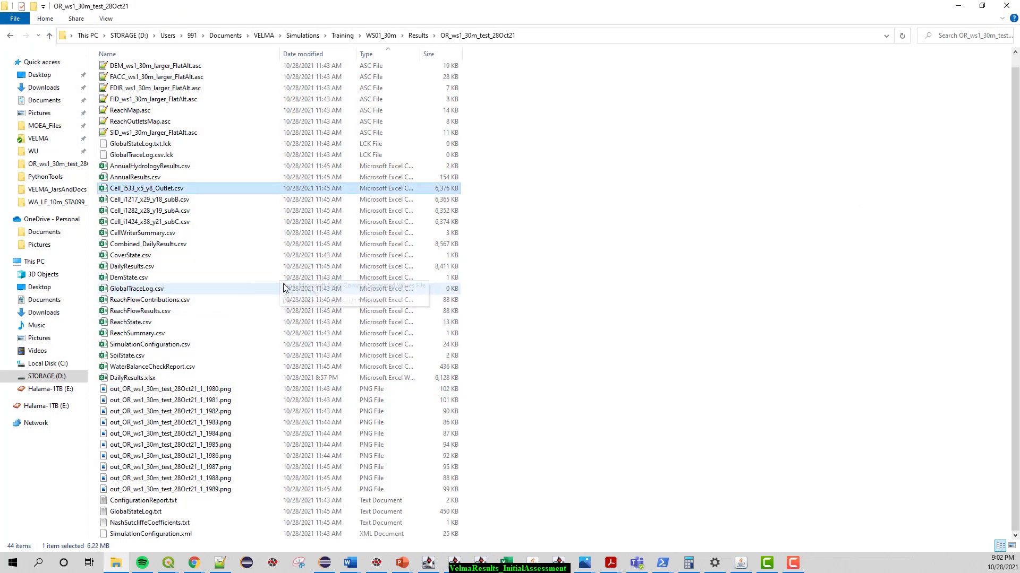
pyautogui.moveTo(285, 288)
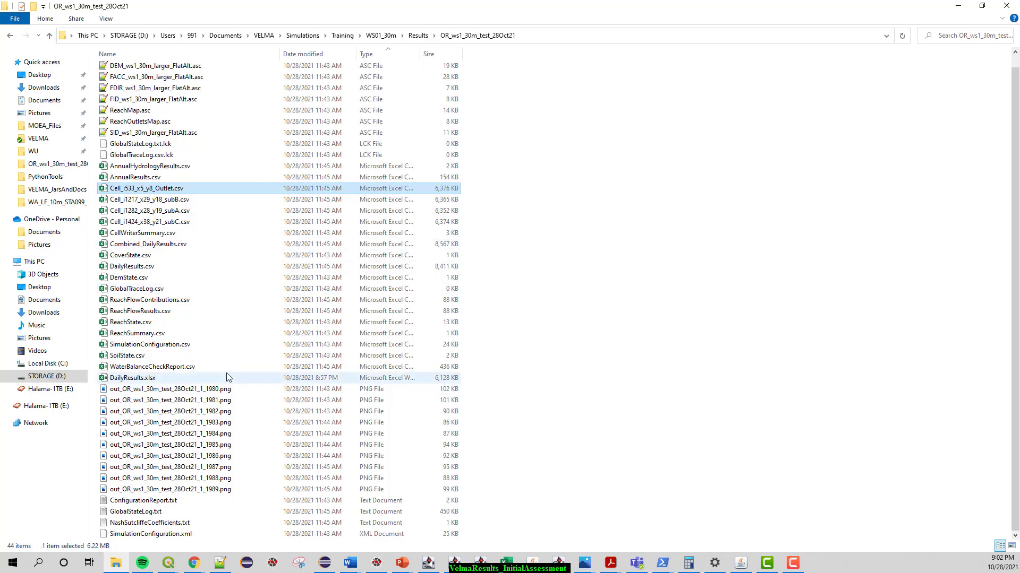
pyautogui.click(132, 266)
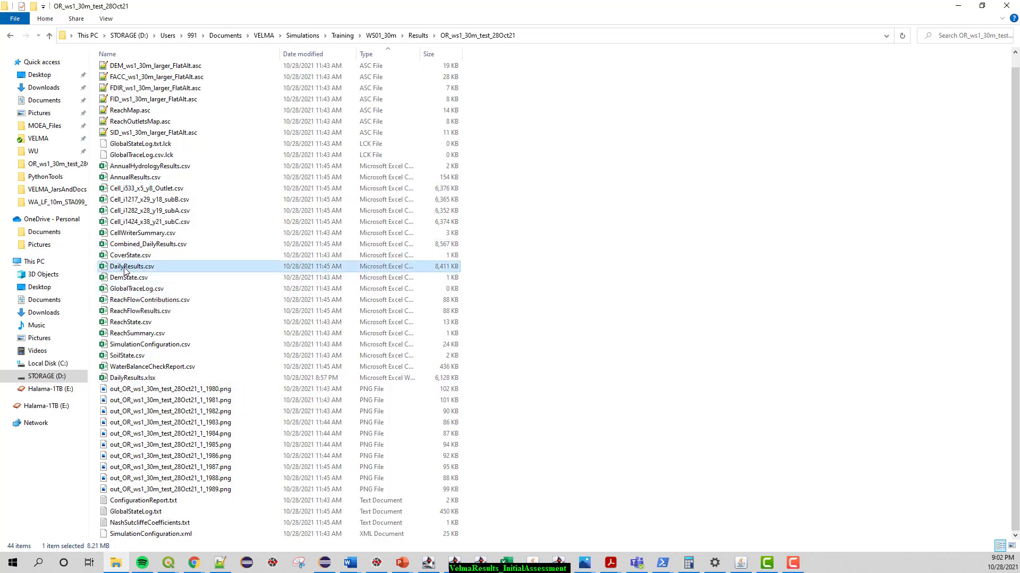
pyautogui.moveTo(161, 358)
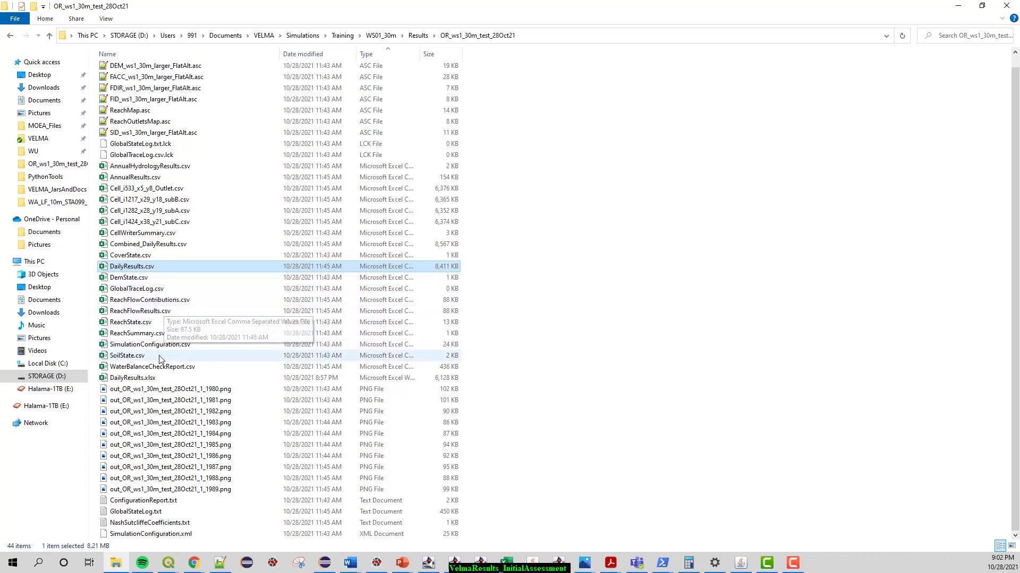
pyautogui.click(150, 221)
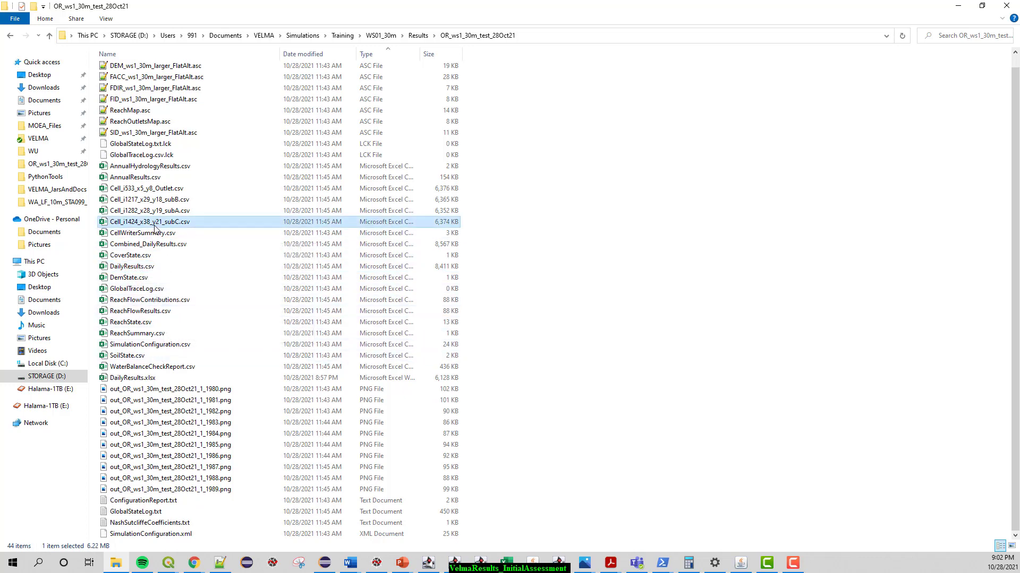
pyautogui.moveTo(155, 223)
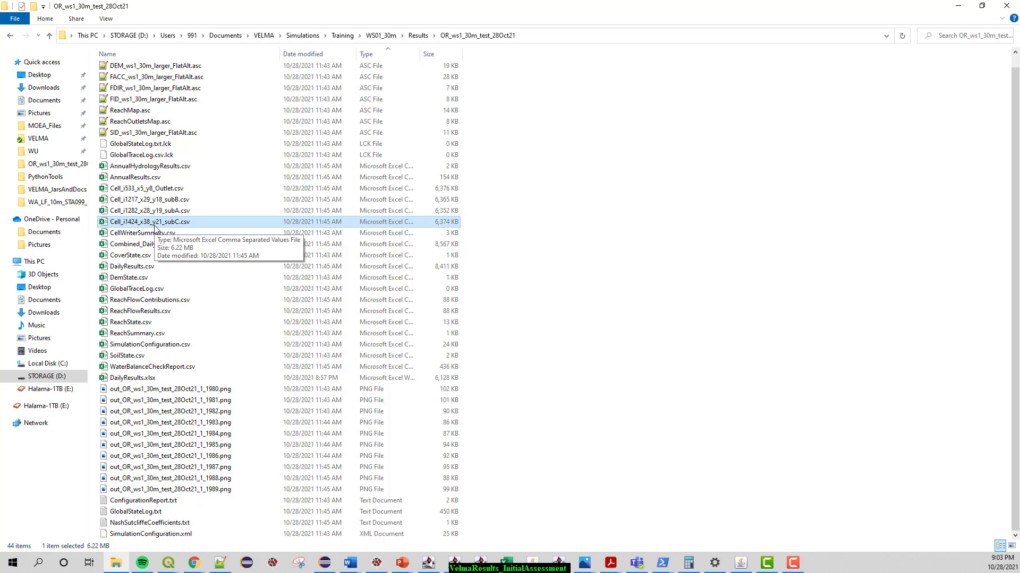
pyautogui.click(131, 266)
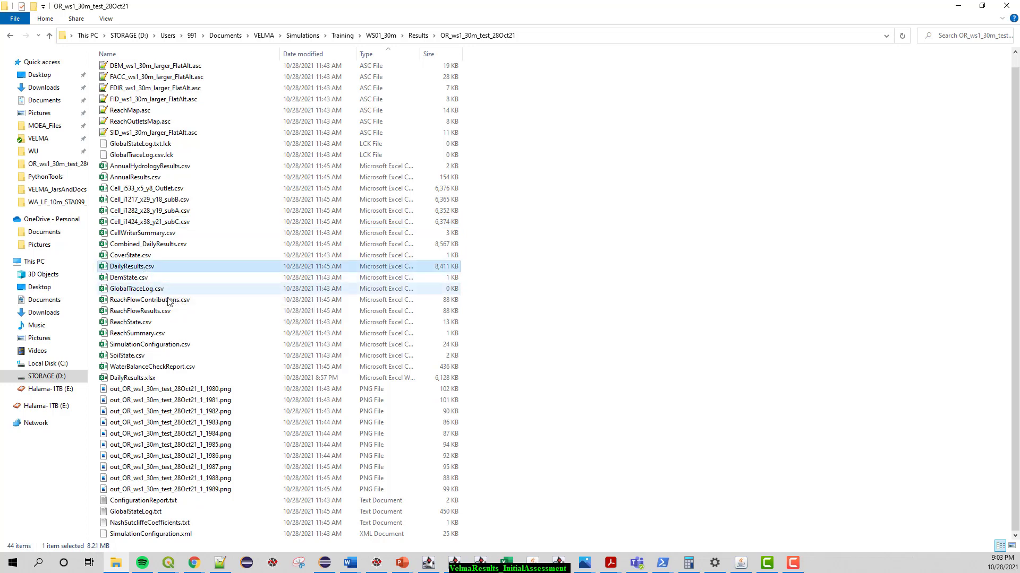
pyautogui.moveTo(184, 293)
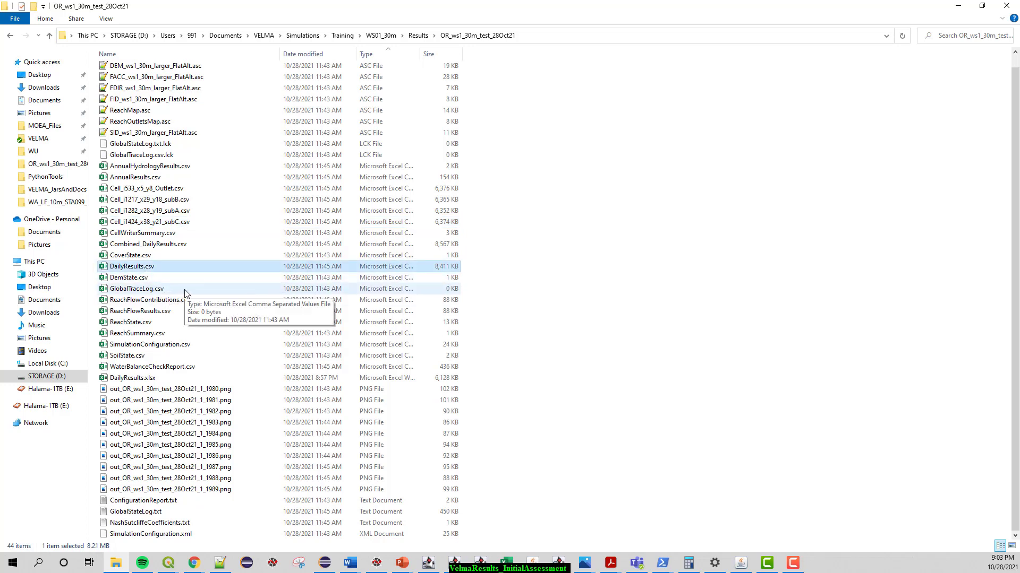
pyautogui.moveTo(186, 293)
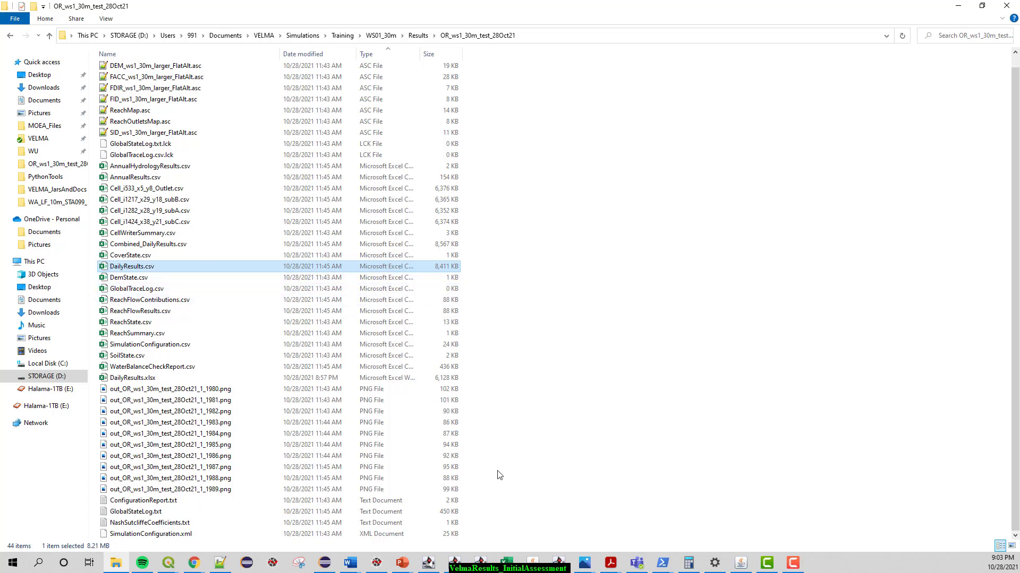
pyautogui.moveTo(514, 485)
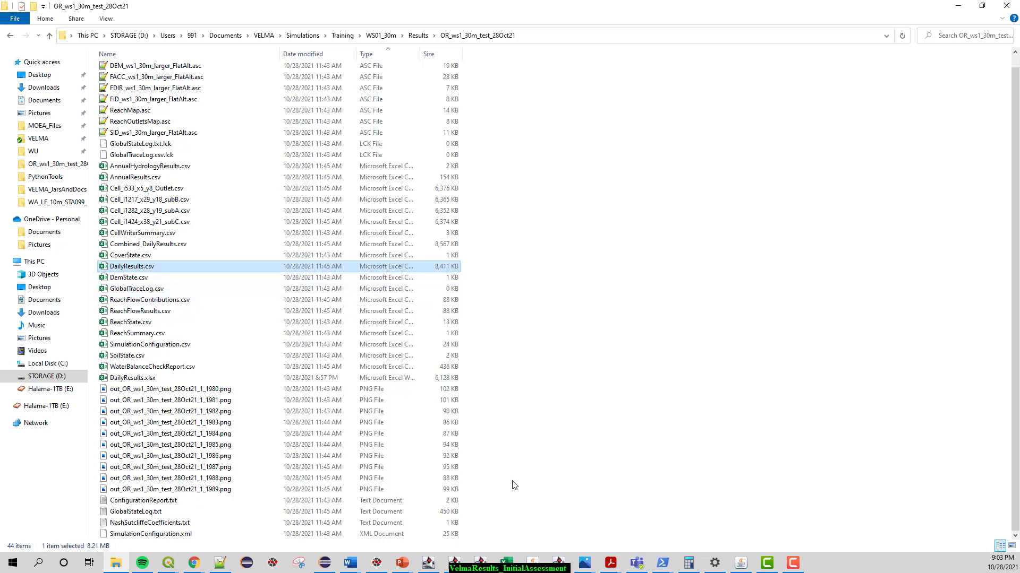
pyautogui.moveTo(531, 540)
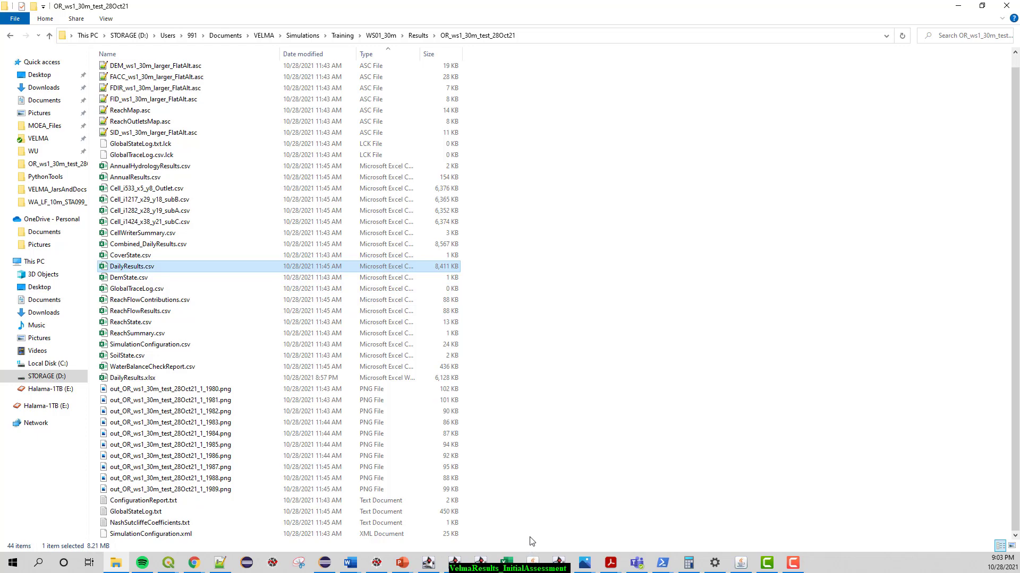
pyautogui.moveTo(480, 520)
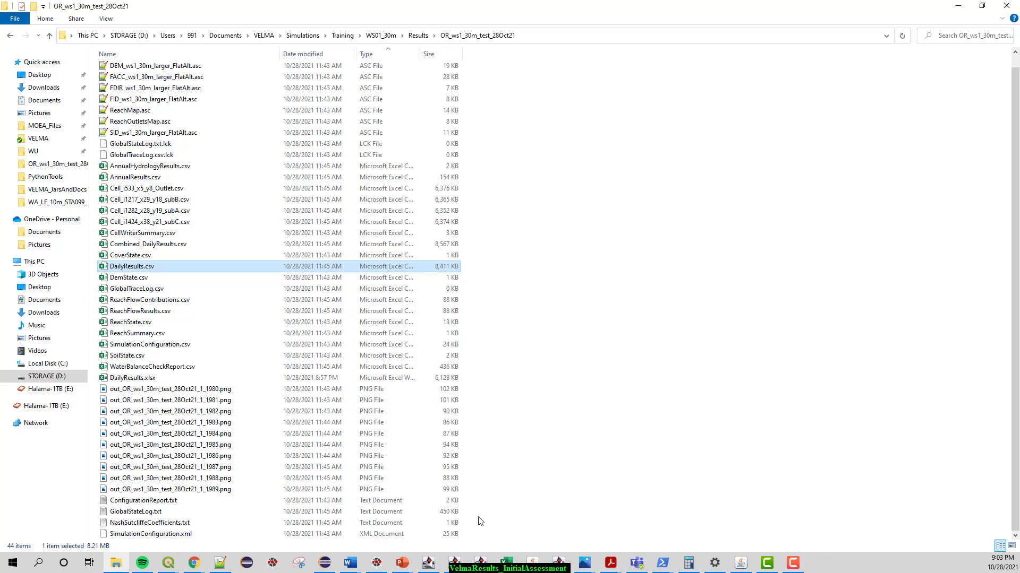
pyautogui.moveTo(510, 562)
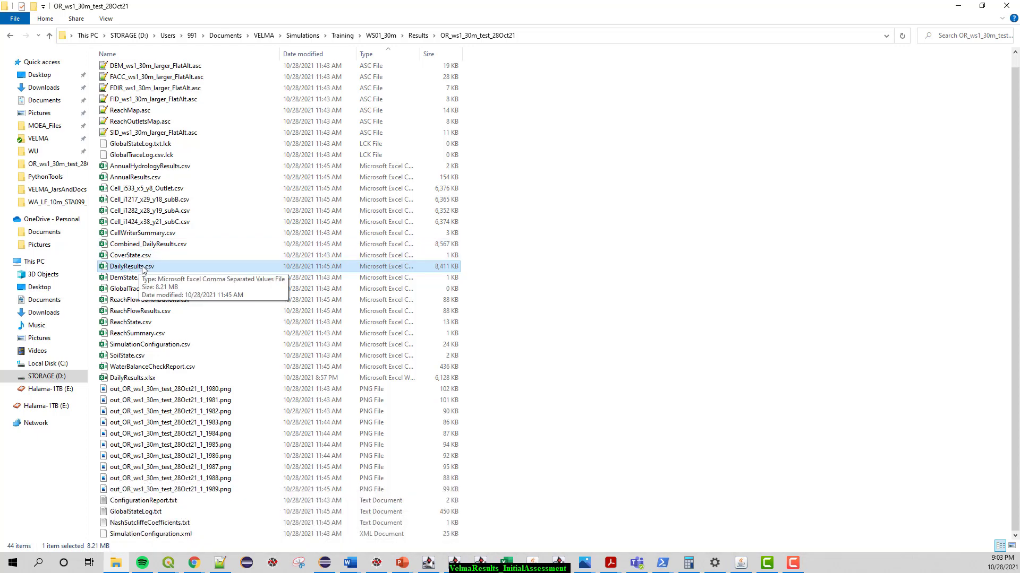
pyautogui.moveTo(151, 273)
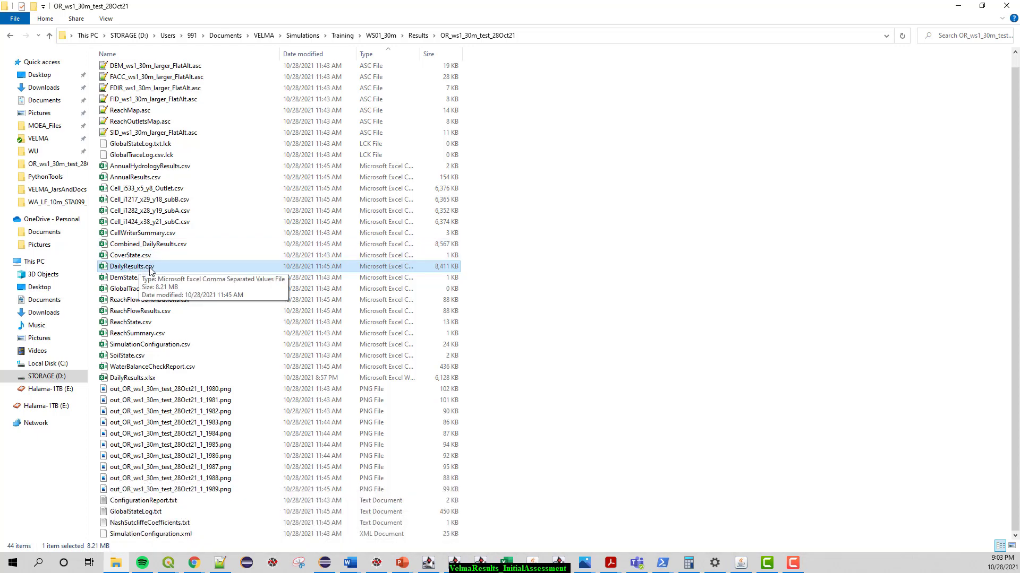
pyautogui.moveTo(187, 268)
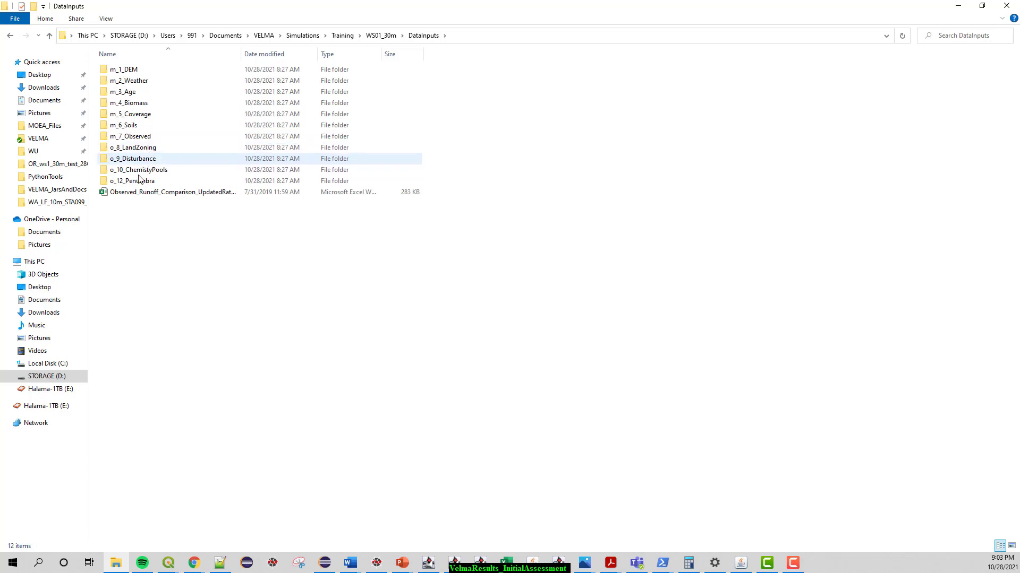
# Step: Open m_7_Observed in DataInputs and select the 1980–1989 observed daily flow CSV
pyautogui.doubleClick(131, 136)
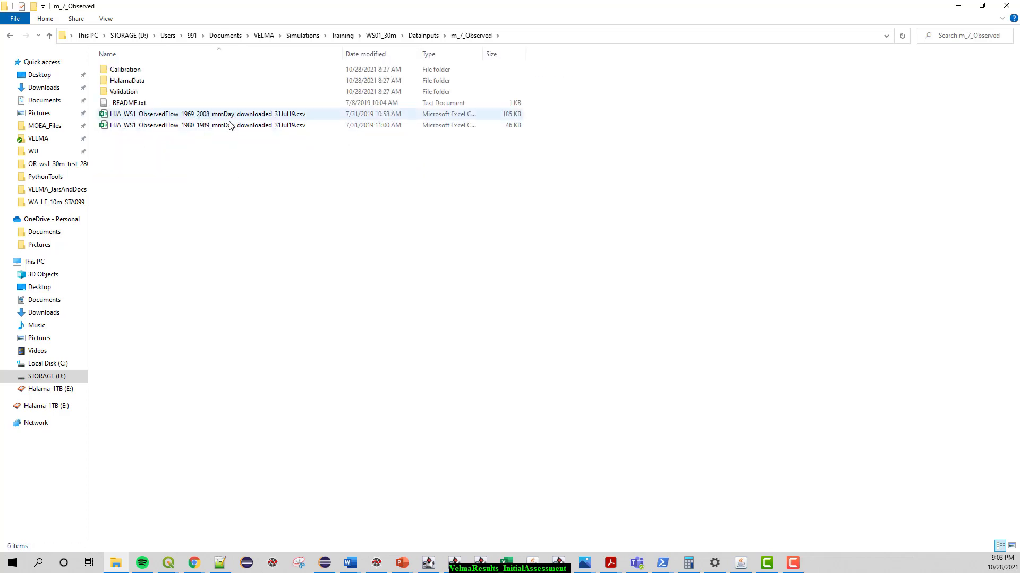
pyautogui.click(206, 125)
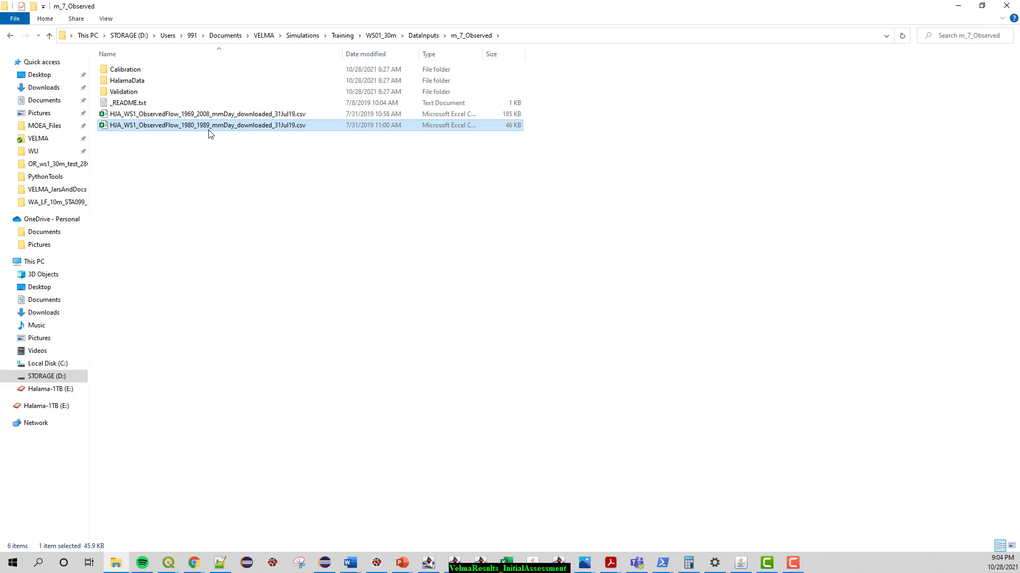
pyautogui.moveTo(210, 133)
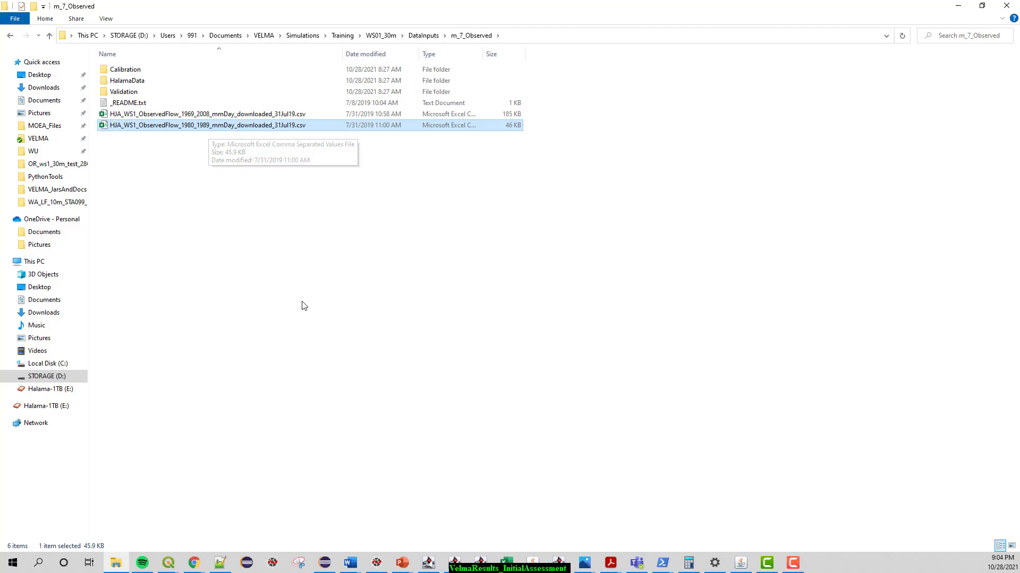
pyautogui.moveTo(506, 563)
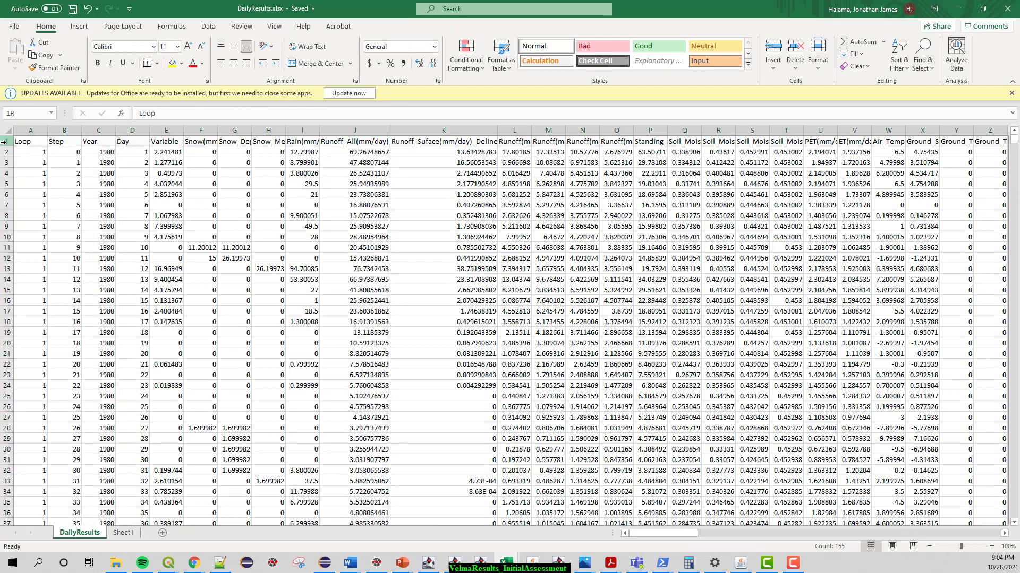
# Step: Wrap the DailyResults header row and select the Runoff_All column J
pyautogui.click(308, 47)
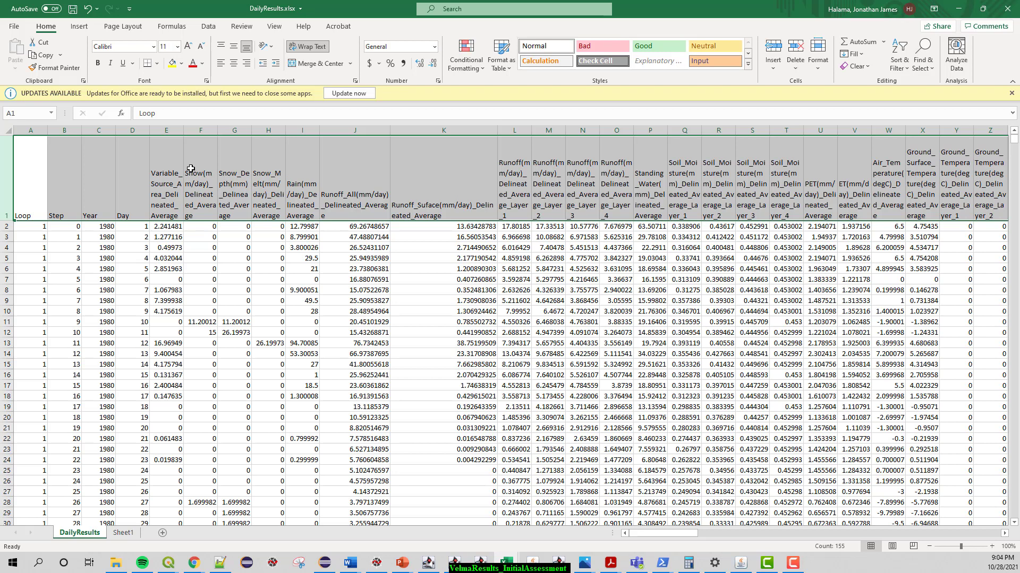
pyautogui.moveTo(359, 145)
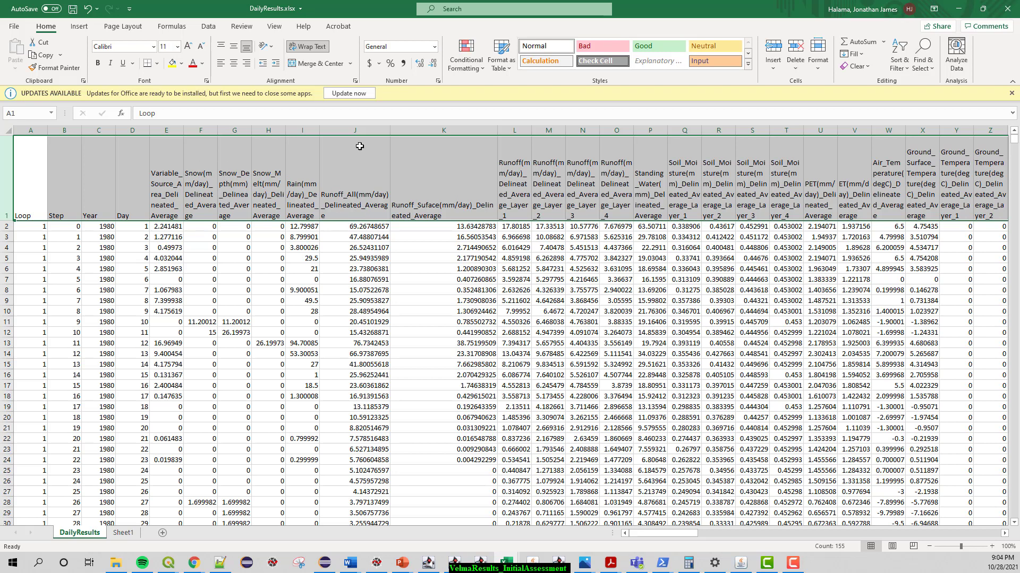
pyautogui.click(355, 129)
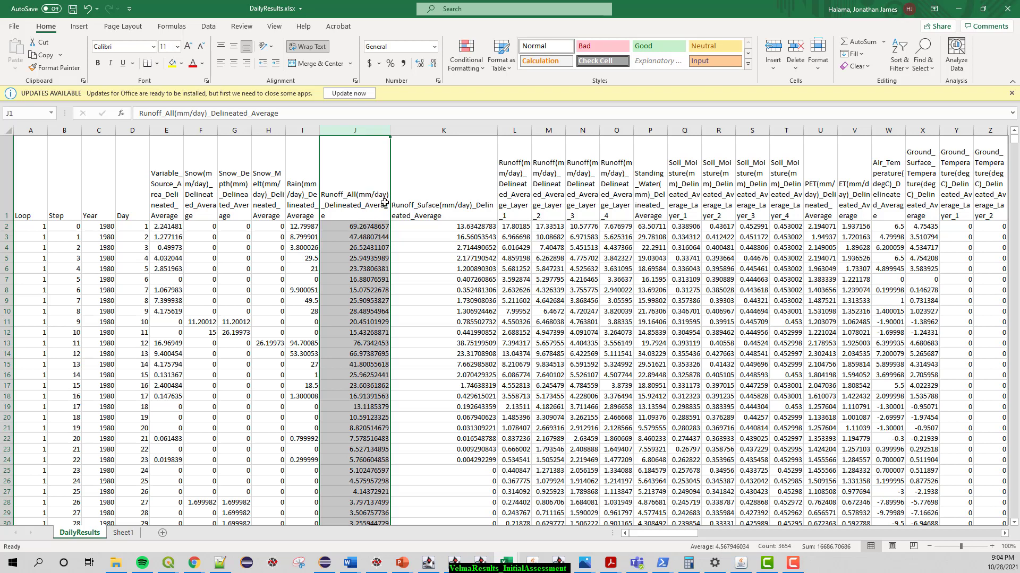
pyautogui.moveTo(364, 196)
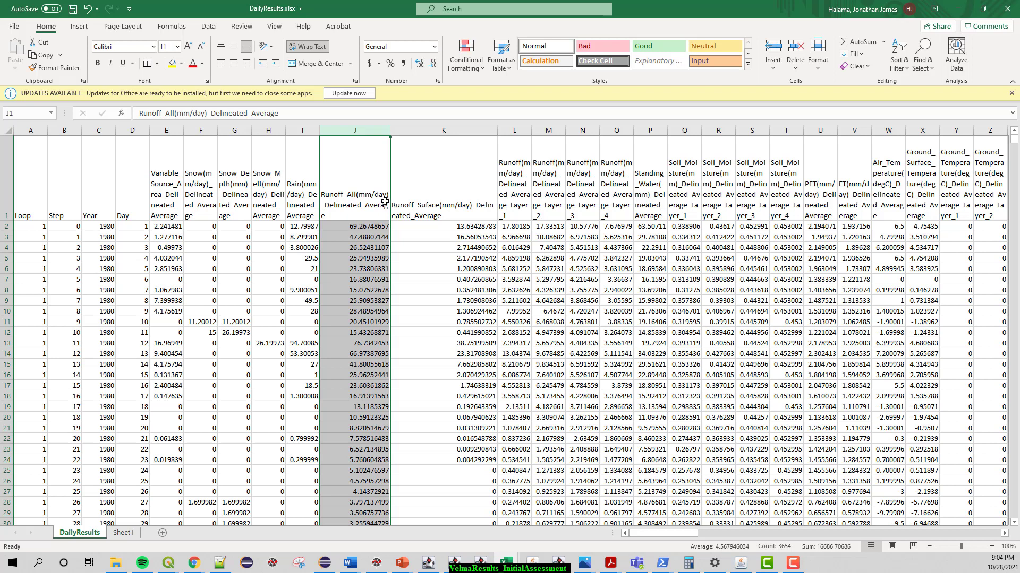
pyautogui.moveTo(406, 223)
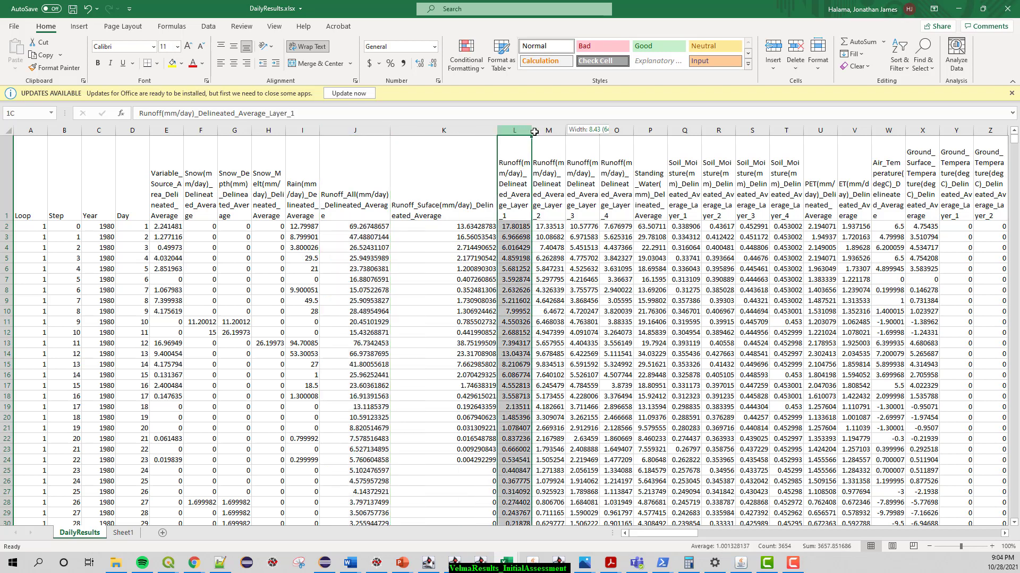
# Step: Select the four layer runoff columns L to O, then scroll right across the biomass, nitrogen and loss columns
pyautogui.moveTo(514, 130); pyautogui.dragTo(616, 130)
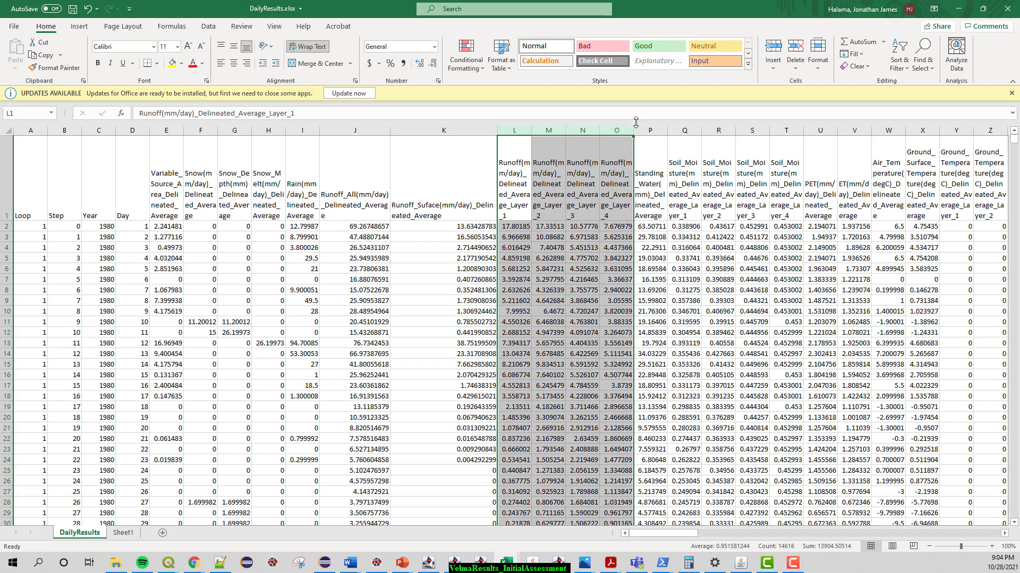
pyautogui.moveTo(531, 167)
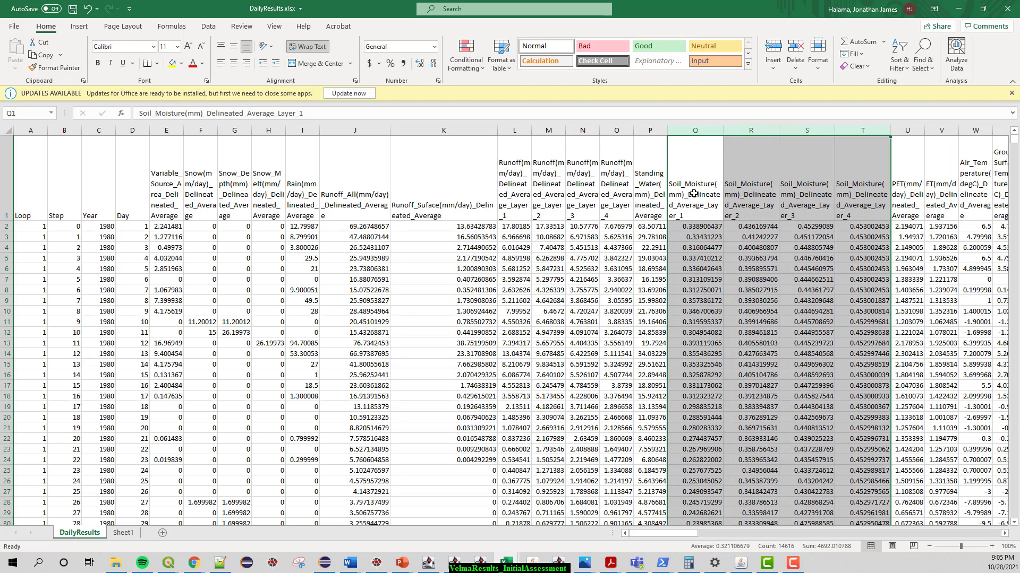
pyautogui.moveTo(722, 210)
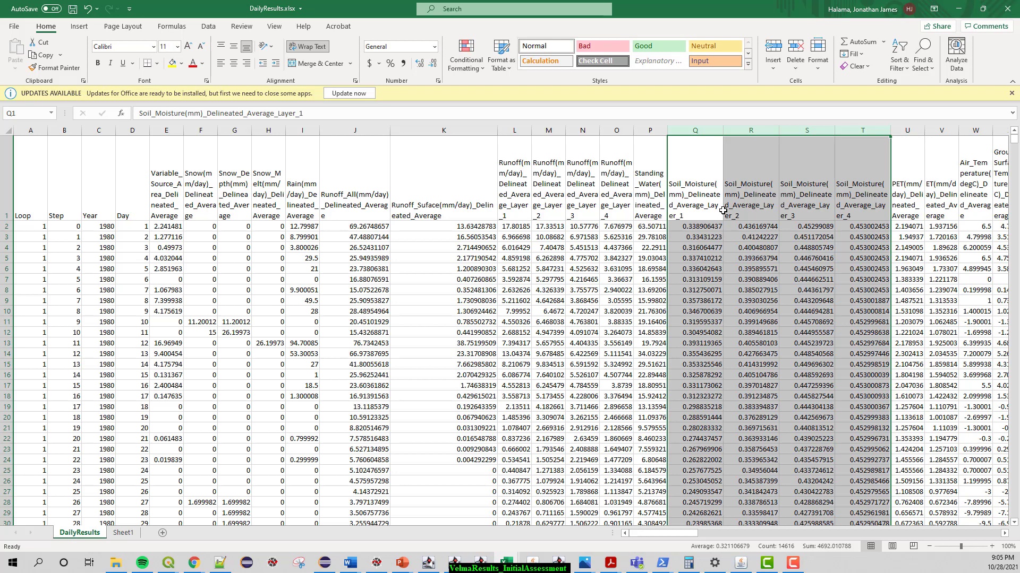
pyautogui.moveTo(791, 451)
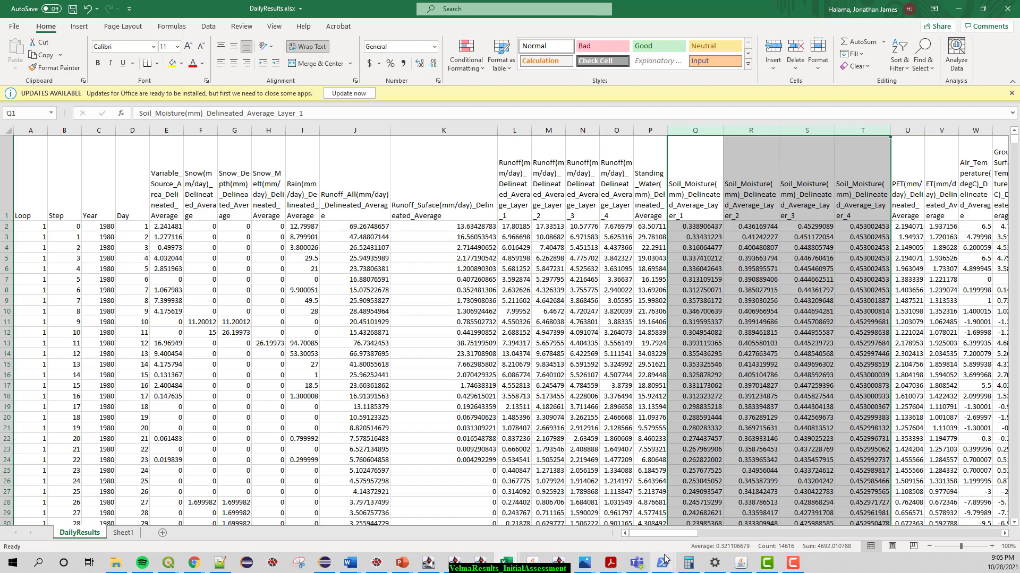
pyautogui.hscroll(3)
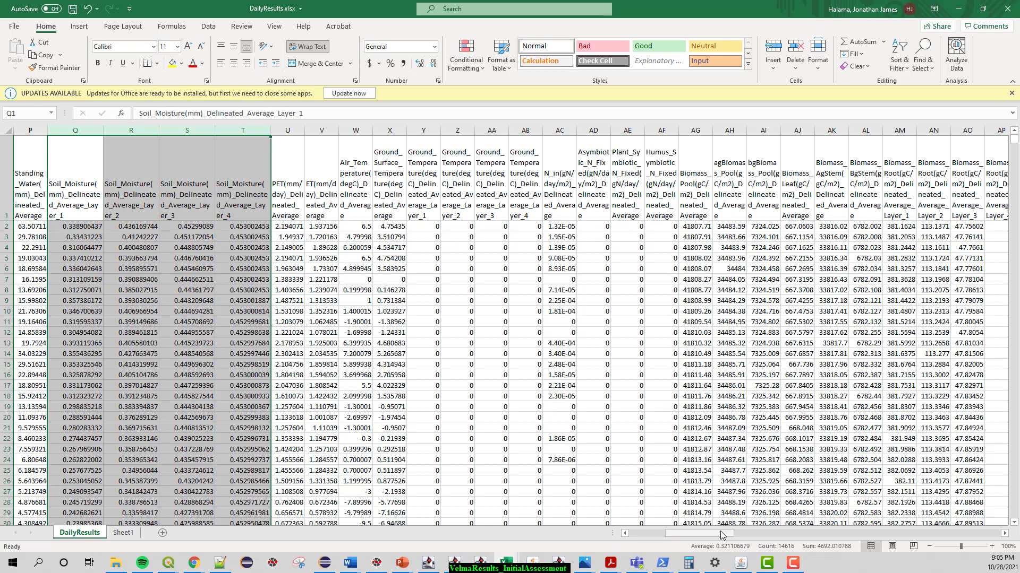
pyautogui.hscroll(3)
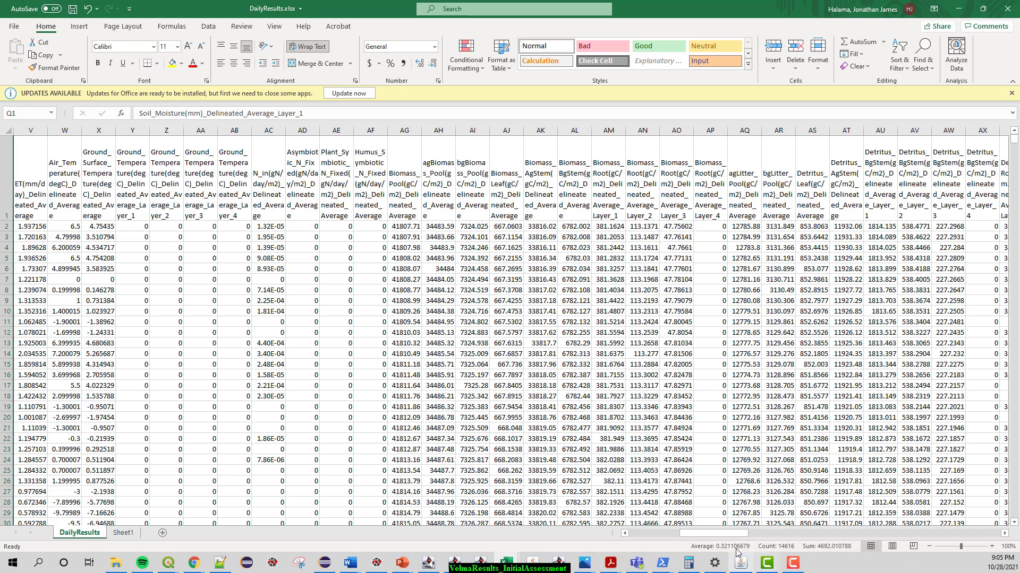
pyautogui.hscroll(3)
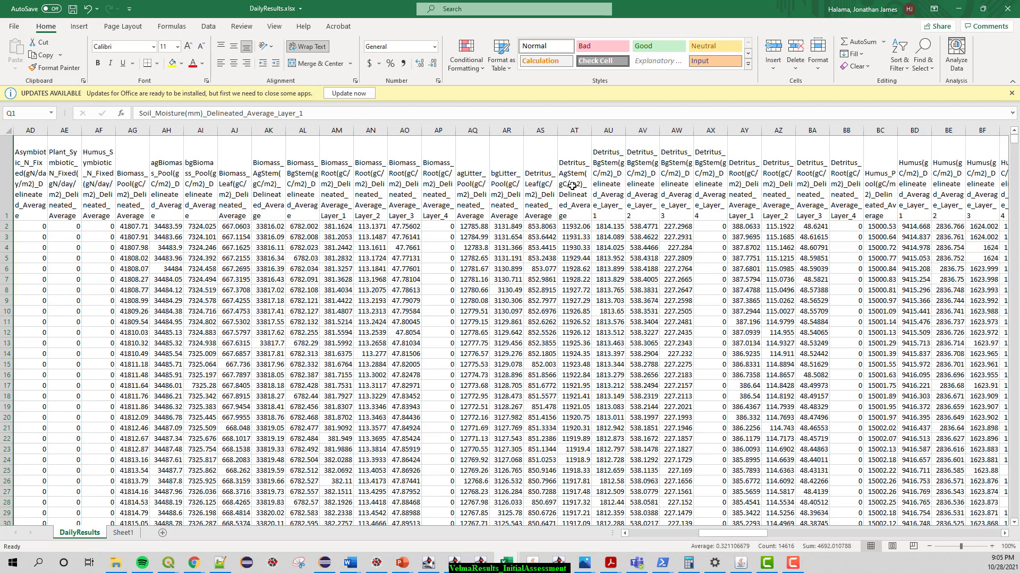
pyautogui.moveTo(565, 179)
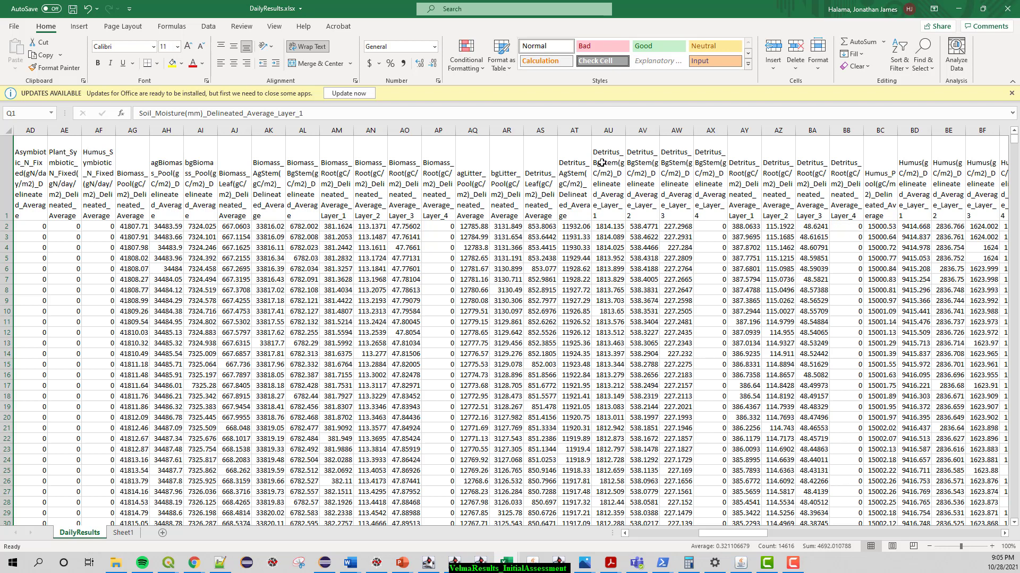
pyautogui.moveTo(695, 388)
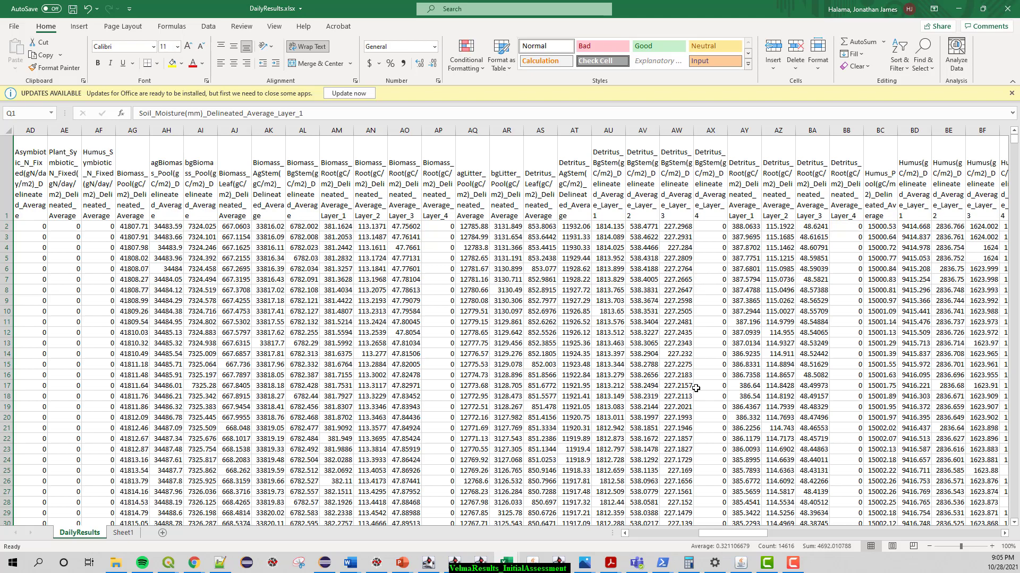
pyautogui.hscroll(3)
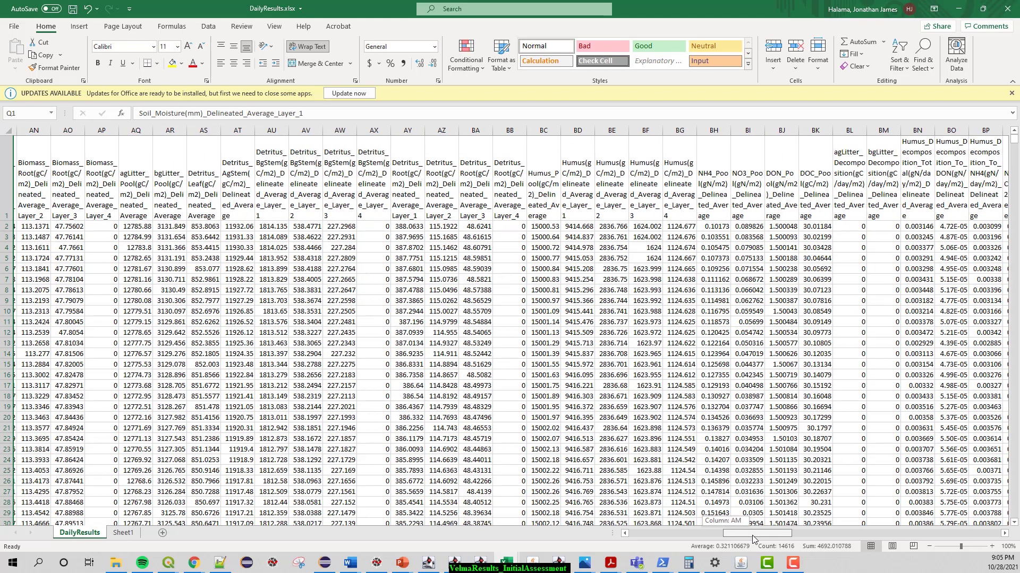
pyautogui.hscroll(3)
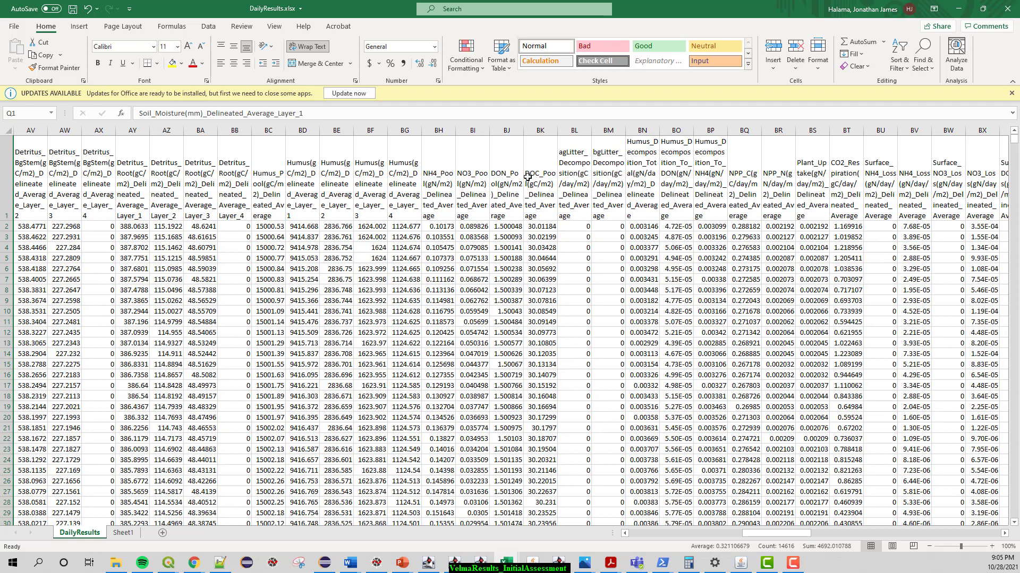
pyautogui.moveTo(739, 193)
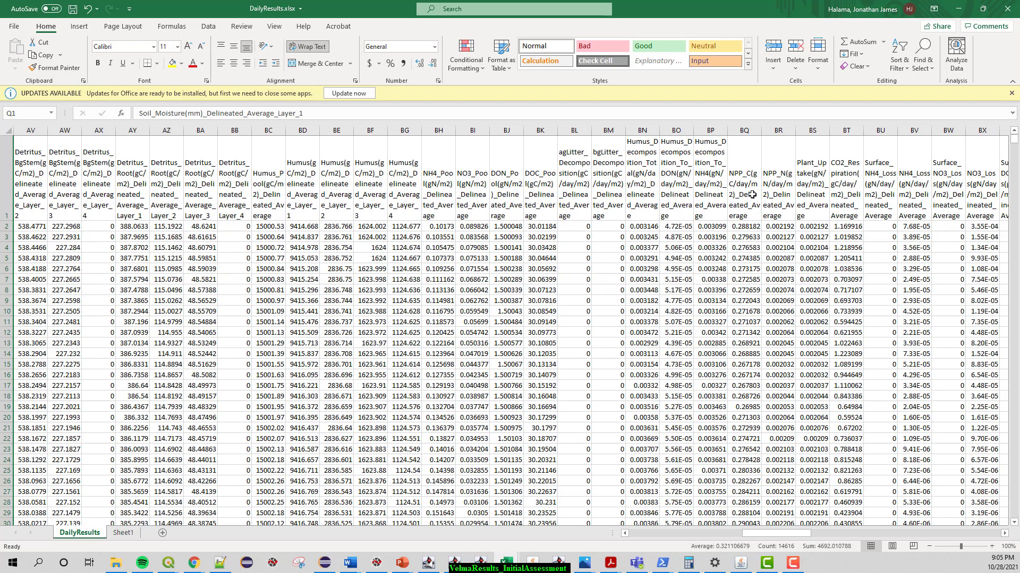
pyautogui.moveTo(798, 478)
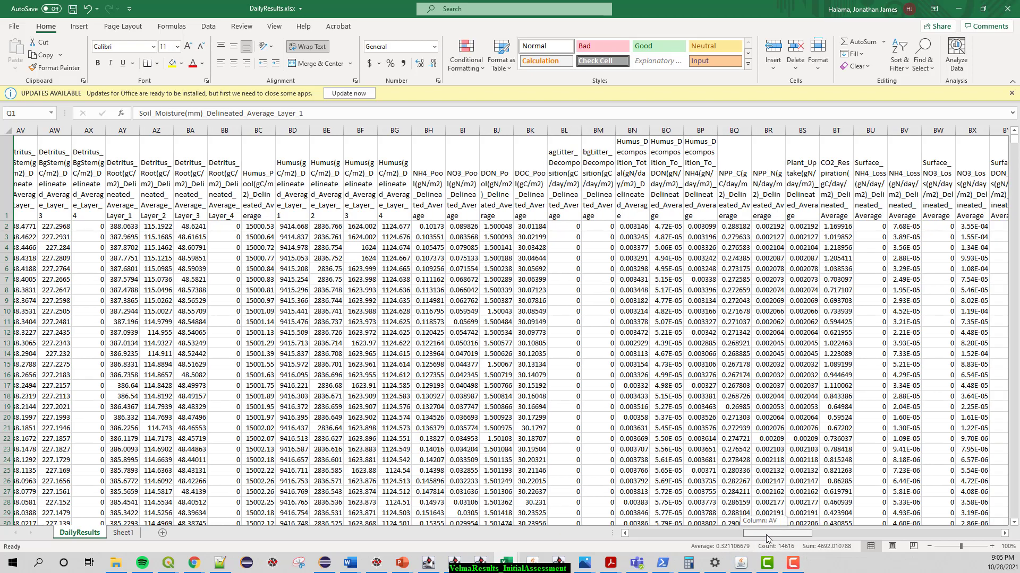
pyautogui.hscroll(3)
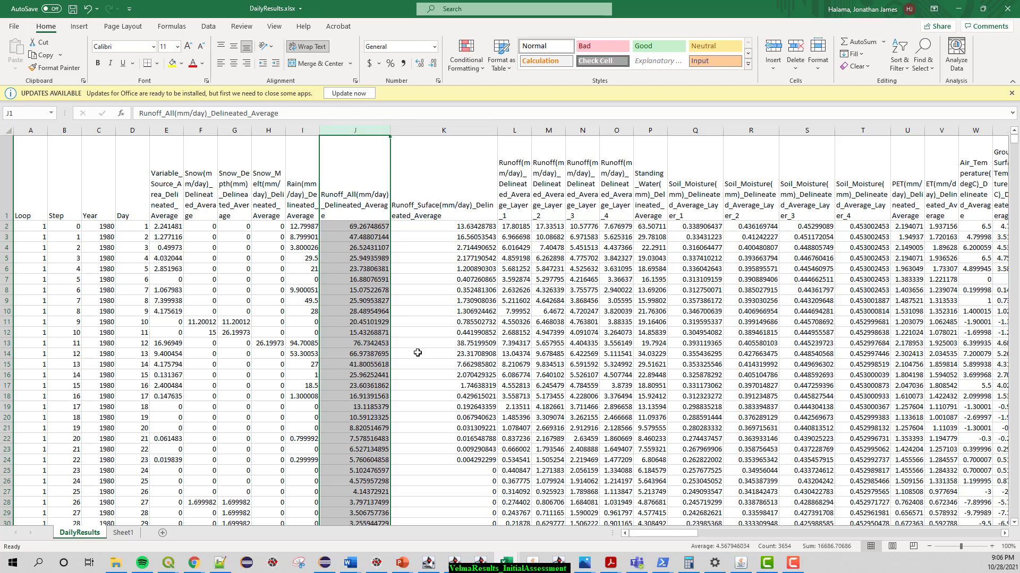
pyautogui.moveTo(137, 206)
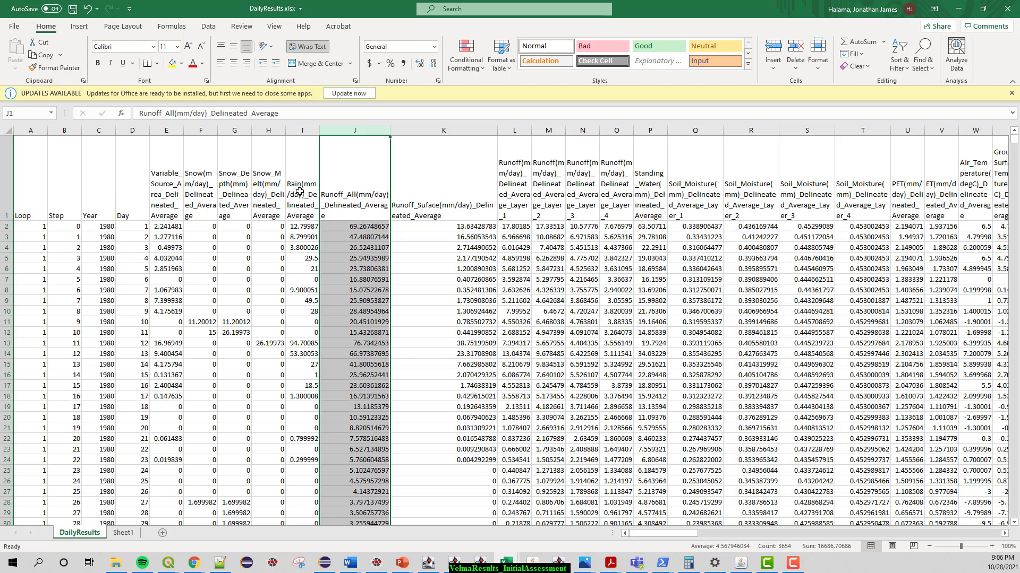
pyautogui.moveTo(351, 202)
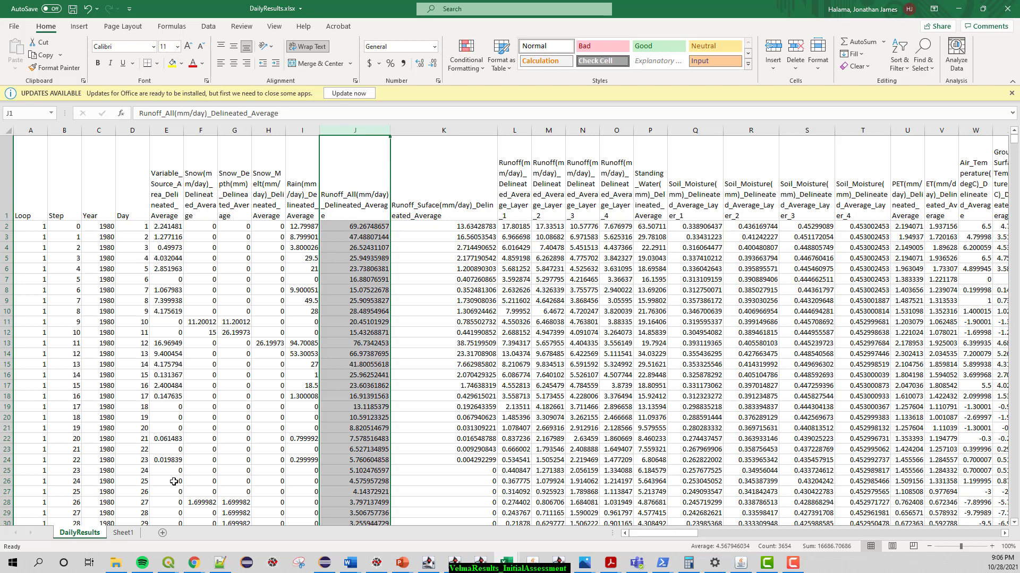
# Step: Switch to Sheet1 with the Runoff versus Observed chart, select the Runoff_All column and return to it
pyautogui.click(123, 533)
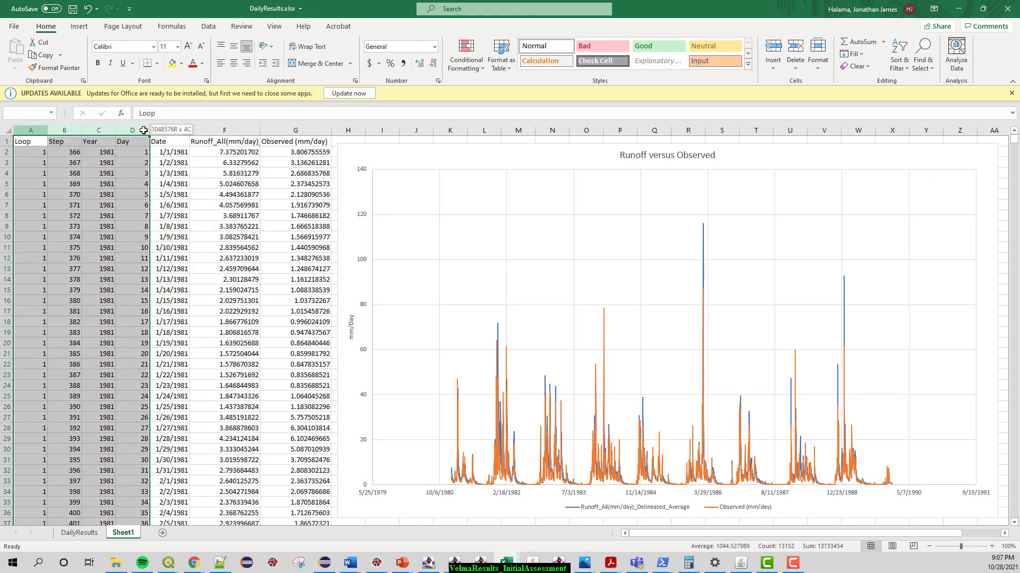
pyautogui.click(224, 141)
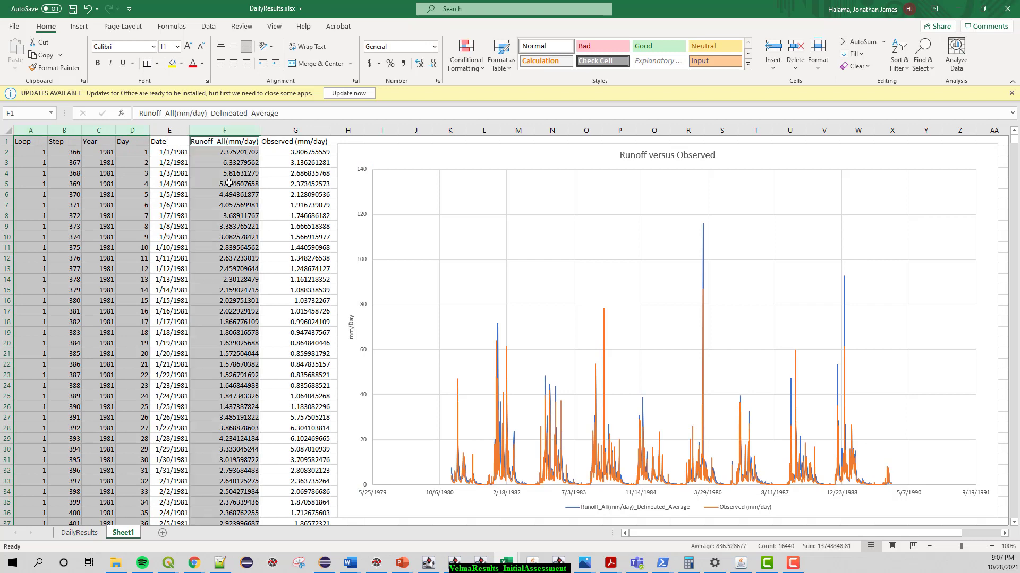
pyautogui.click(79, 533)
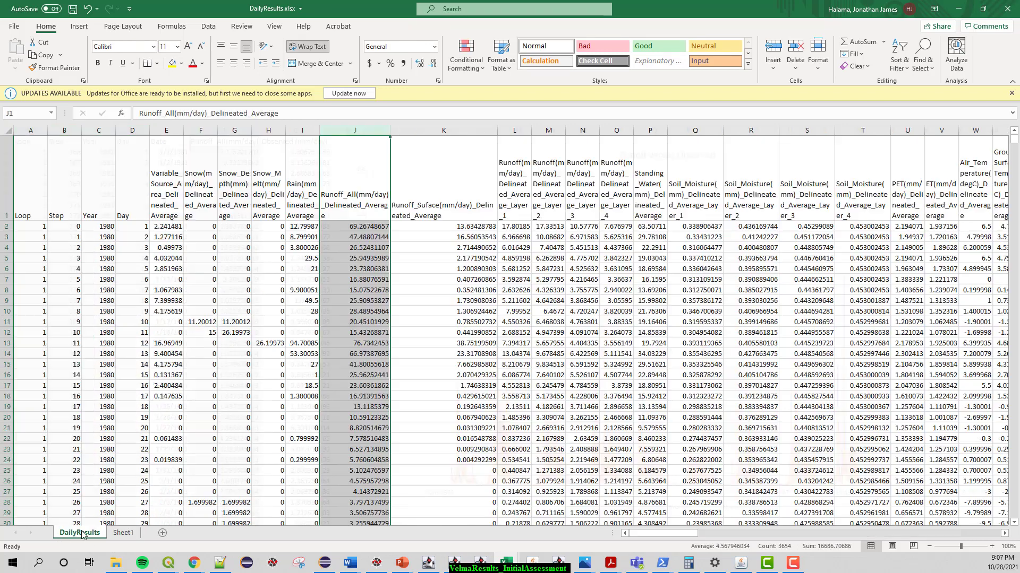
pyautogui.click(123, 533)
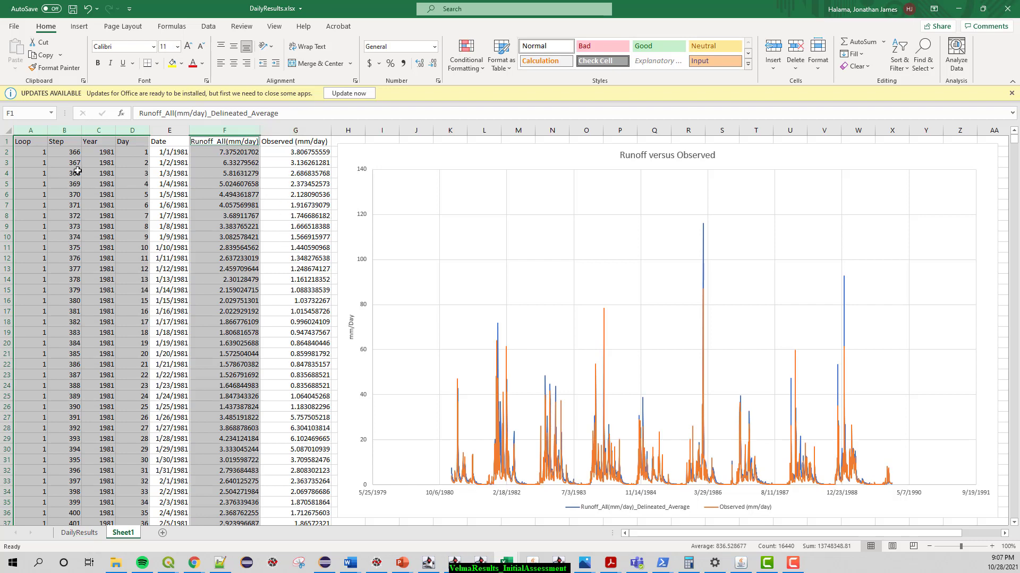
pyautogui.moveTo(80, 168)
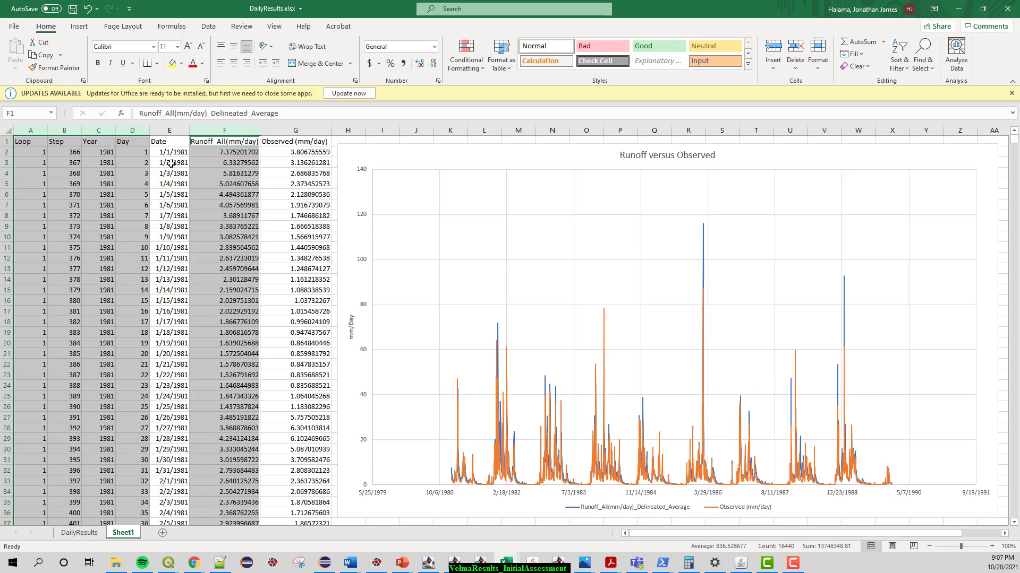
pyautogui.moveTo(192, 200)
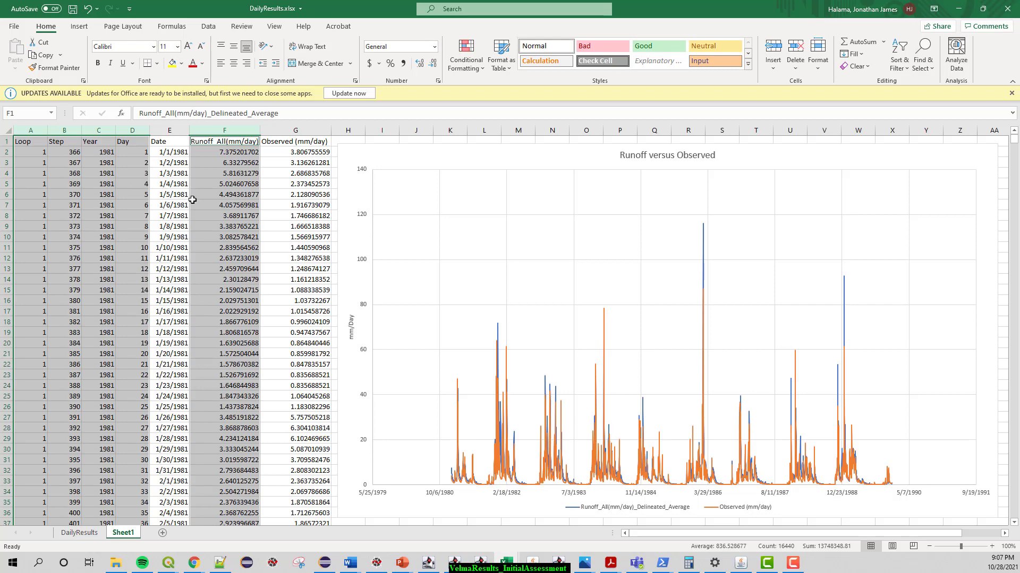
pyautogui.moveTo(204, 190)
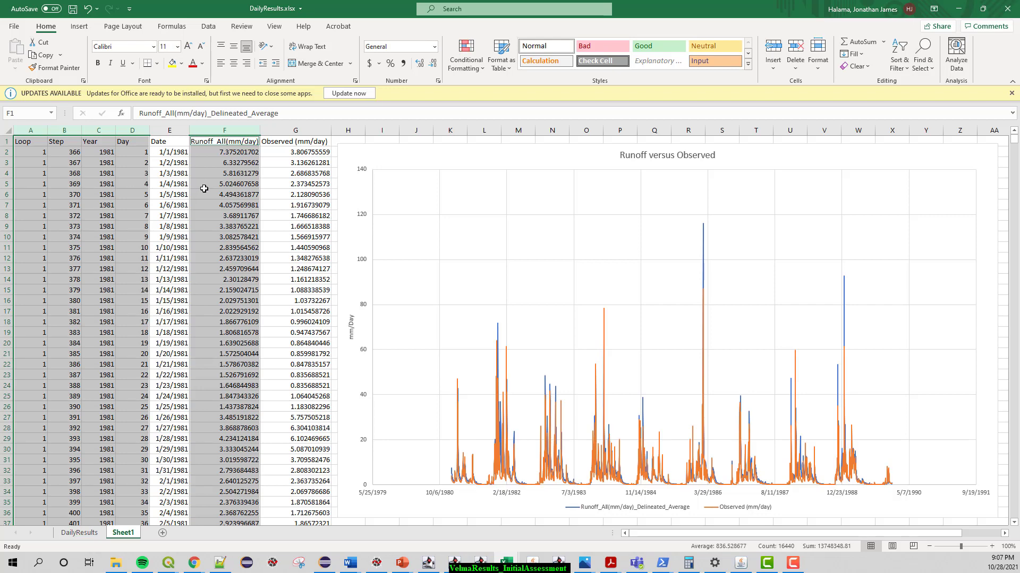
pyautogui.moveTo(202, 193)
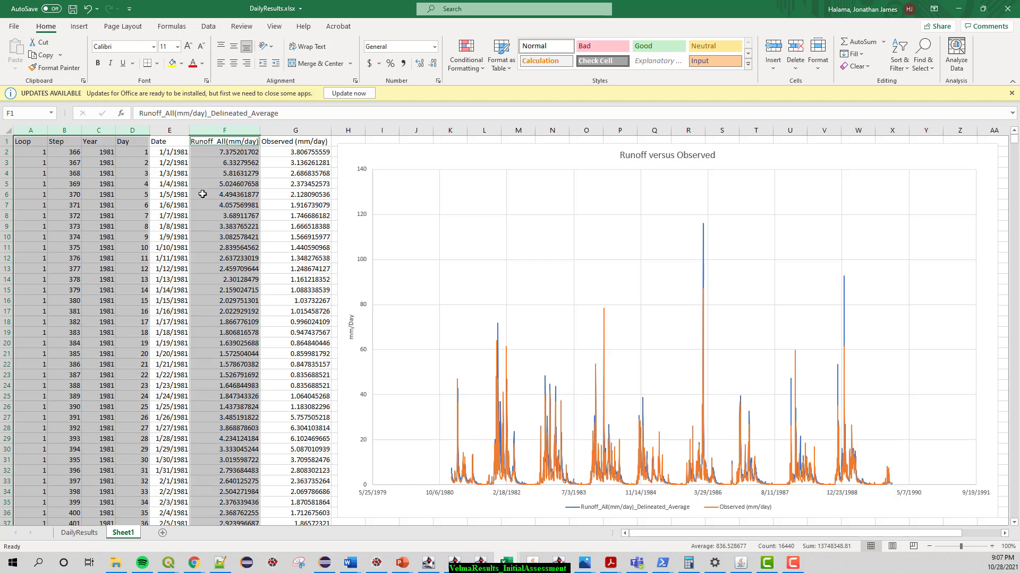
pyautogui.moveTo(211, 184)
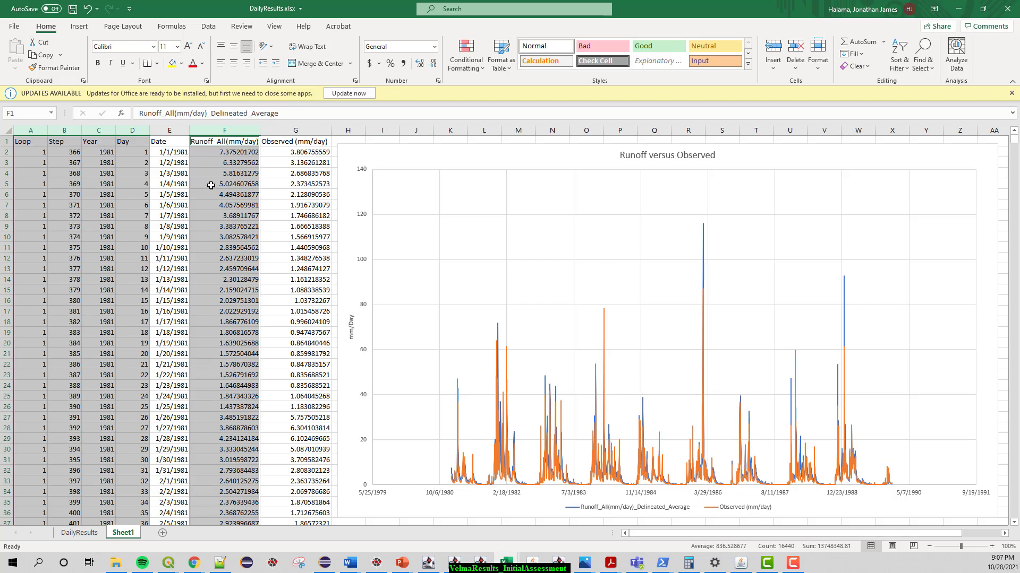
pyautogui.moveTo(174, 141)
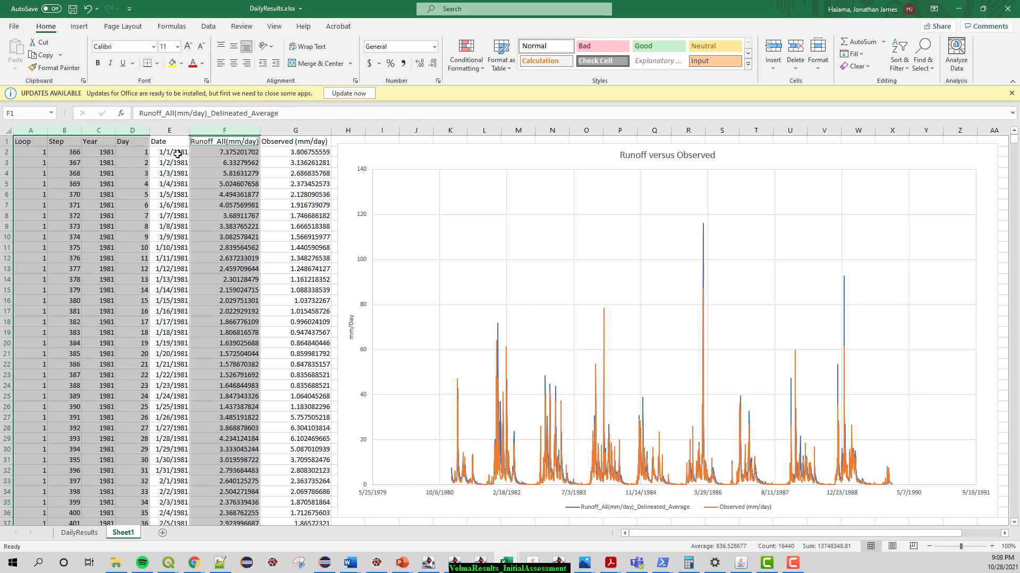
# Step: Select the Date through Observed (mm/day) columns as the chart's source data
pyautogui.click(169, 130)
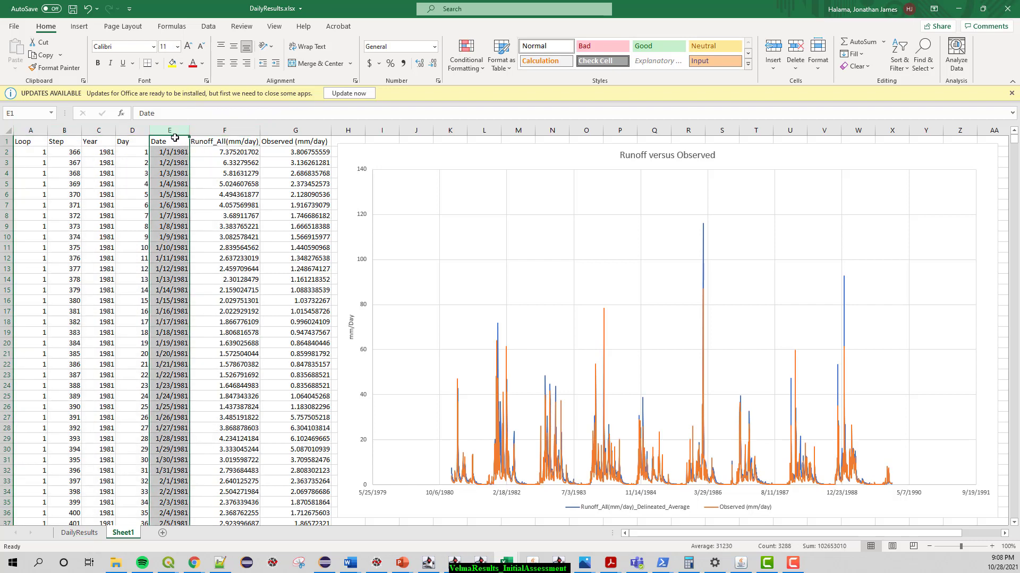
pyautogui.moveTo(159, 184)
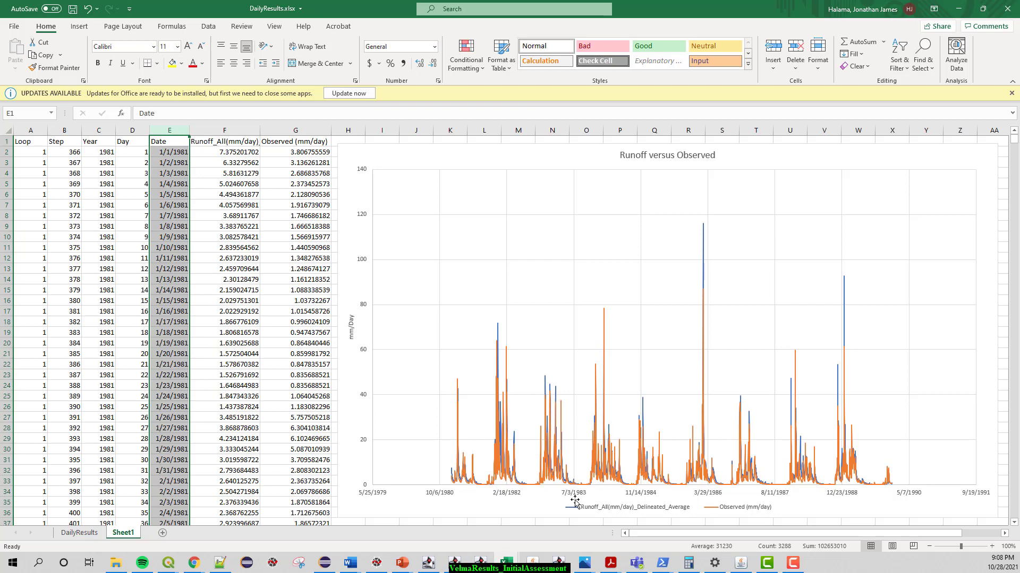
pyautogui.moveTo(688, 450)
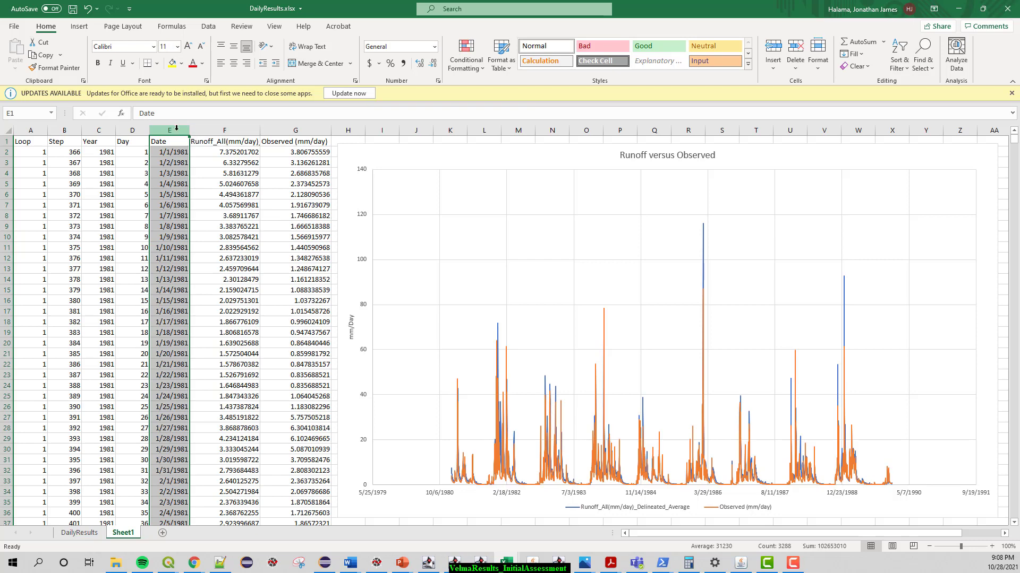
pyautogui.click(224, 141)
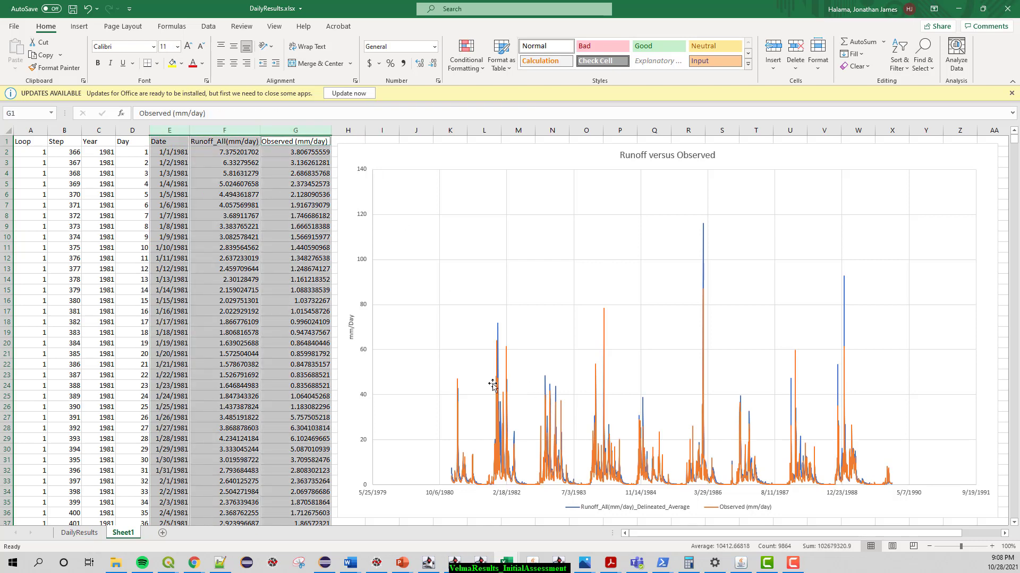
pyautogui.moveTo(756, 414)
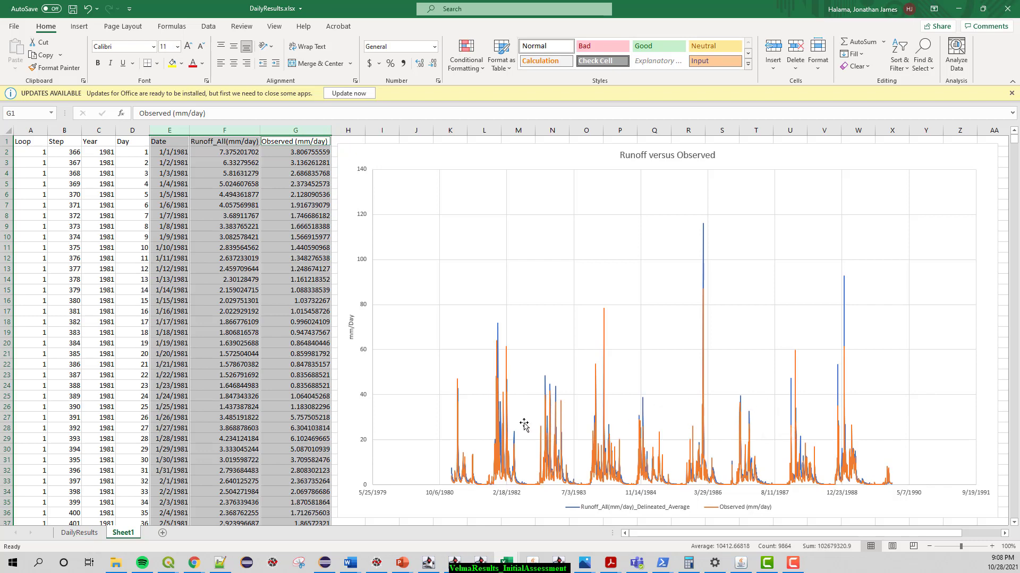
pyautogui.moveTo(522, 425)
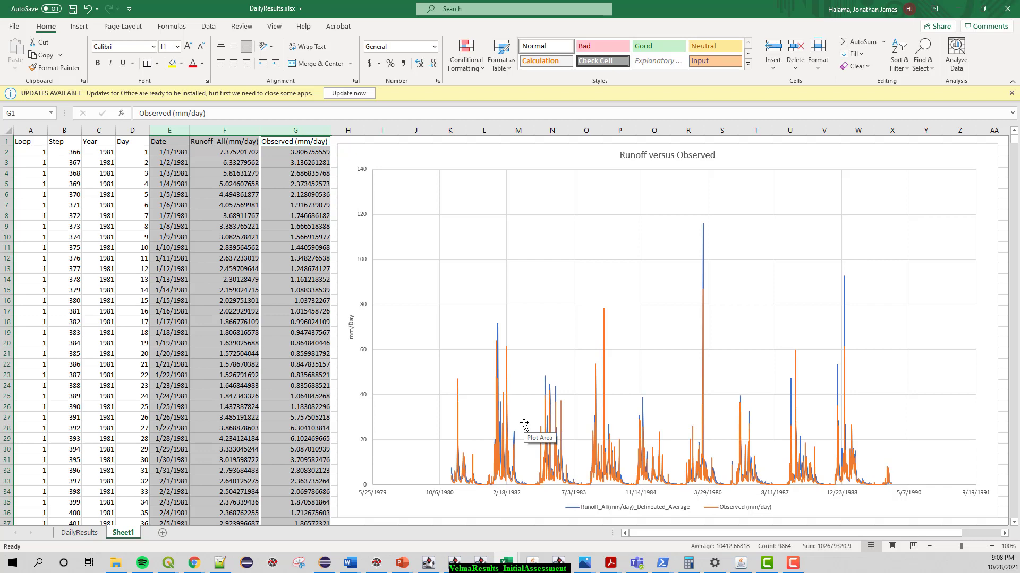
pyautogui.moveTo(490, 468)
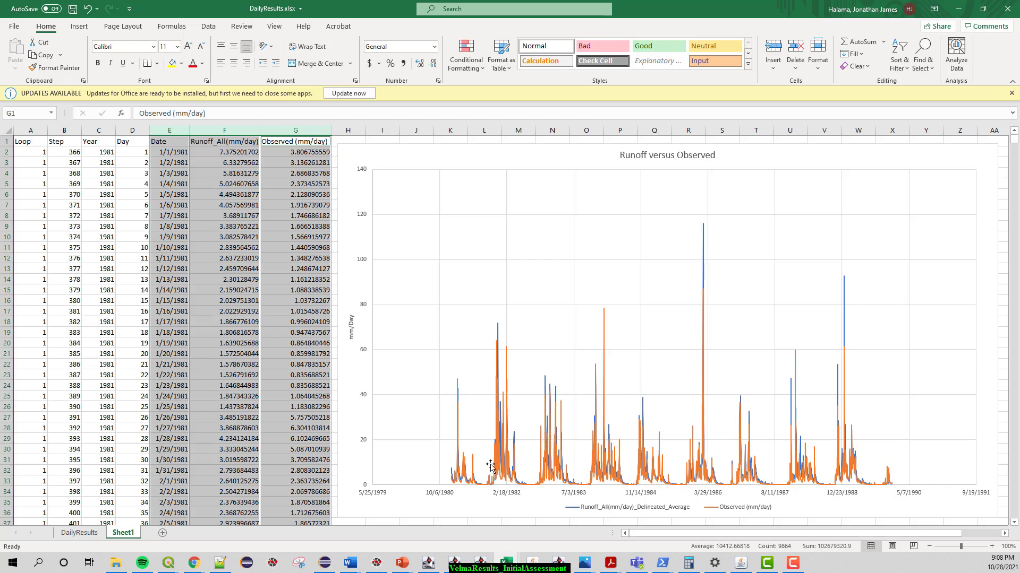
pyautogui.moveTo(705, 295)
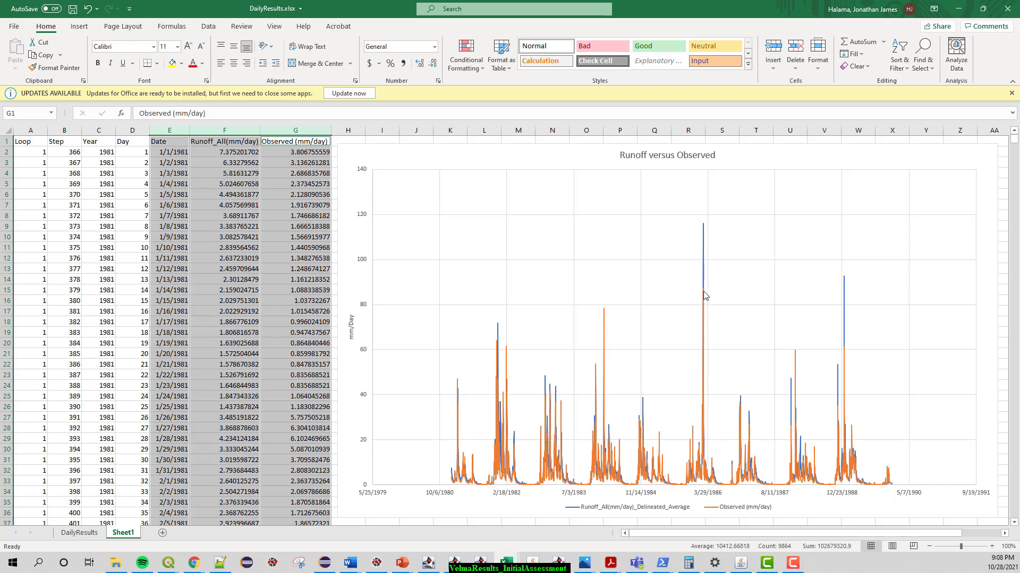
pyautogui.moveTo(709, 302)
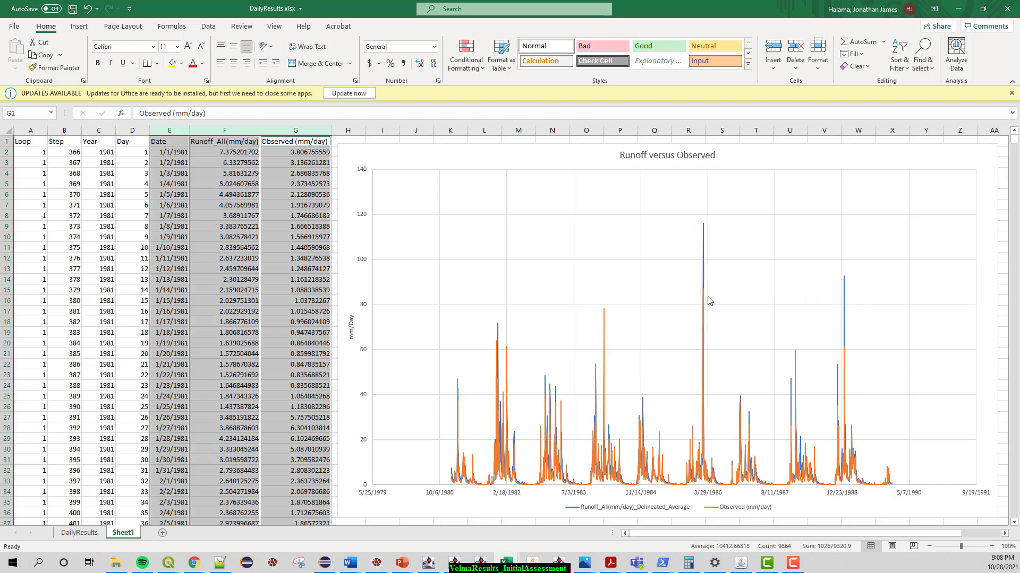
pyautogui.moveTo(699, 254)
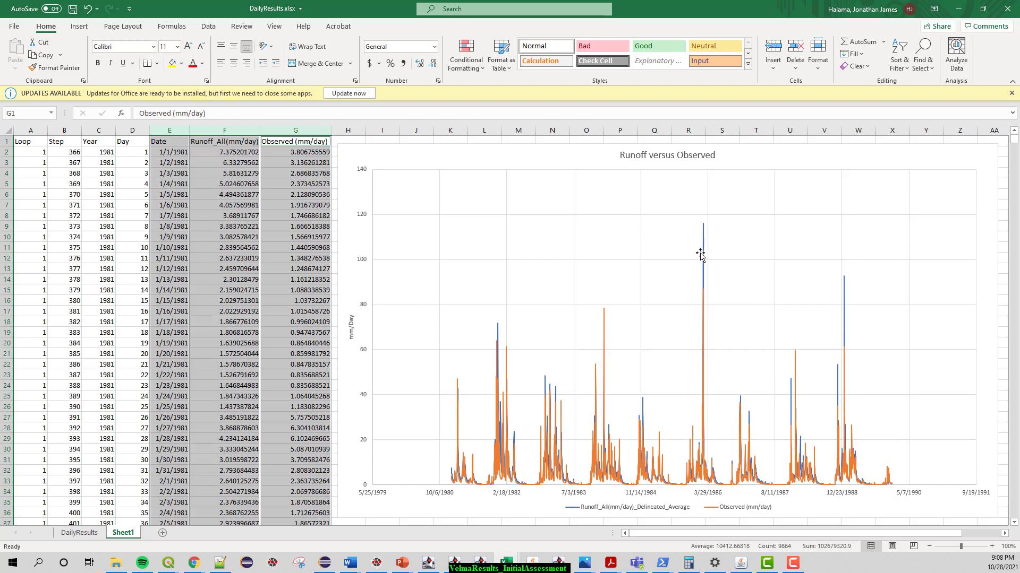
pyautogui.moveTo(710, 229)
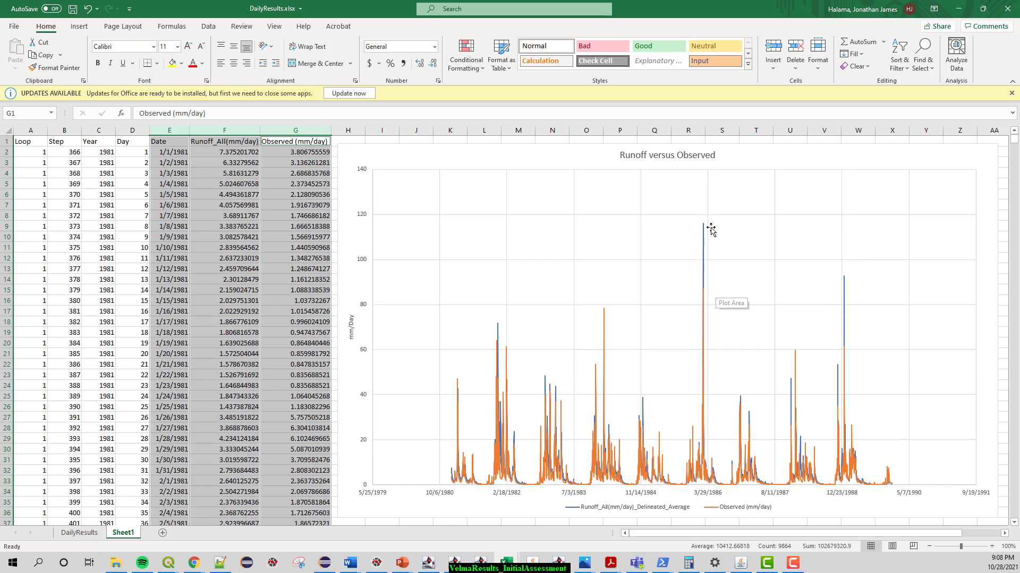
pyautogui.moveTo(696, 225)
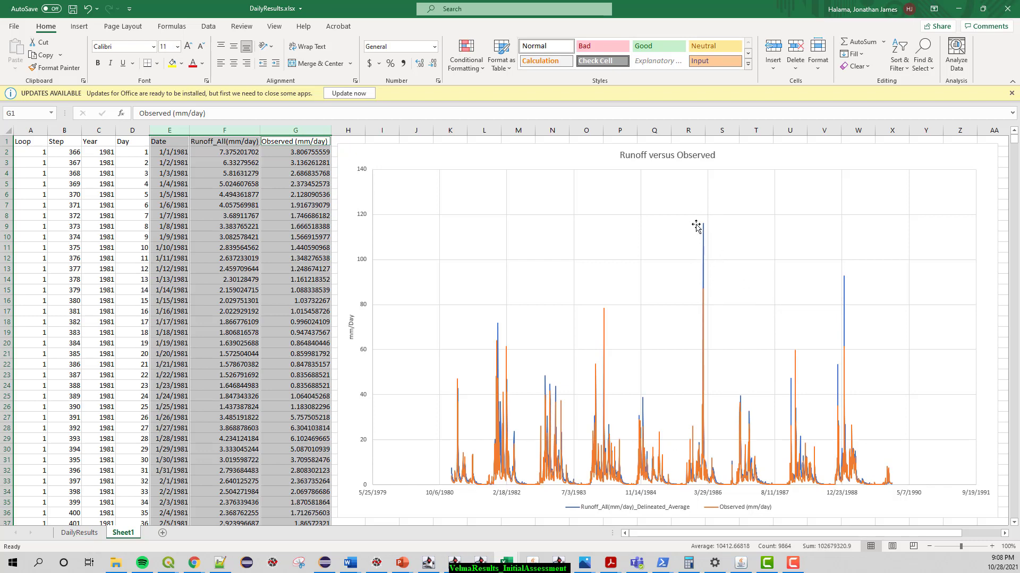
pyautogui.moveTo(684, 269)
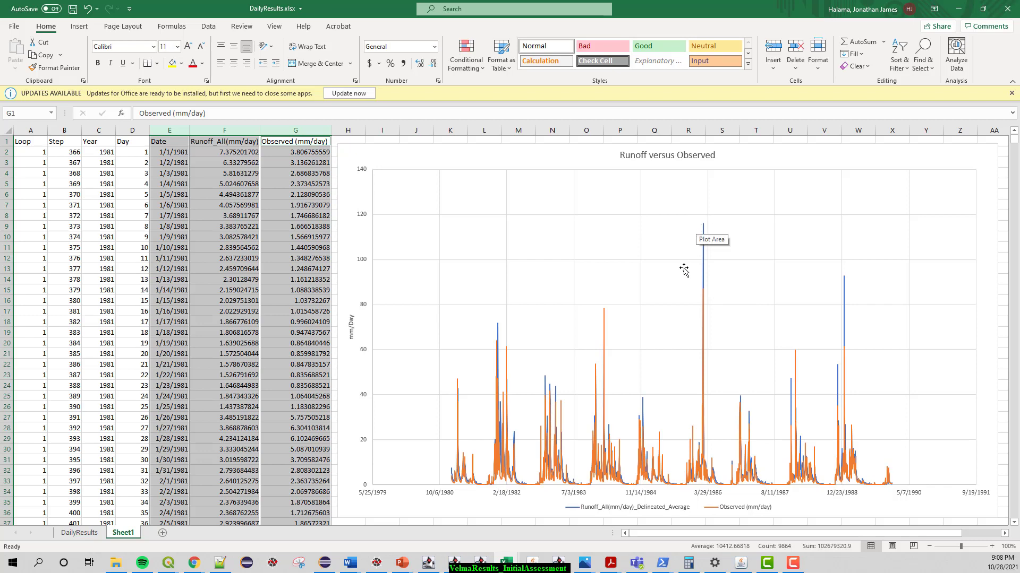
pyautogui.moveTo(809, 336)
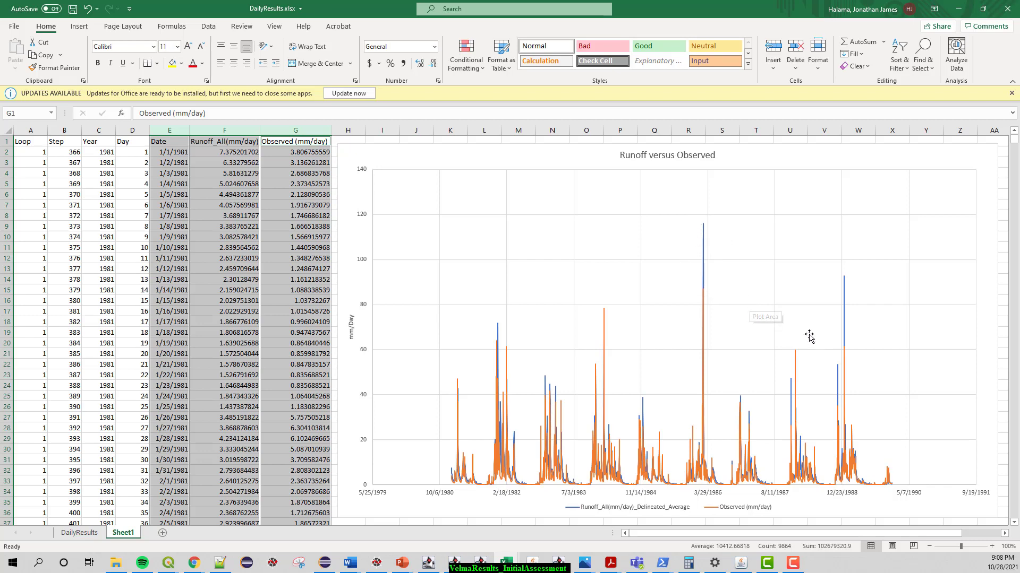
pyautogui.moveTo(711, 470)
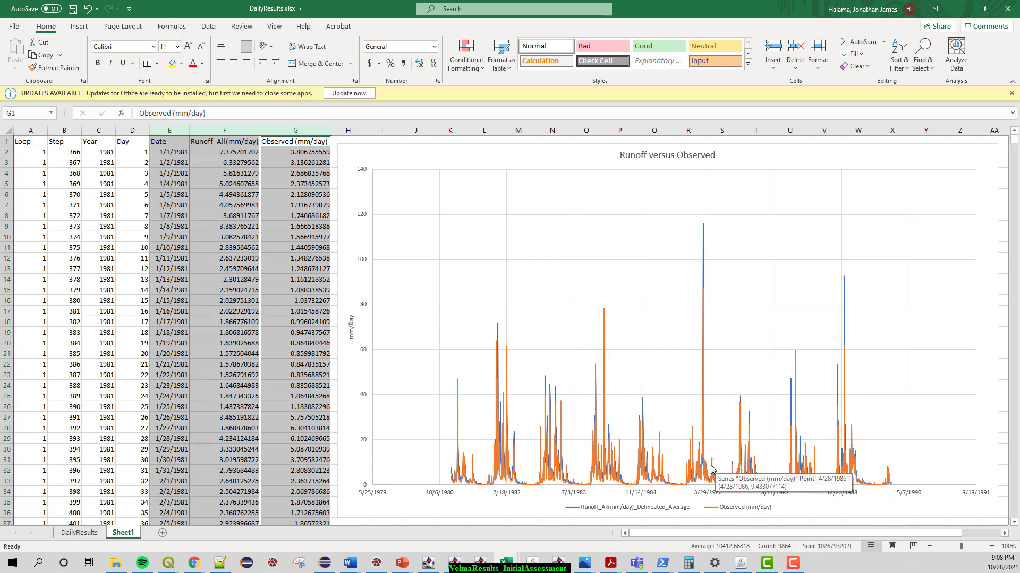
pyautogui.moveTo(516, 488)
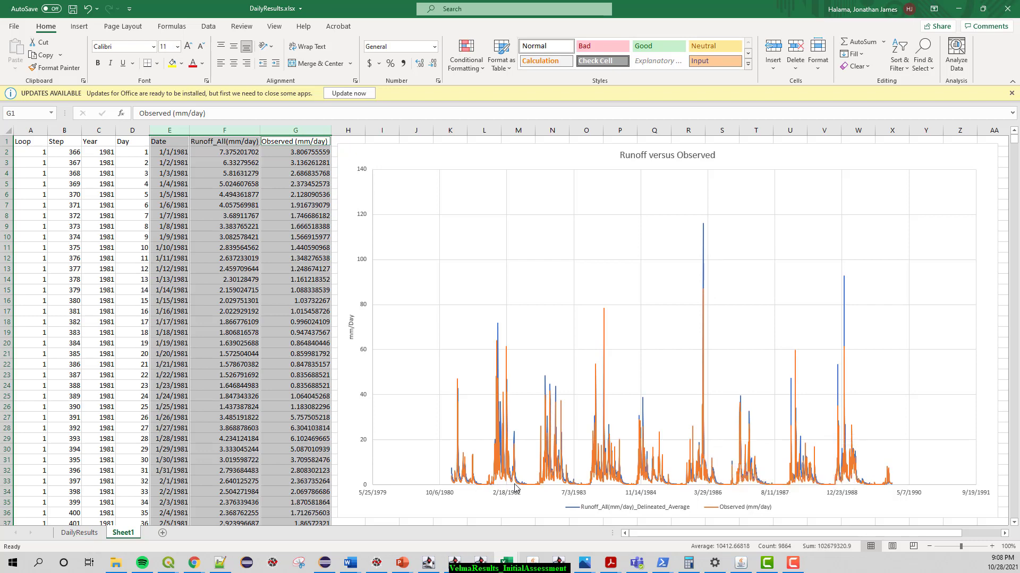
pyautogui.moveTo(742, 506)
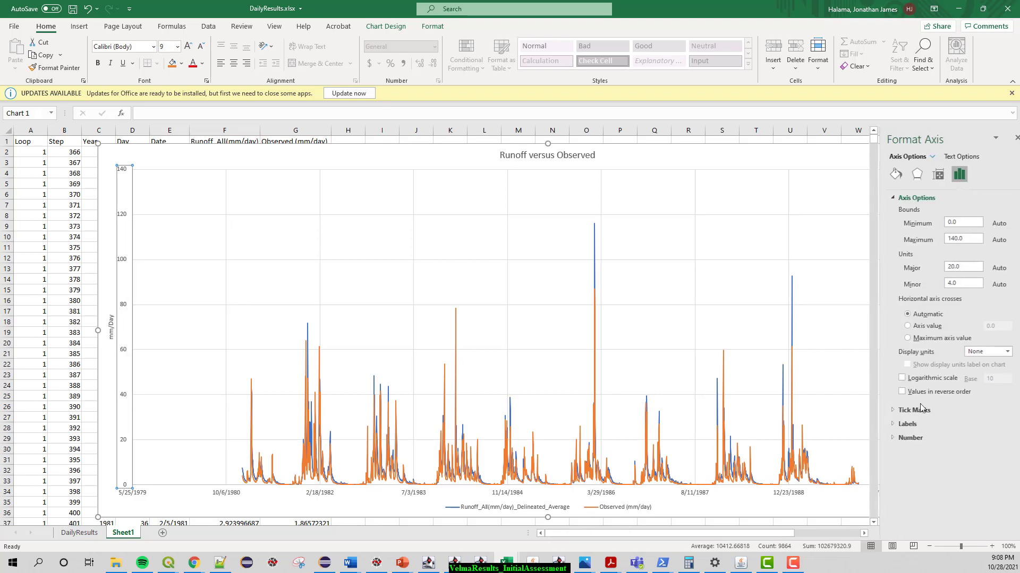
# Step: Switch the chart's vertical mm/day axis to a logarithmic scale with 0.001 minimum
pyautogui.click(901, 378)
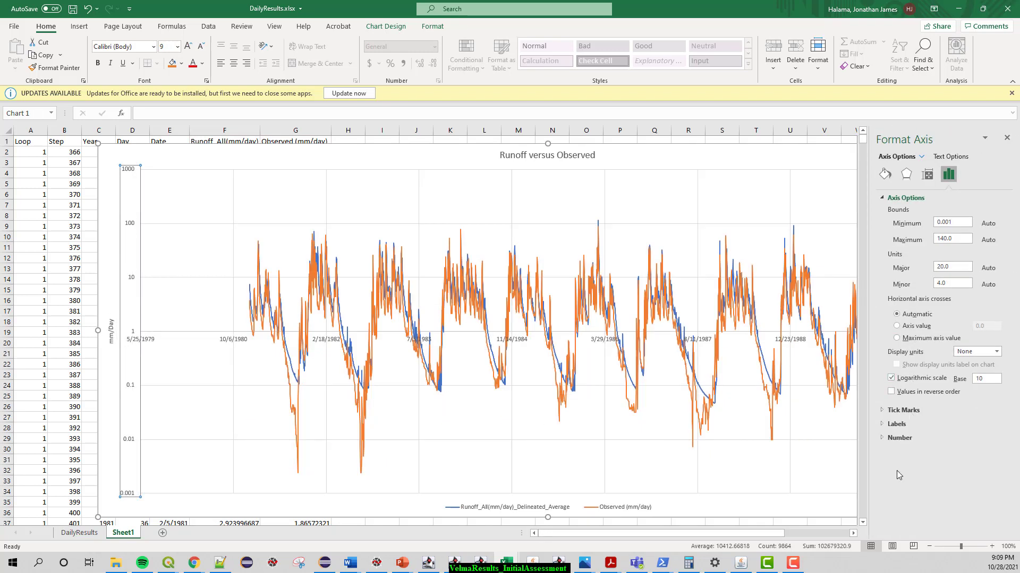
pyautogui.moveTo(319, 261)
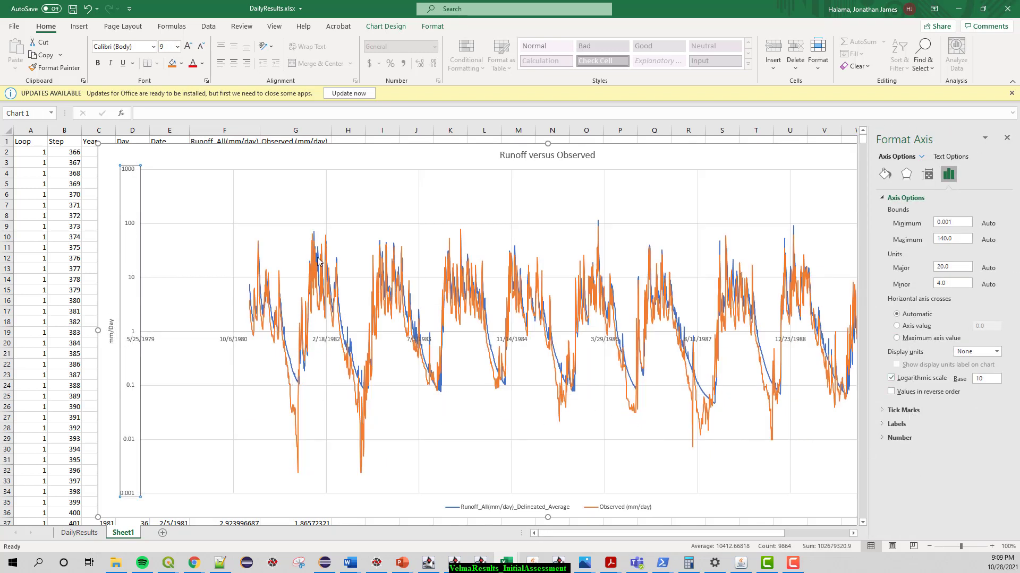
pyautogui.moveTo(336, 245)
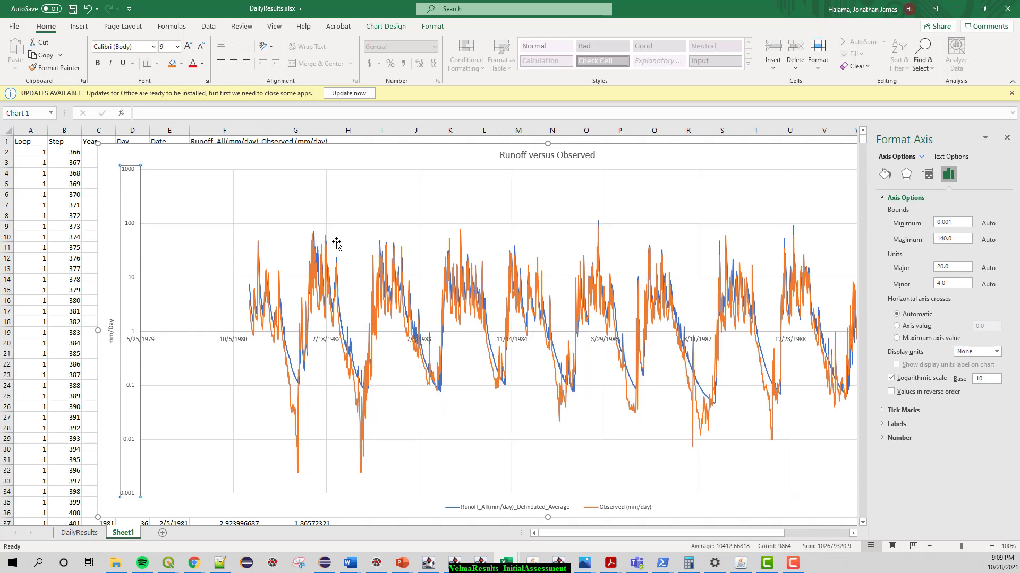
pyautogui.moveTo(345, 344)
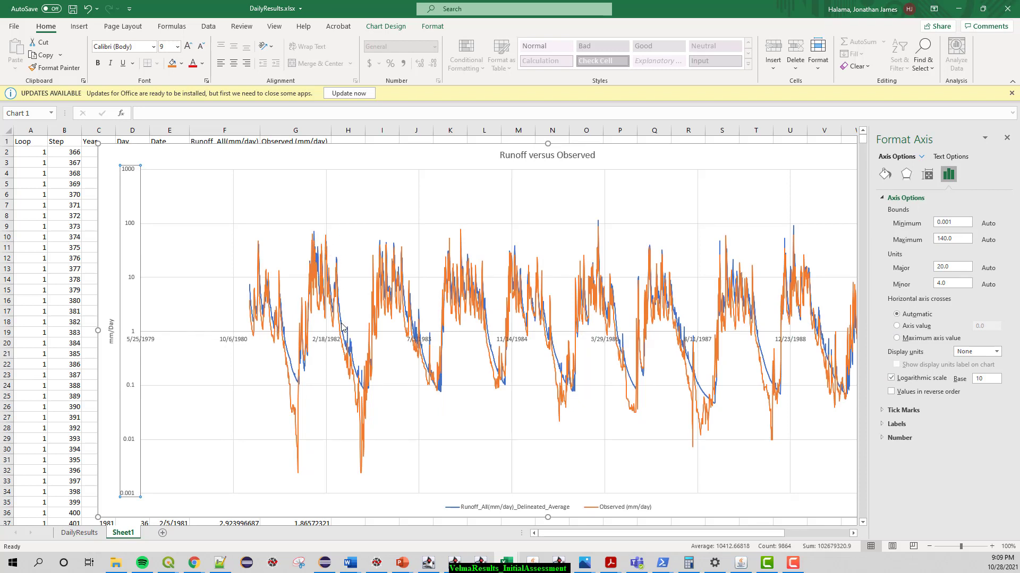
pyautogui.moveTo(342, 334)
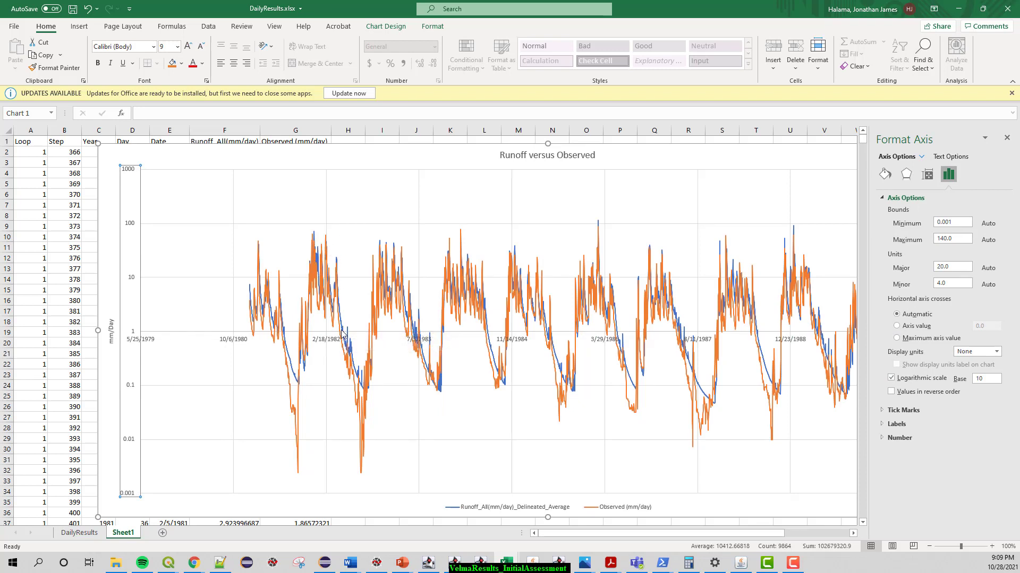
pyautogui.moveTo(367, 393)
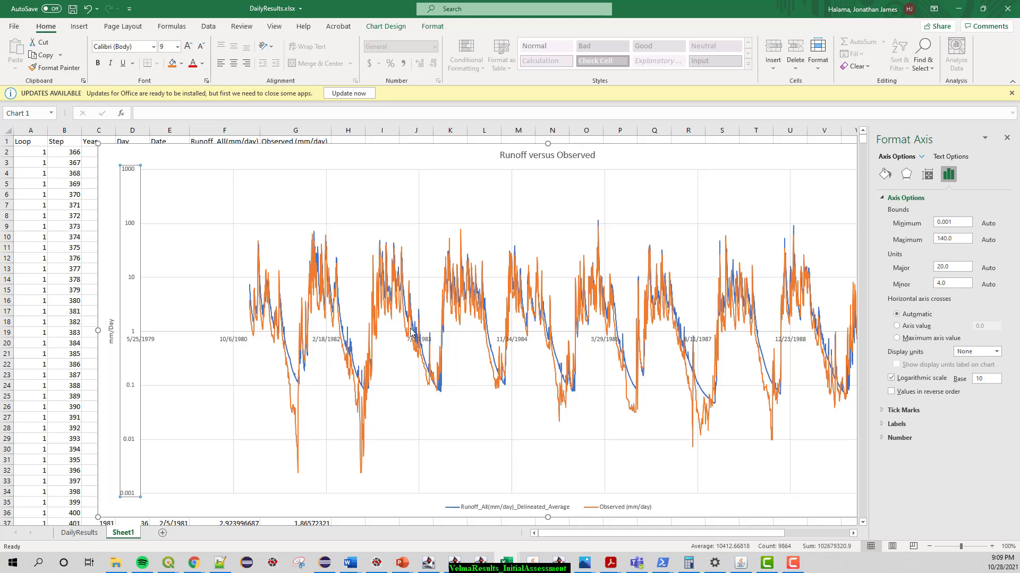
pyautogui.moveTo(351, 378)
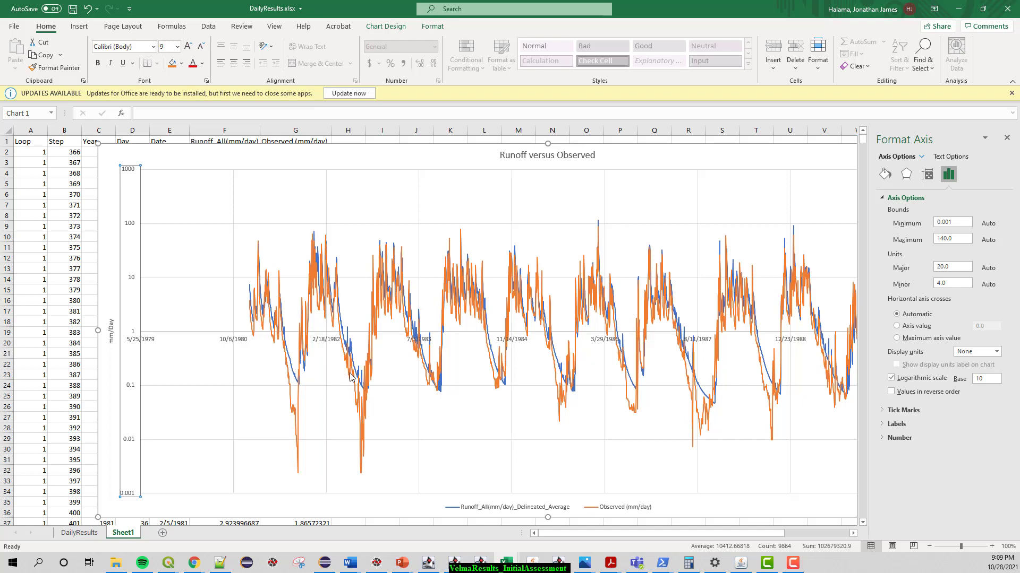
pyautogui.moveTo(372, 389)
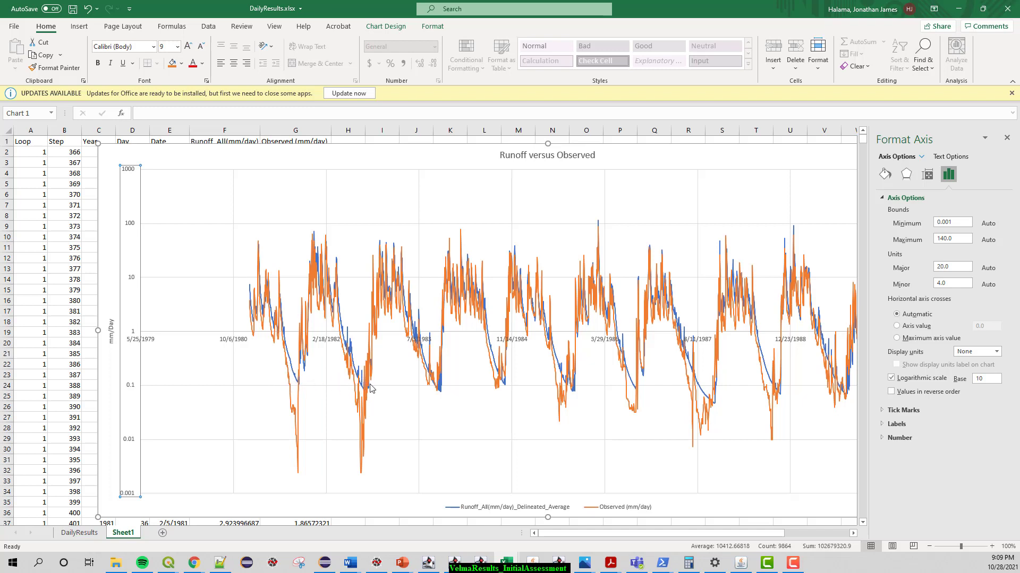
pyautogui.moveTo(347, 374)
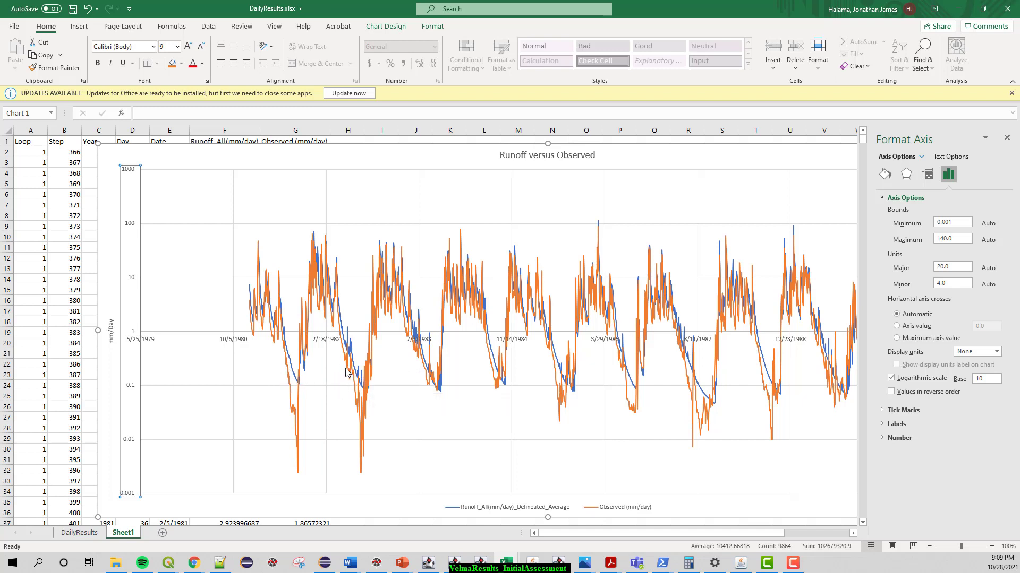
pyautogui.moveTo(338, 367)
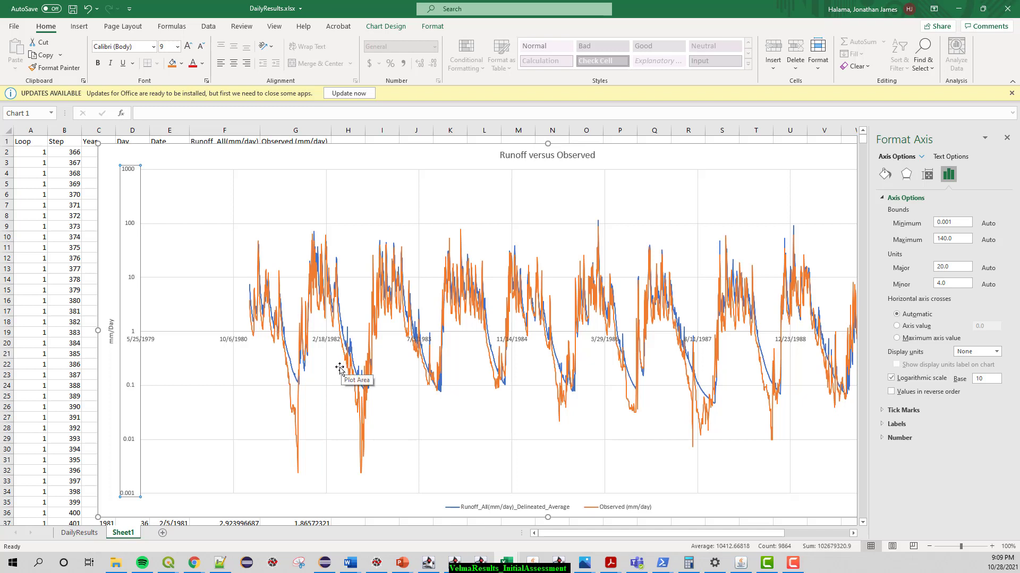
pyautogui.moveTo(405, 336)
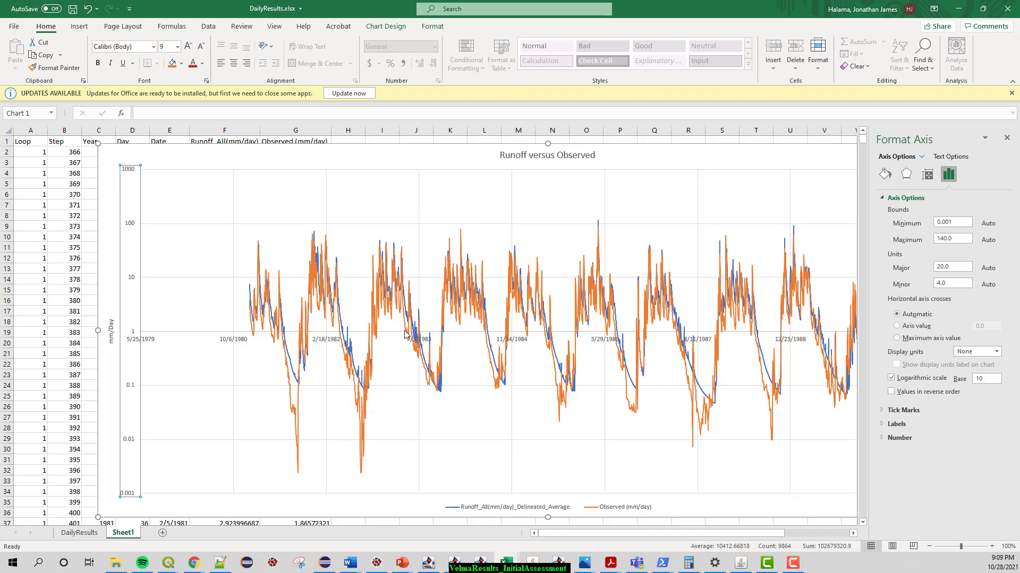
pyautogui.moveTo(423, 346)
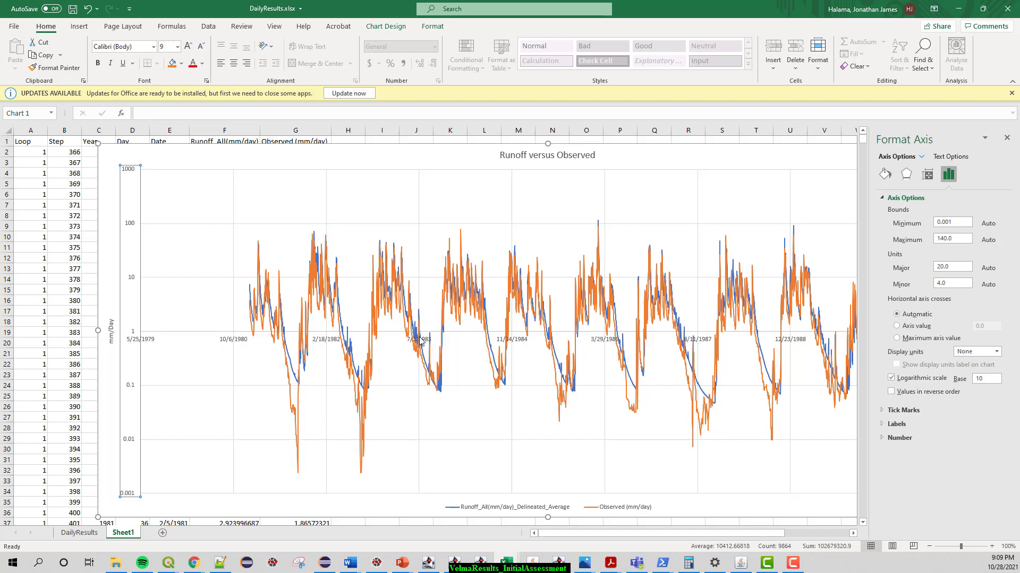
pyautogui.moveTo(512, 382)
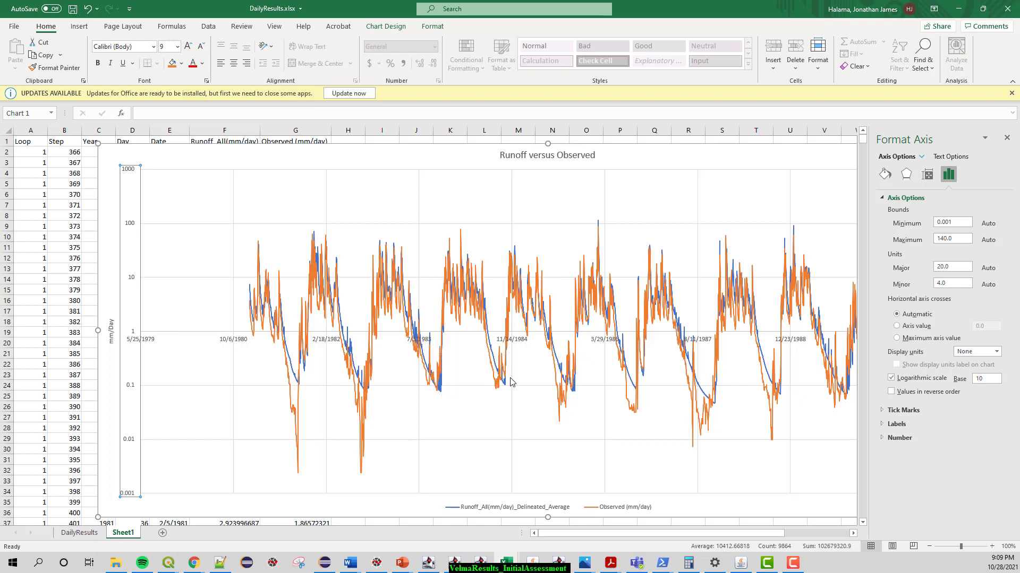
pyautogui.moveTo(507, 421)
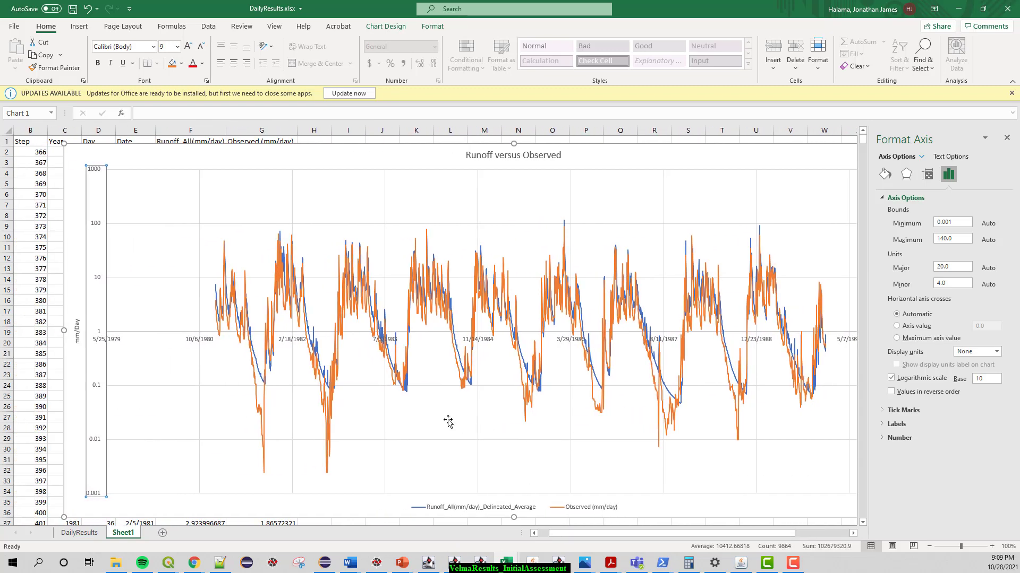
pyautogui.moveTo(239, 451)
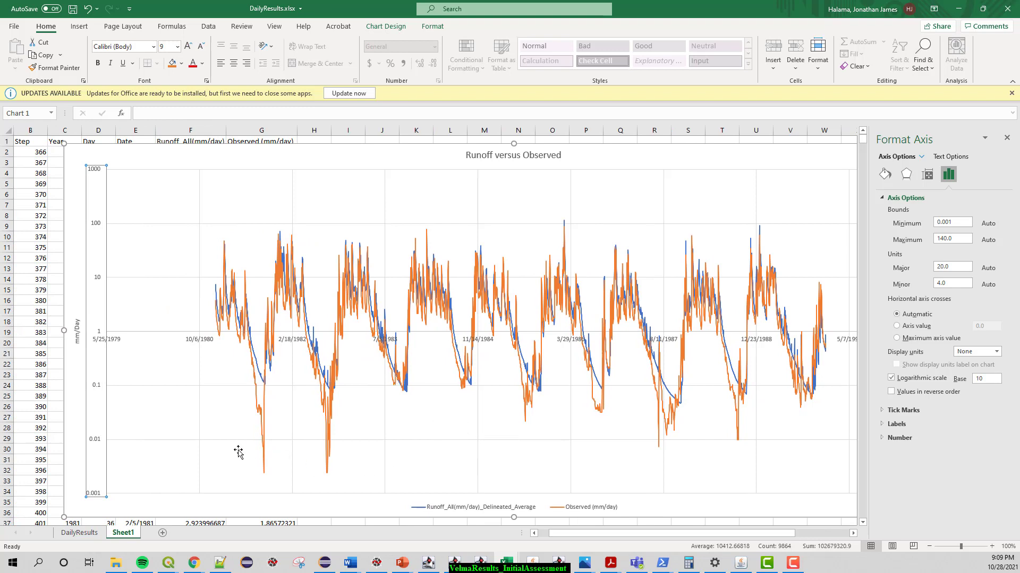
pyautogui.moveTo(289, 427)
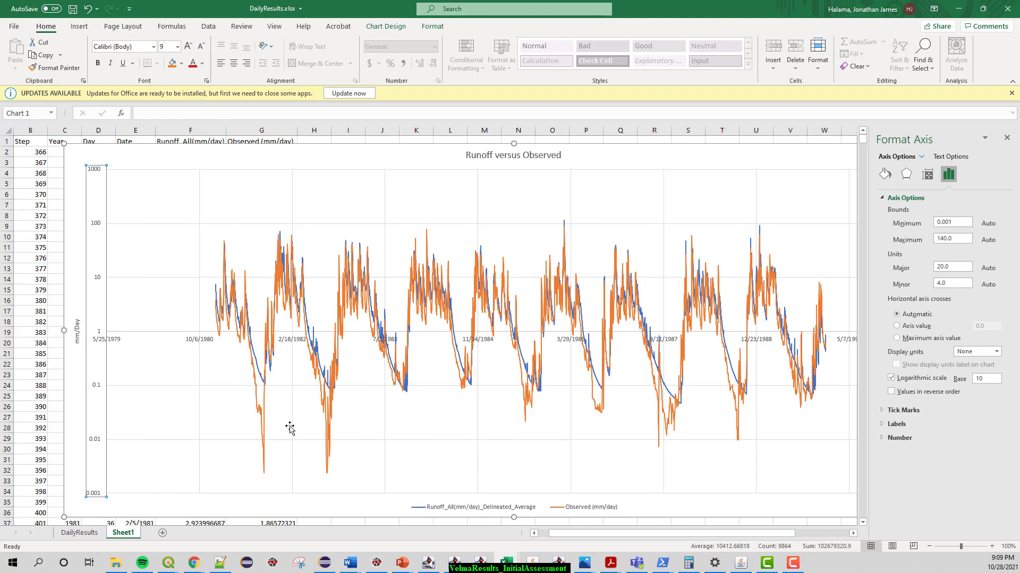
pyautogui.moveTo(358, 382)
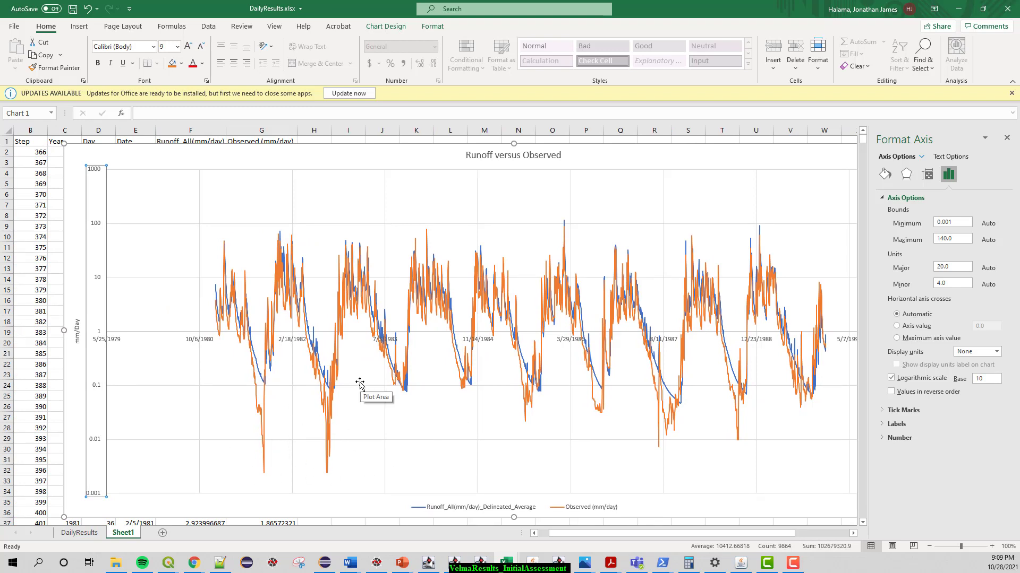
pyautogui.moveTo(102, 281)
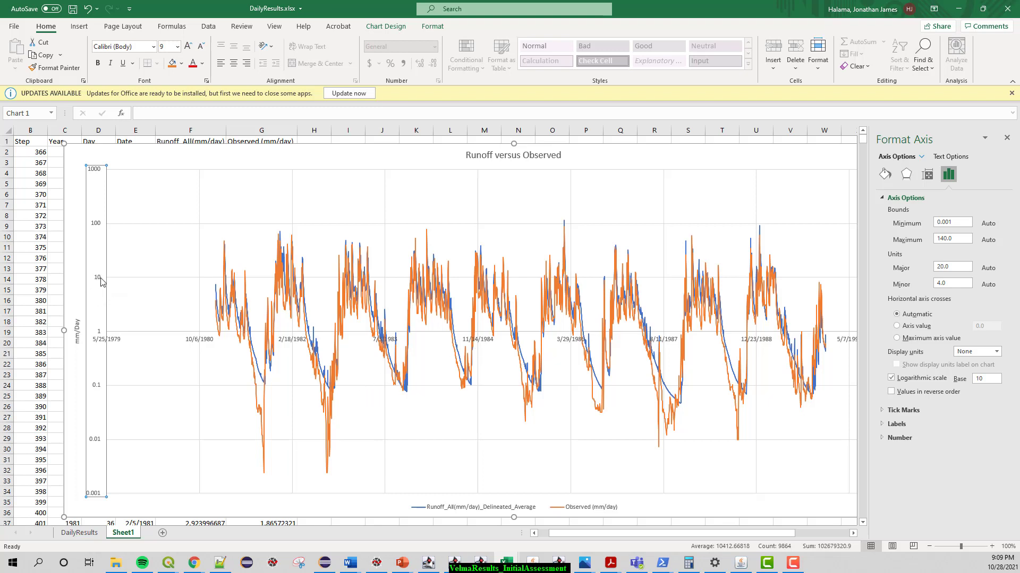
pyautogui.moveTo(403, 382)
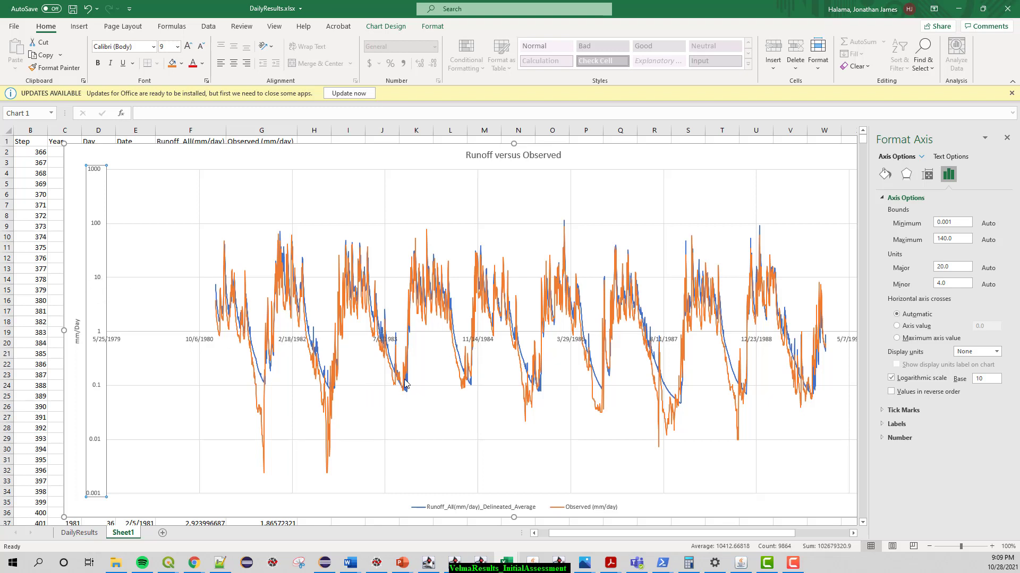
pyautogui.moveTo(193, 348)
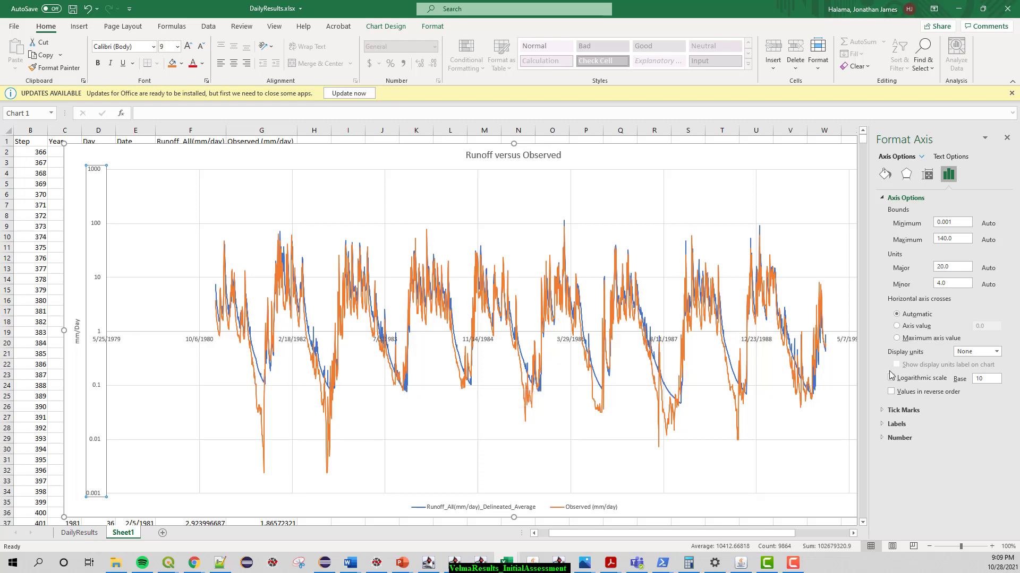
# Step: Return the vertical axis to a linear 0–140 mm/day scale and close Format Axis
pyautogui.click(891, 378)
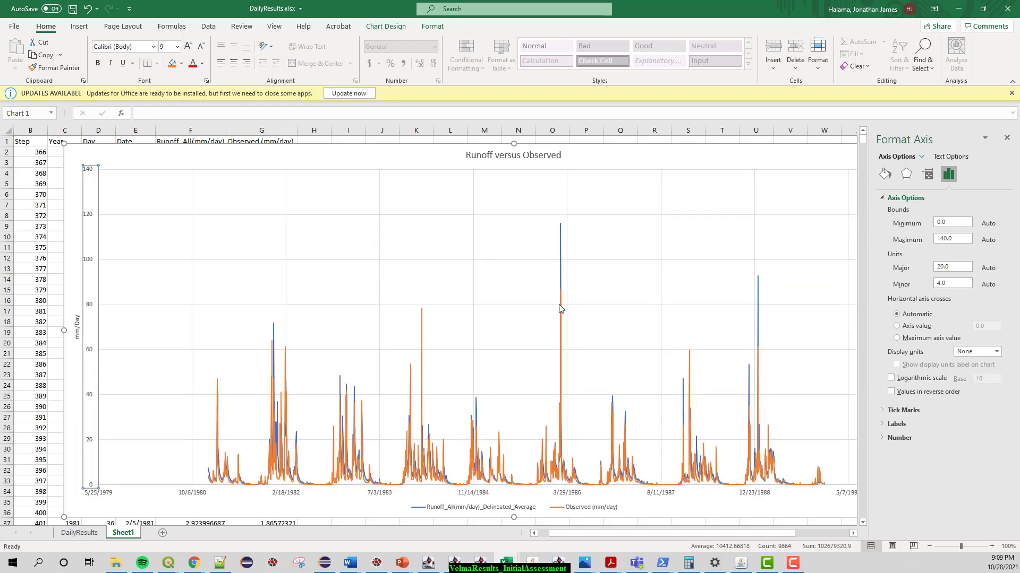
pyautogui.moveTo(743, 342)
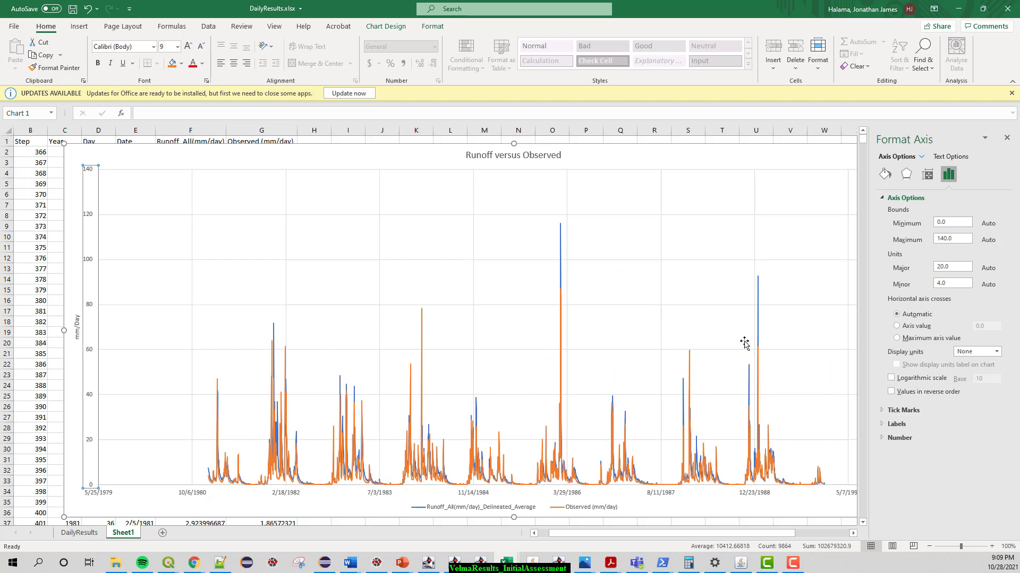
pyautogui.moveTo(415, 480)
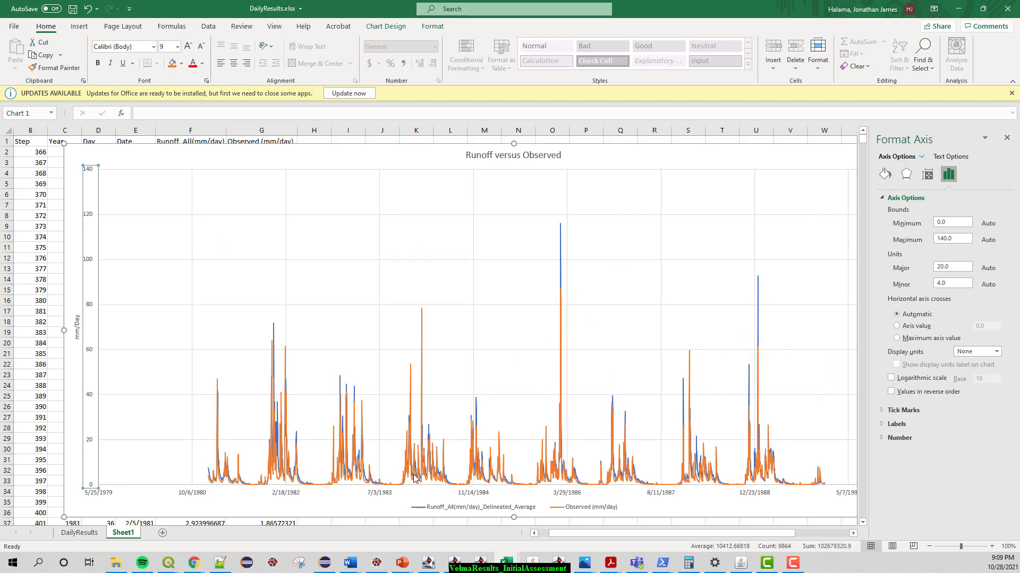
pyautogui.moveTo(415, 478)
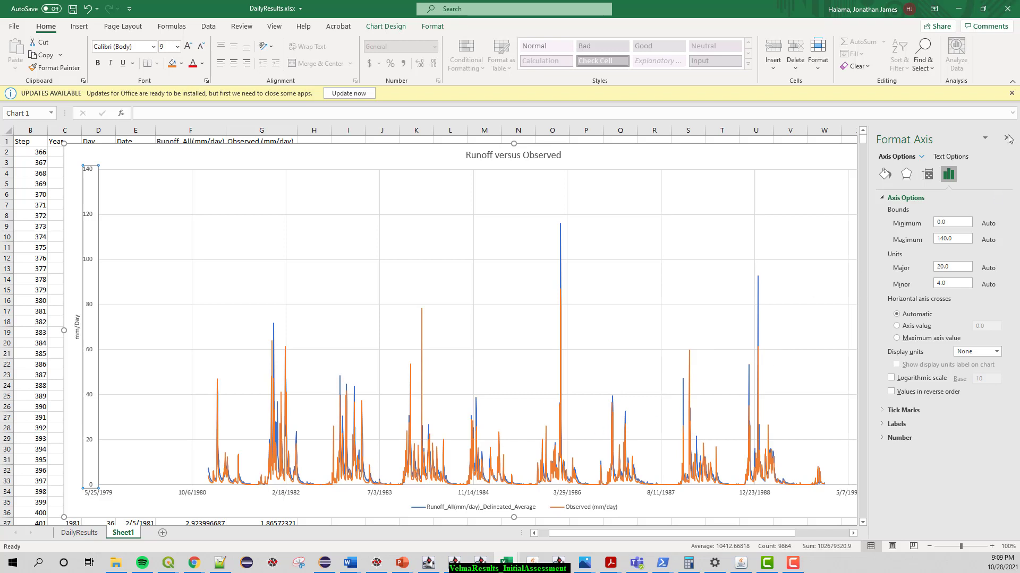
pyautogui.click(1009, 138)
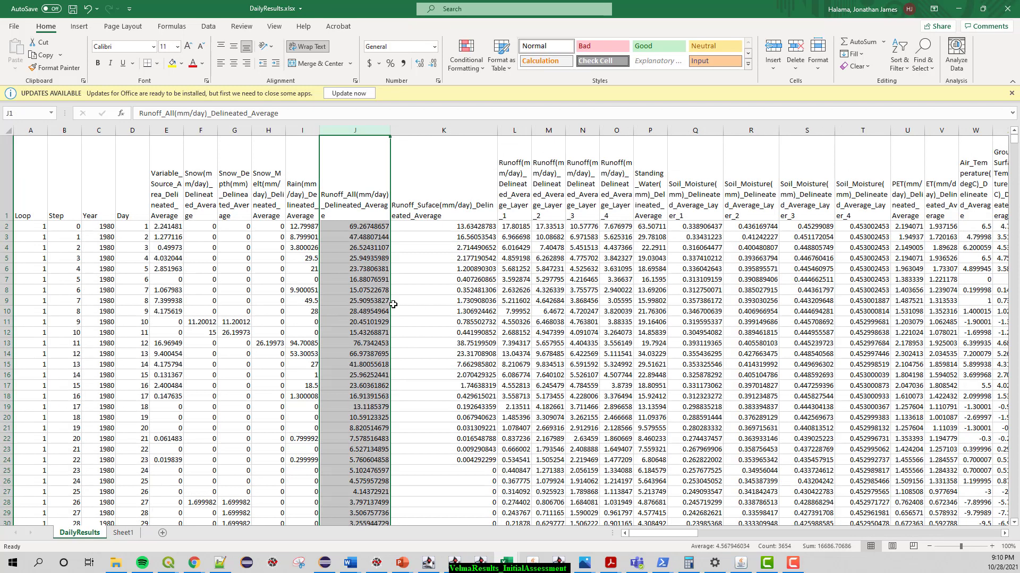
# Step: Browse to WS01_30m > Results > OR_ws1_30m_test_28Oct21 and open AnnualHydrologyResults.csv in Excel
pyautogui.click(112, 562)
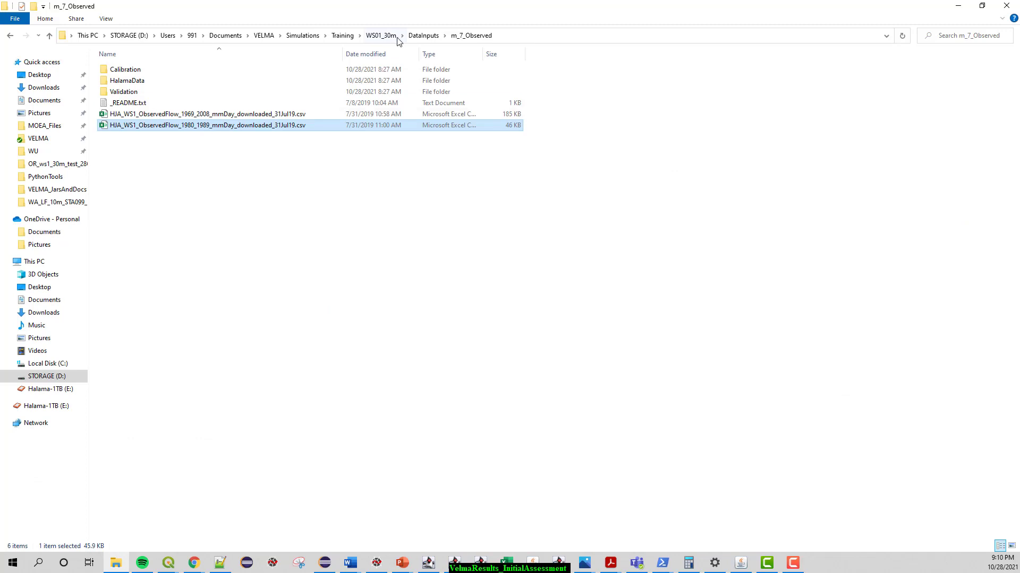
pyautogui.click(422, 36)
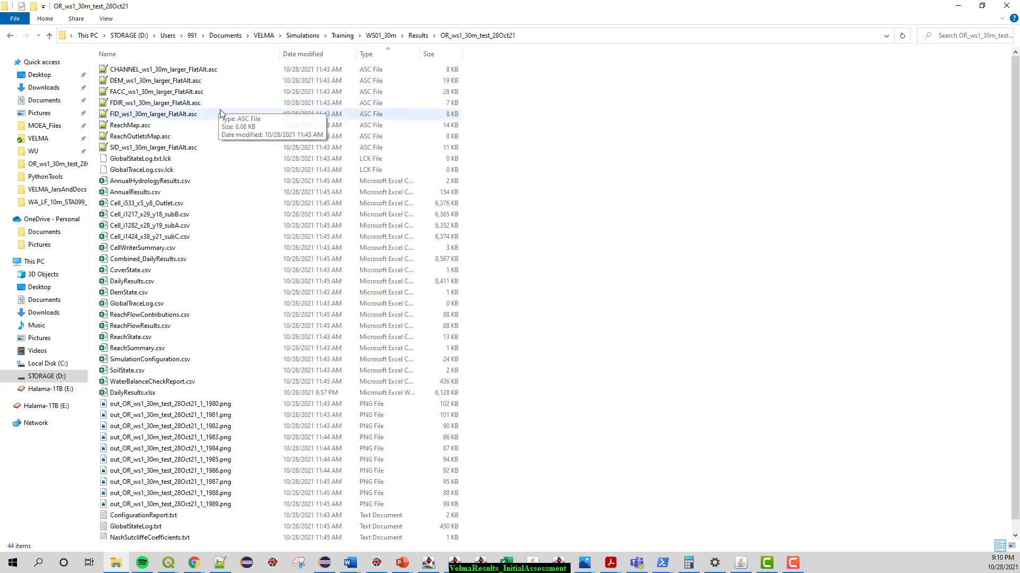
pyautogui.click(154, 103)
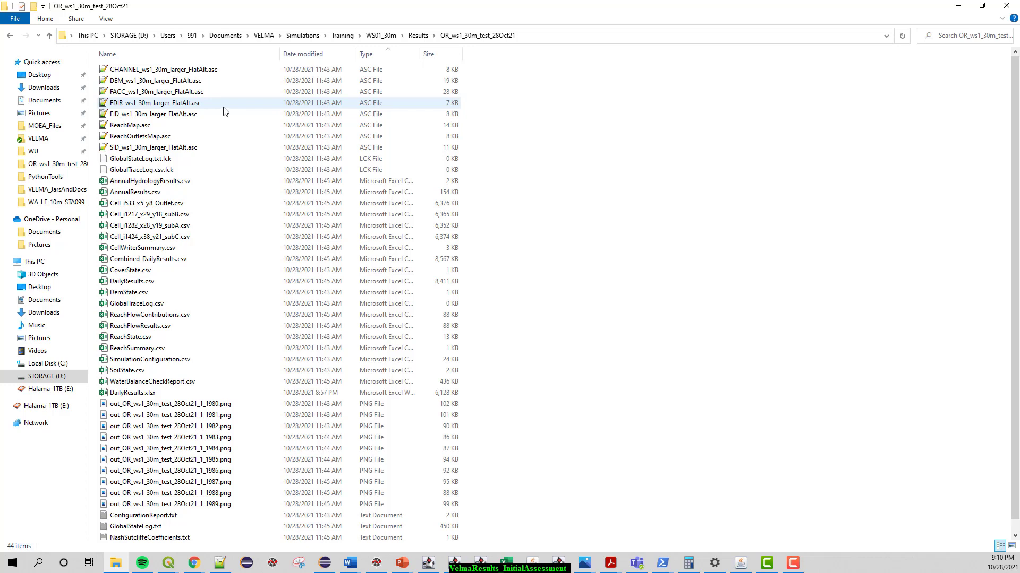
pyautogui.click(149, 181)
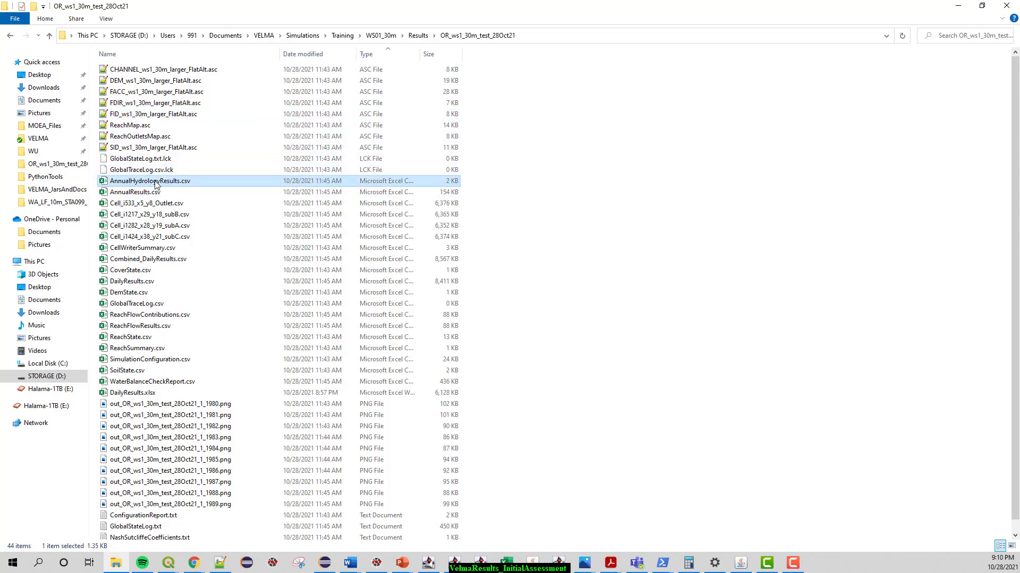
pyautogui.doubleClick(121, 393)
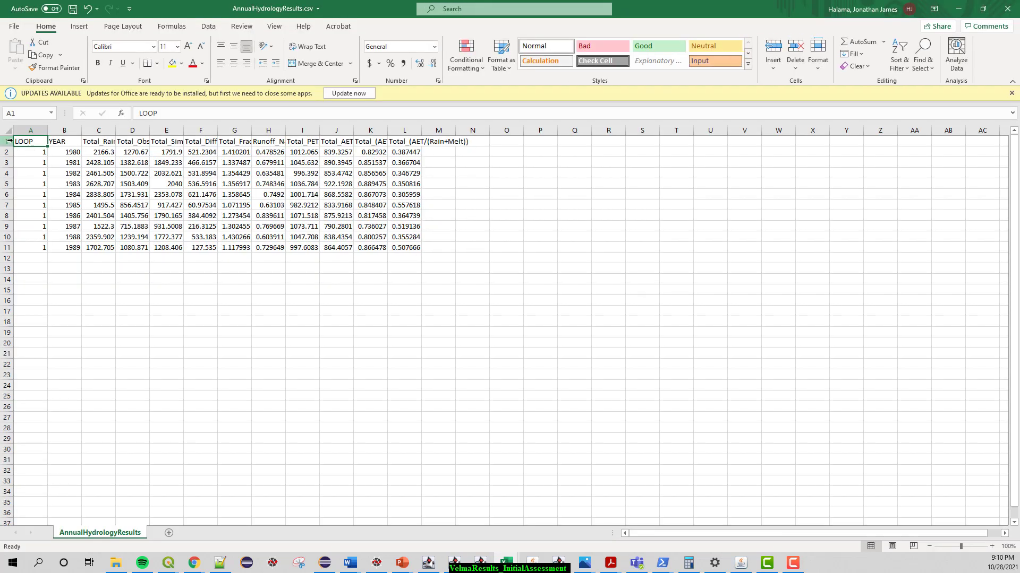
# Step: Wrap the headers, widen the Nash-Sutcliffe column and select its 1981–1989 values (average 0.7096)
pyautogui.click(306, 46)
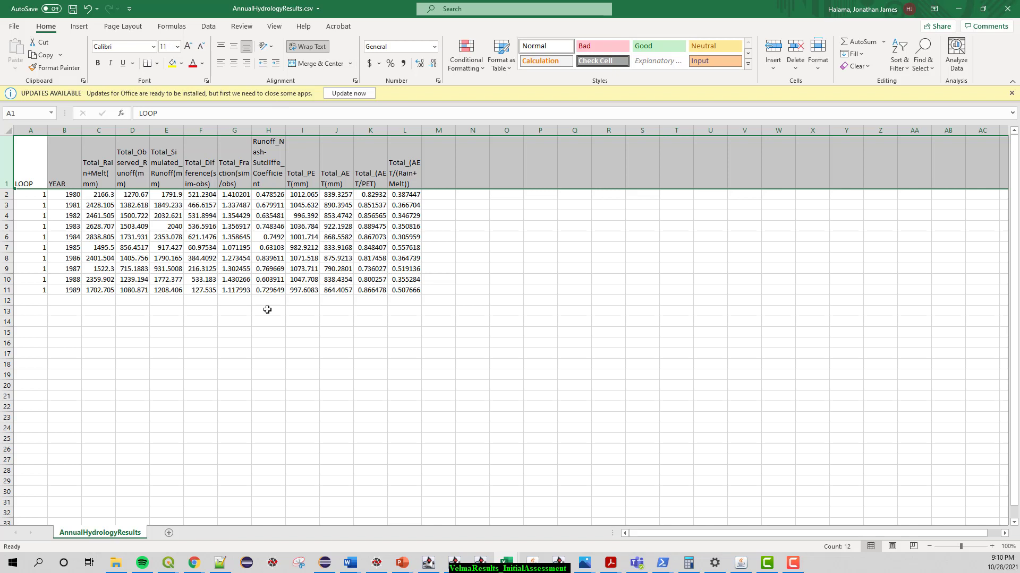
pyautogui.click(267, 310)
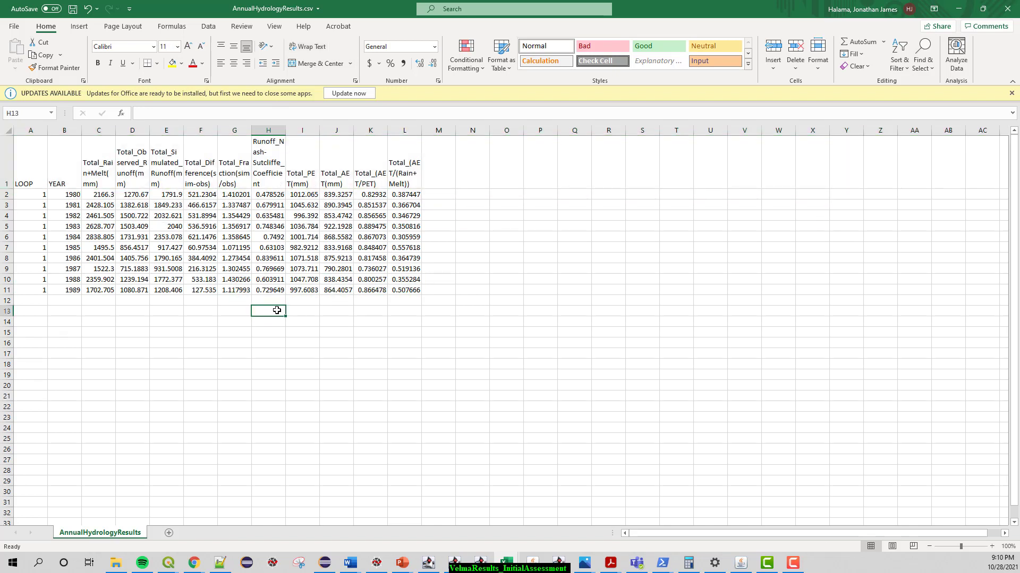
pyautogui.moveTo(287, 130)
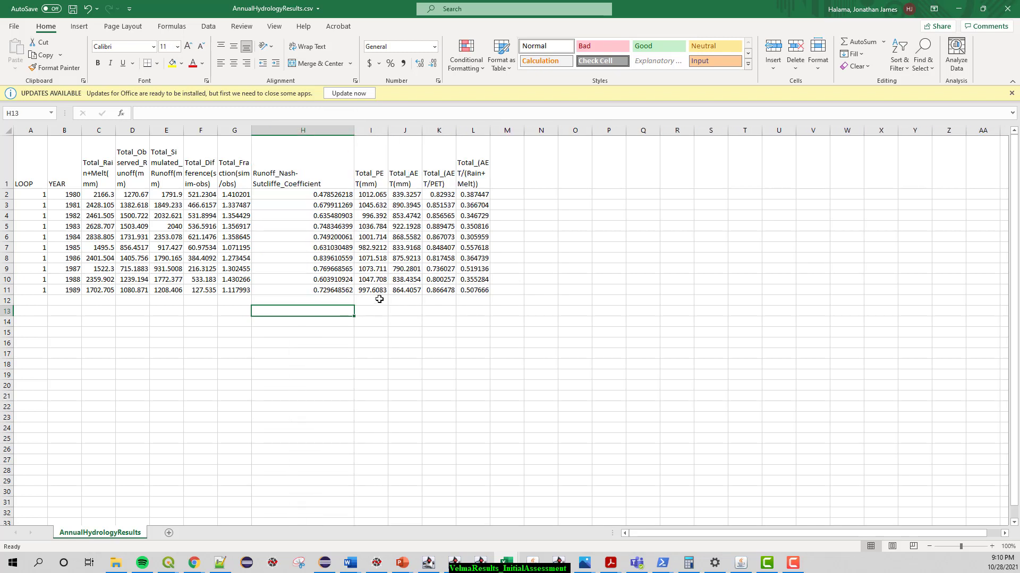
pyautogui.moveTo(302, 205); pyautogui.dragTo(303, 290)
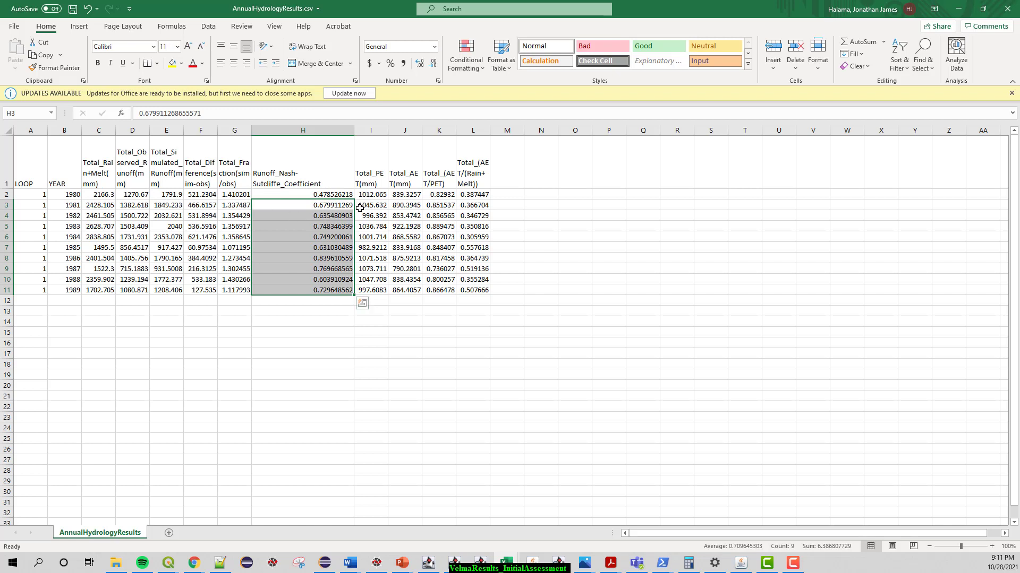
pyautogui.moveTo(328, 299)
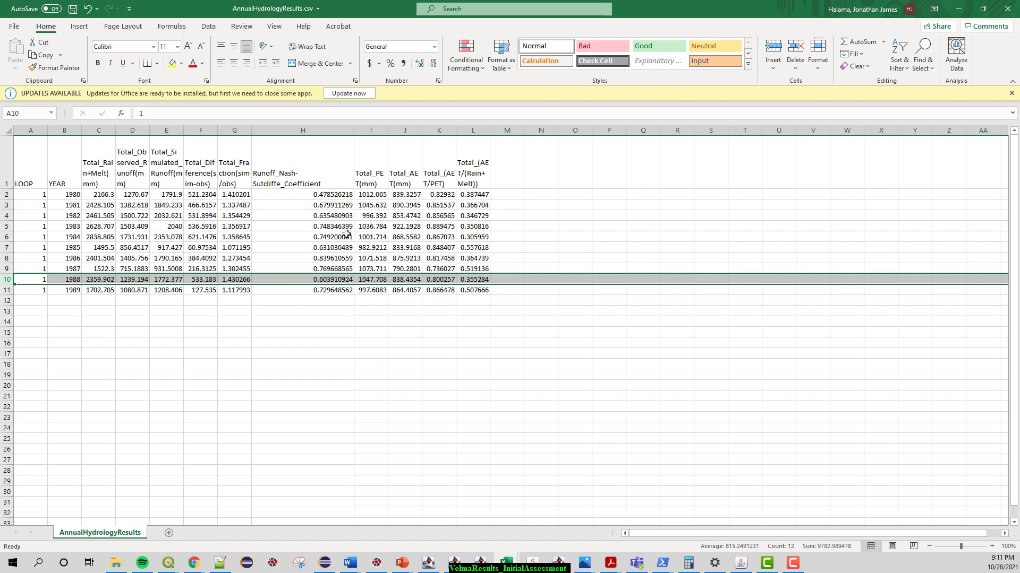
pyautogui.moveTo(270, 261)
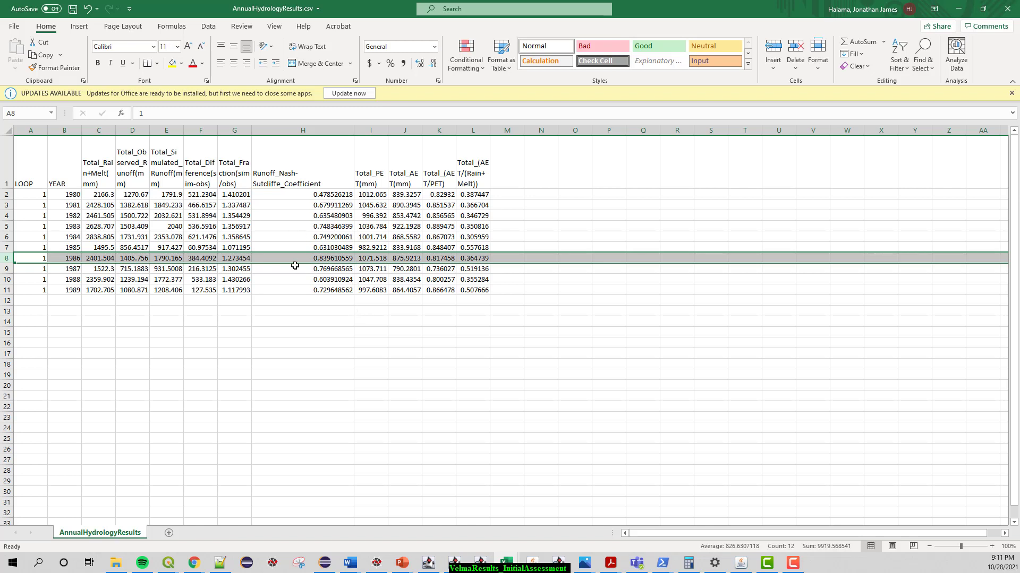
pyautogui.moveTo(316, 315)
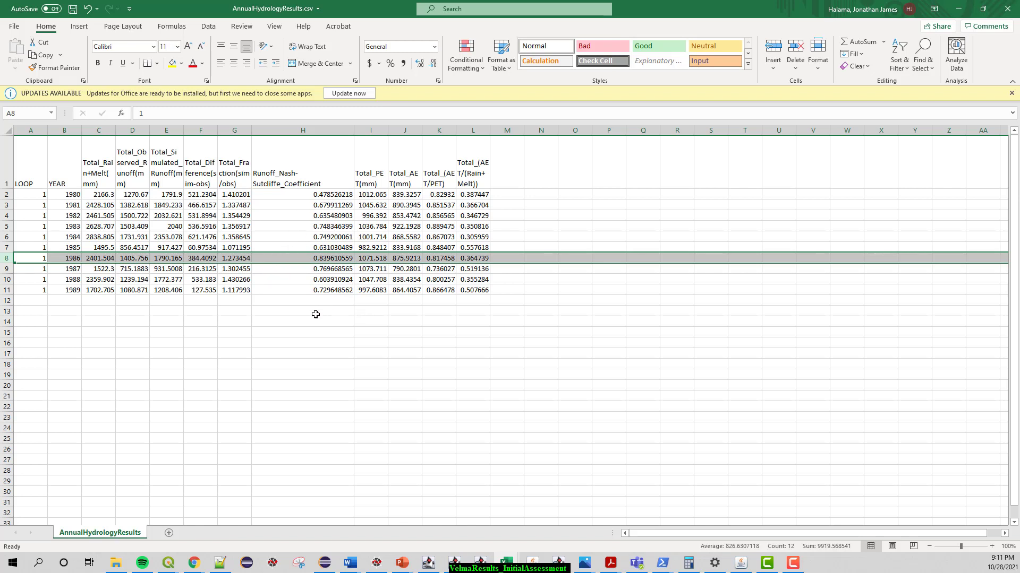
pyautogui.moveTo(240, 301)
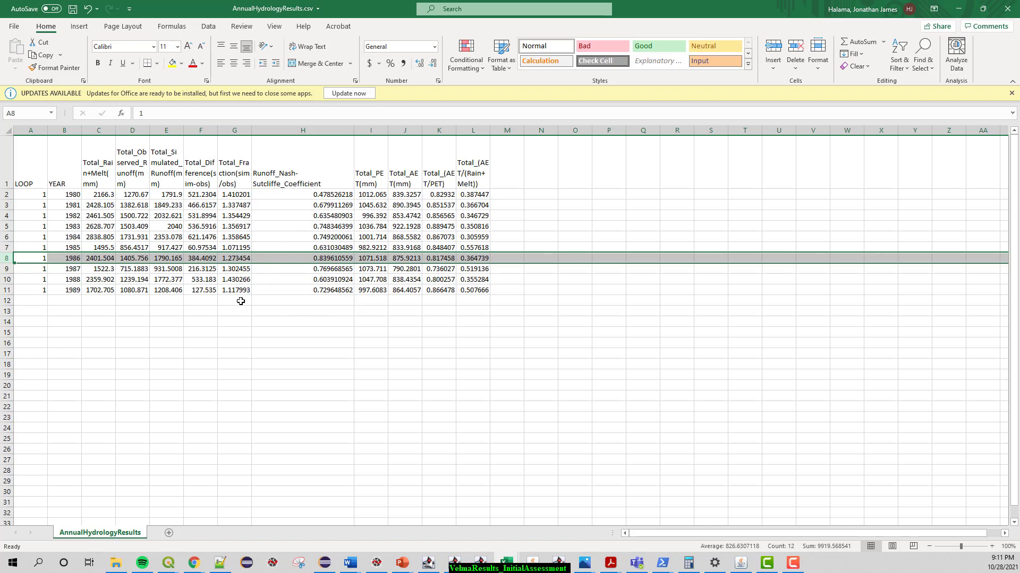
pyautogui.moveTo(489, 132)
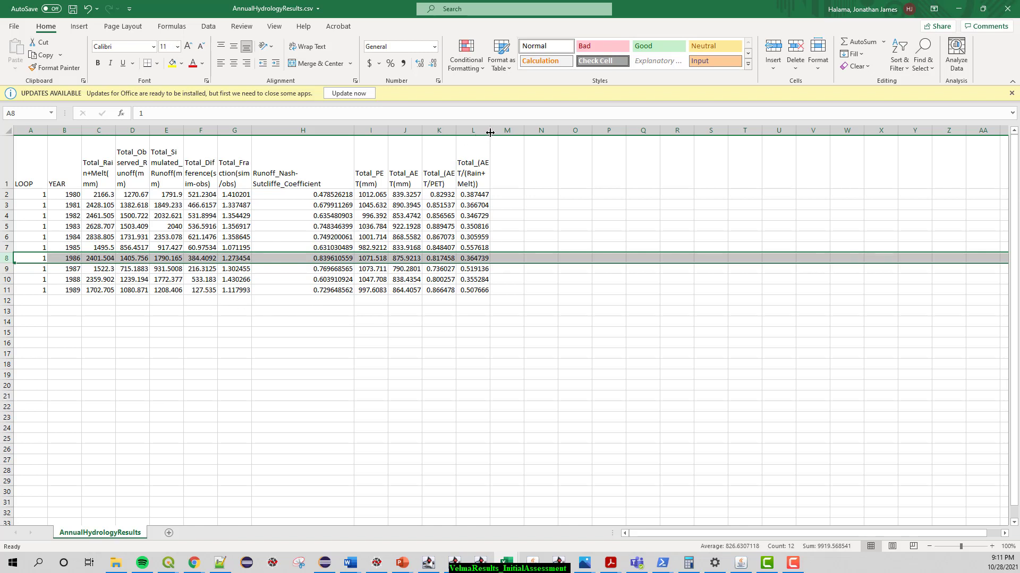
# Step: Widen the AET/PET and AET/(Rain+Melt) columns and review the 1980–1989 ratio values (average 0.4062)
pyautogui.moveTo(490, 129); pyautogui.dragTo(502, 138)
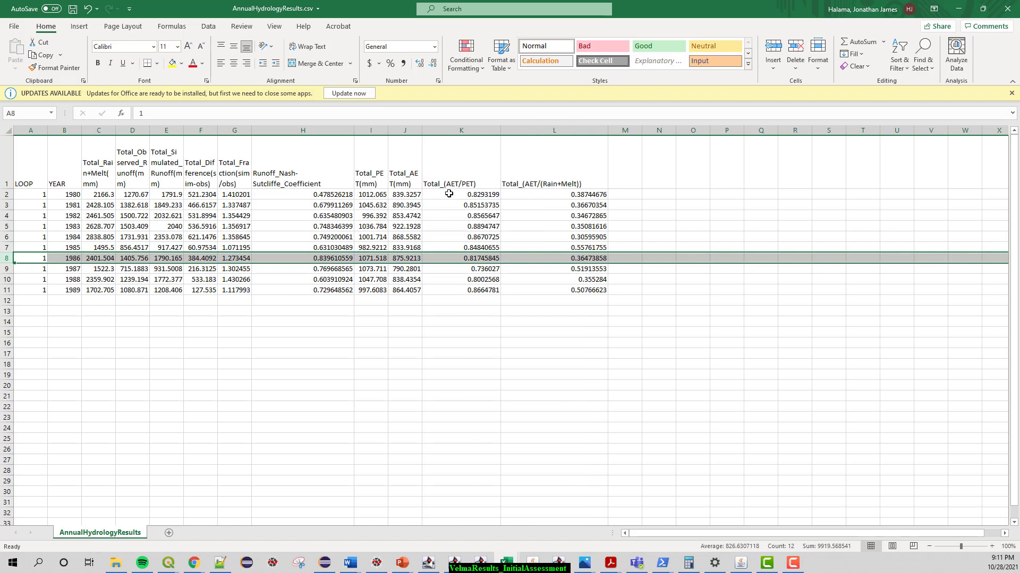
pyautogui.moveTo(475, 247)
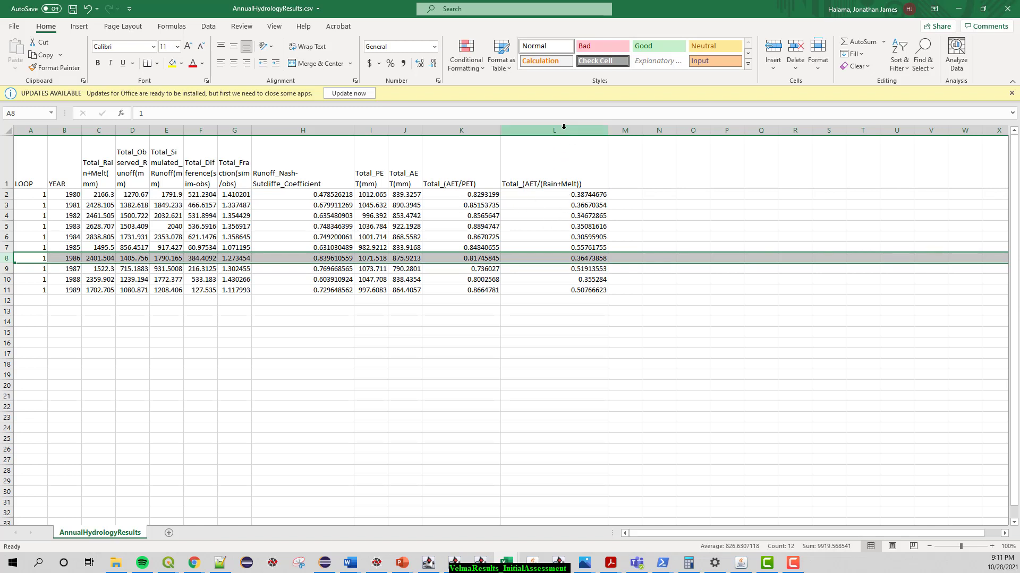
pyautogui.moveTo(553, 193); pyautogui.dragTo(553, 290)
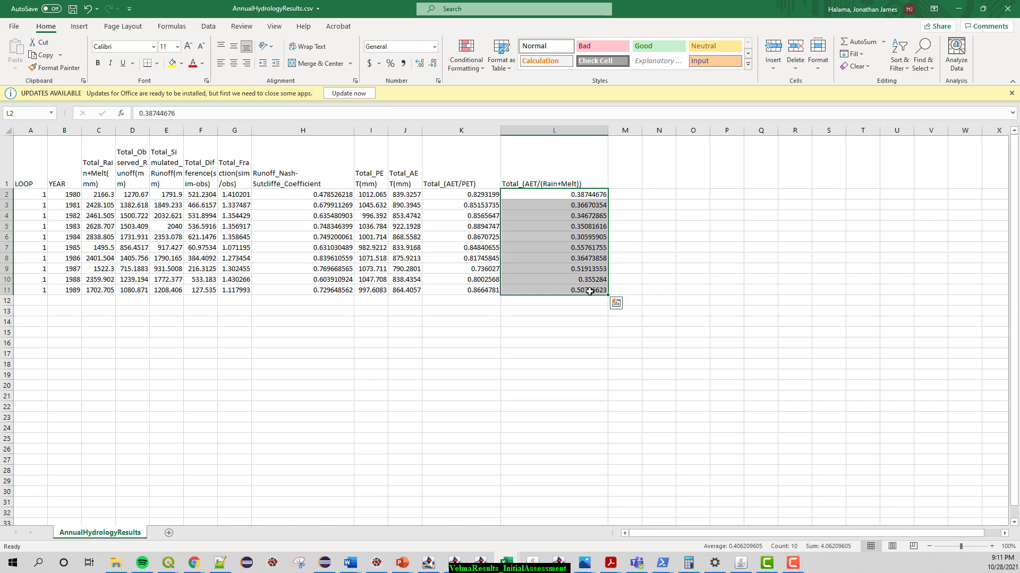
pyautogui.moveTo(591, 246)
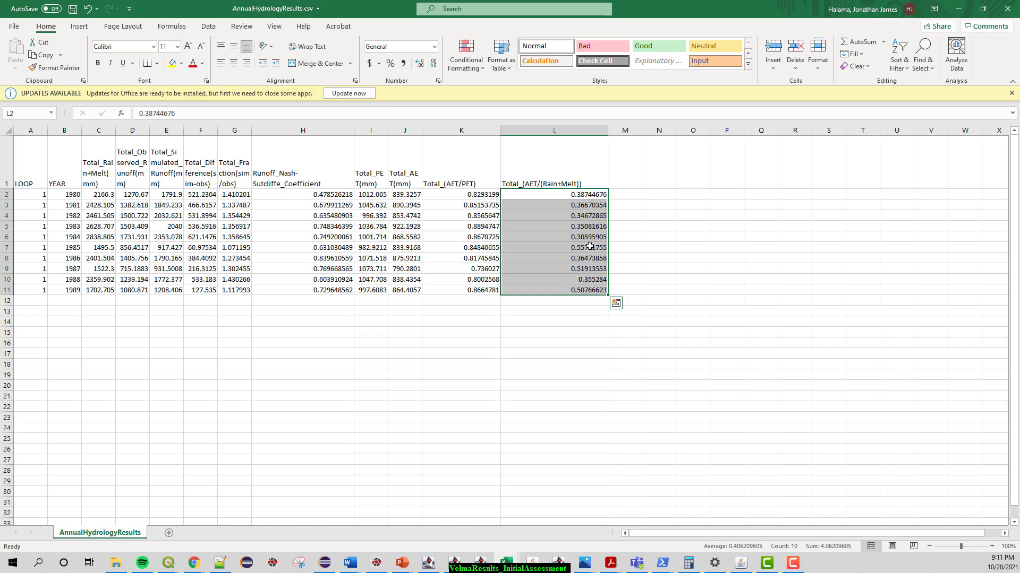
pyautogui.moveTo(568, 269)
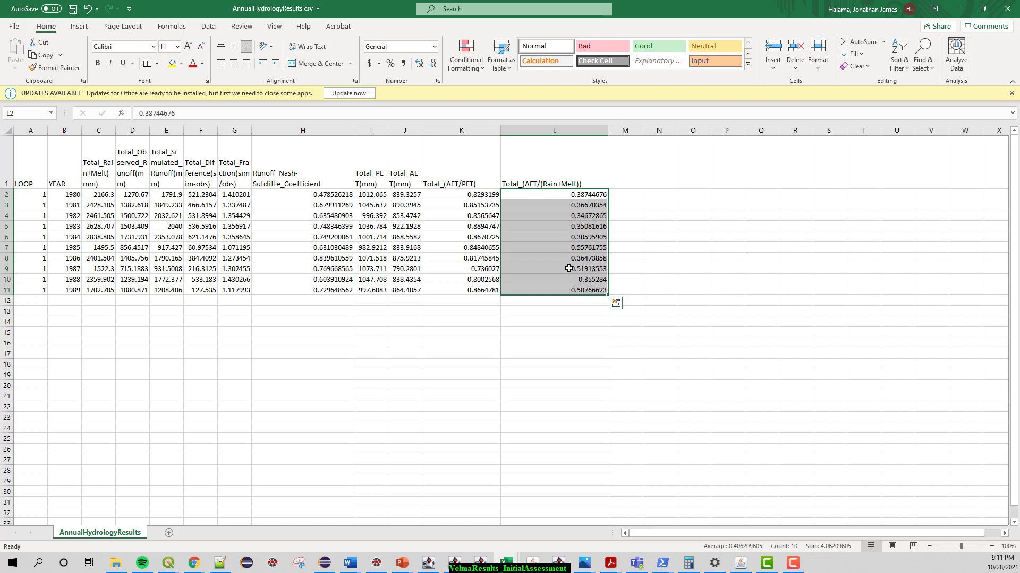
pyautogui.moveTo(572, 249)
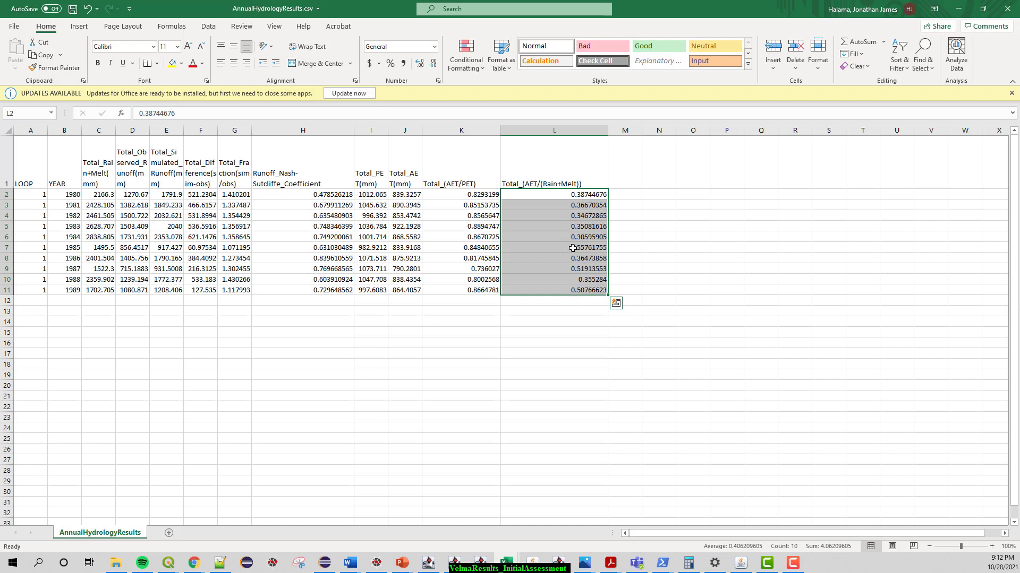
pyautogui.click(554, 289)
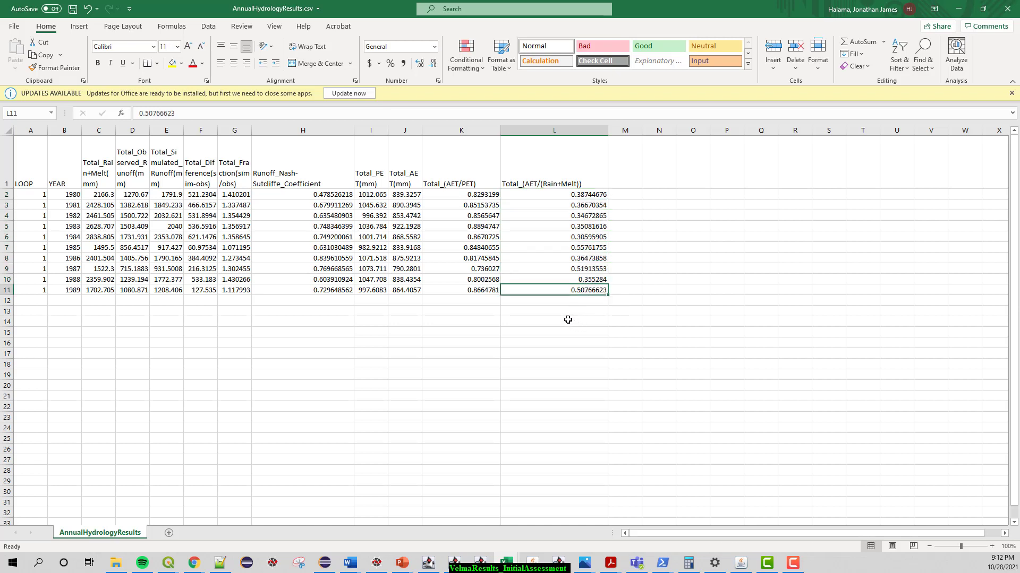
pyautogui.moveTo(563, 304)
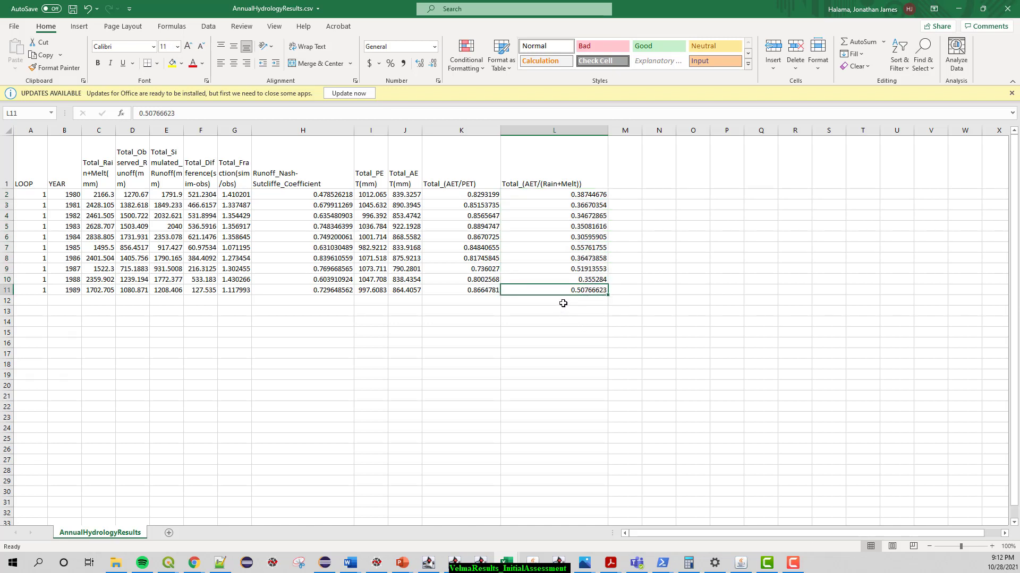
pyautogui.moveTo(548, 303)
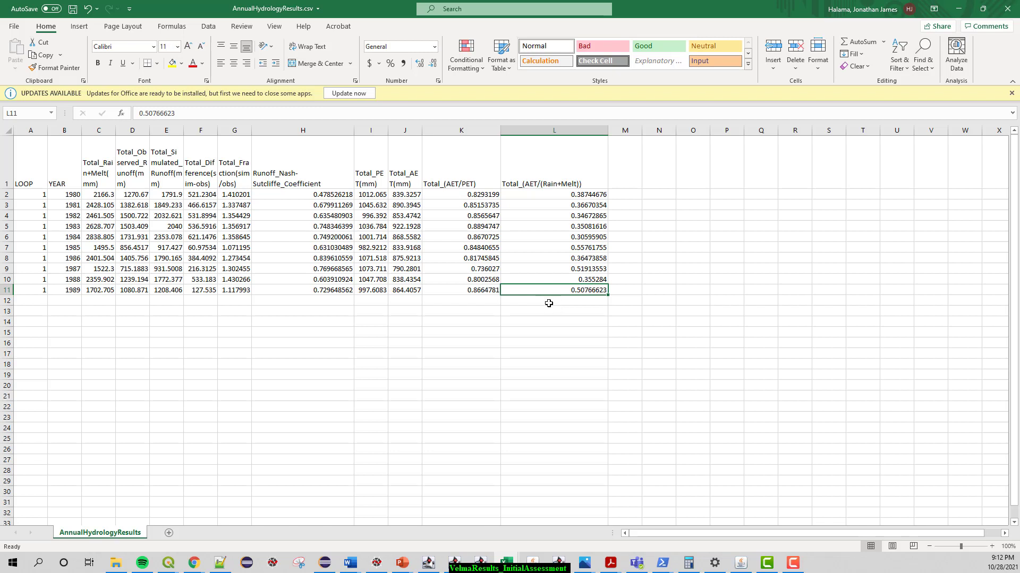
pyautogui.moveTo(542, 302)
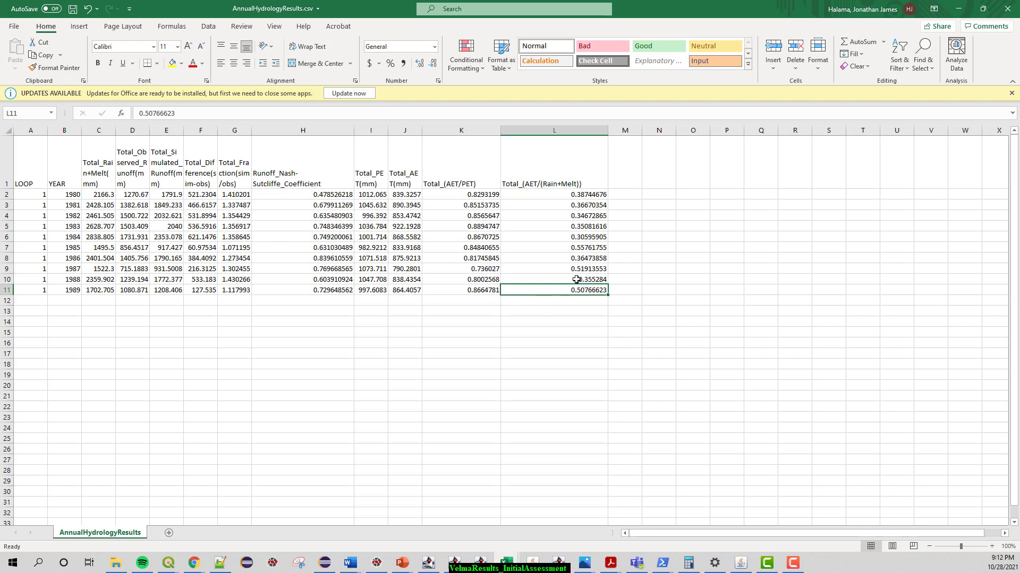
pyautogui.moveTo(571, 237)
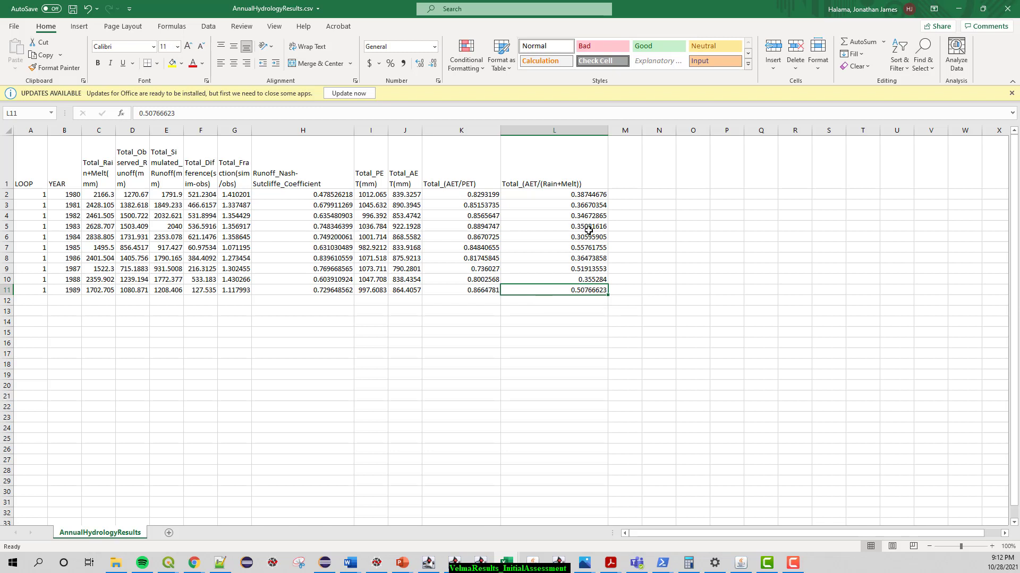
pyautogui.moveTo(628, 229)
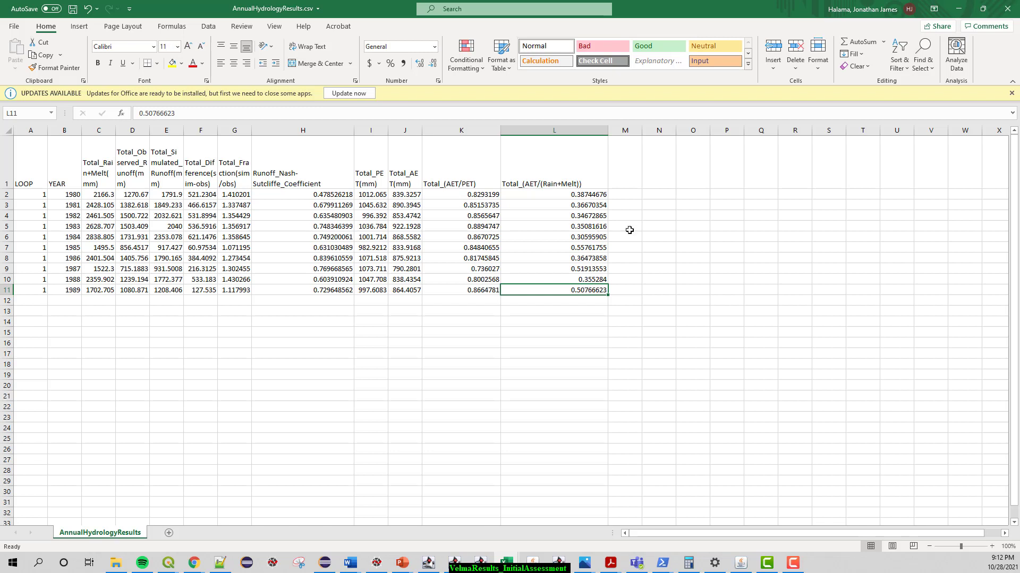
pyautogui.moveTo(614, 246)
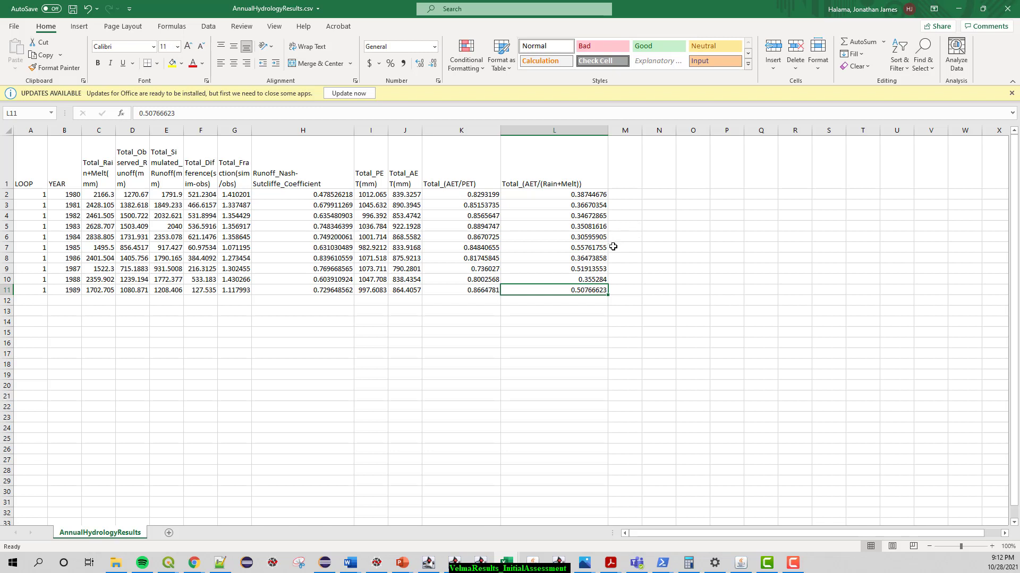
pyautogui.moveTo(618, 254)
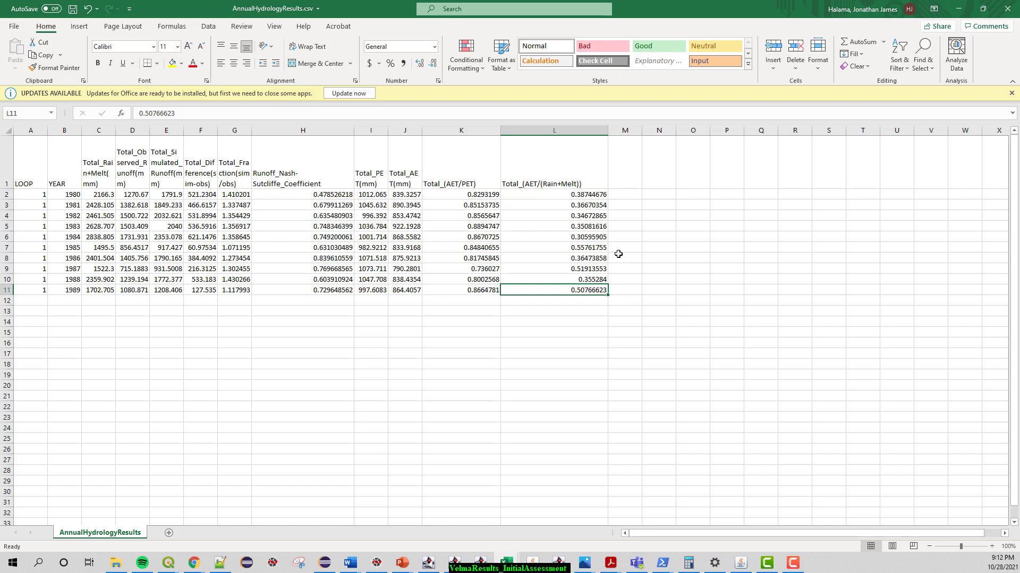
pyautogui.moveTo(501, 255)
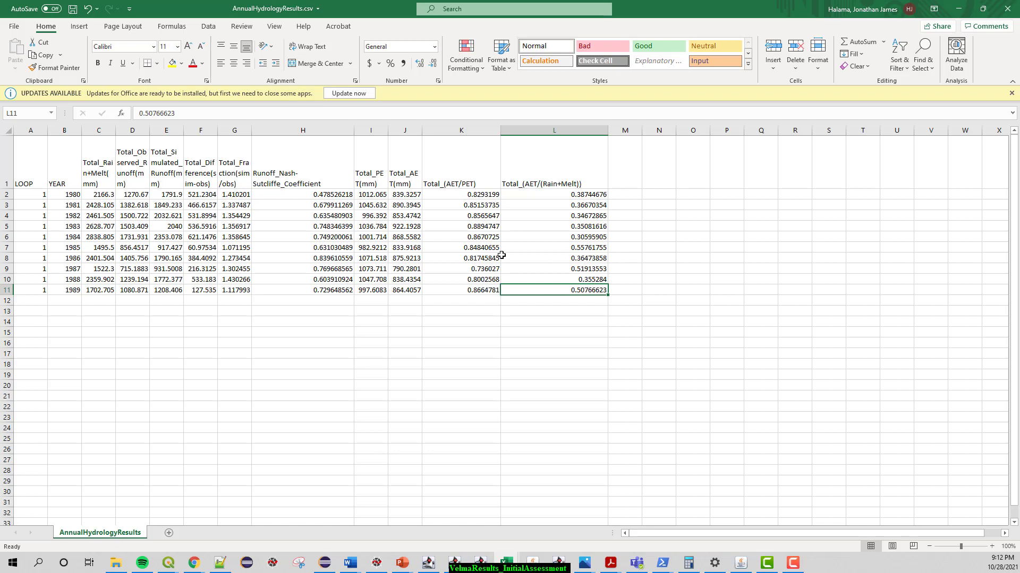
pyautogui.moveTo(536, 333)
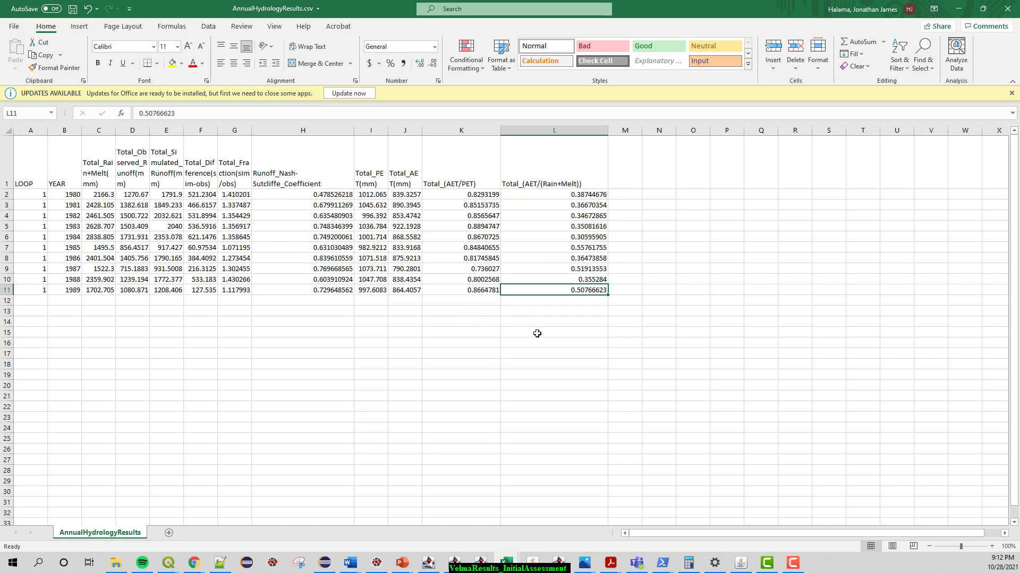
pyautogui.moveTo(680, 348)
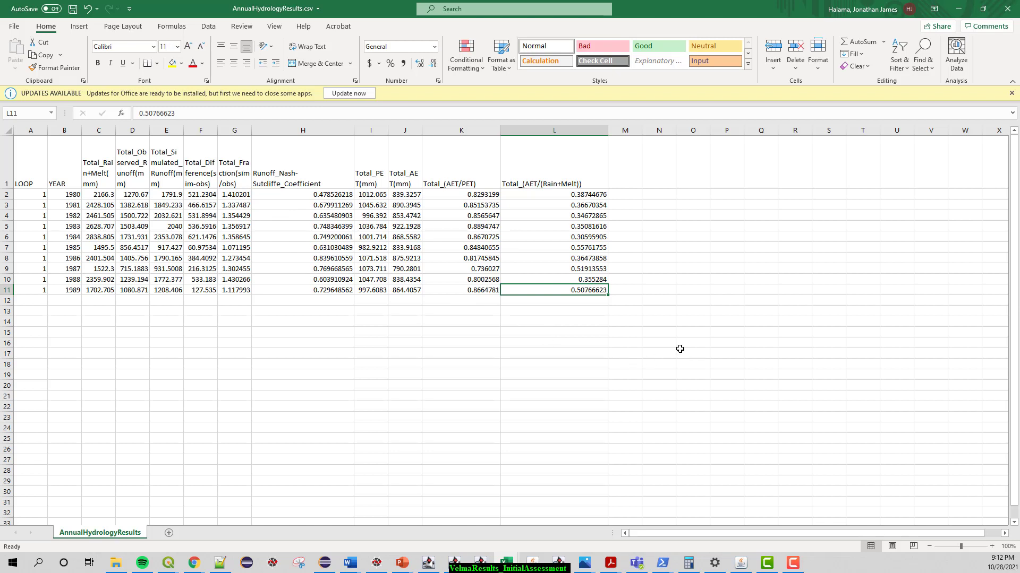
pyautogui.moveTo(667, 365)
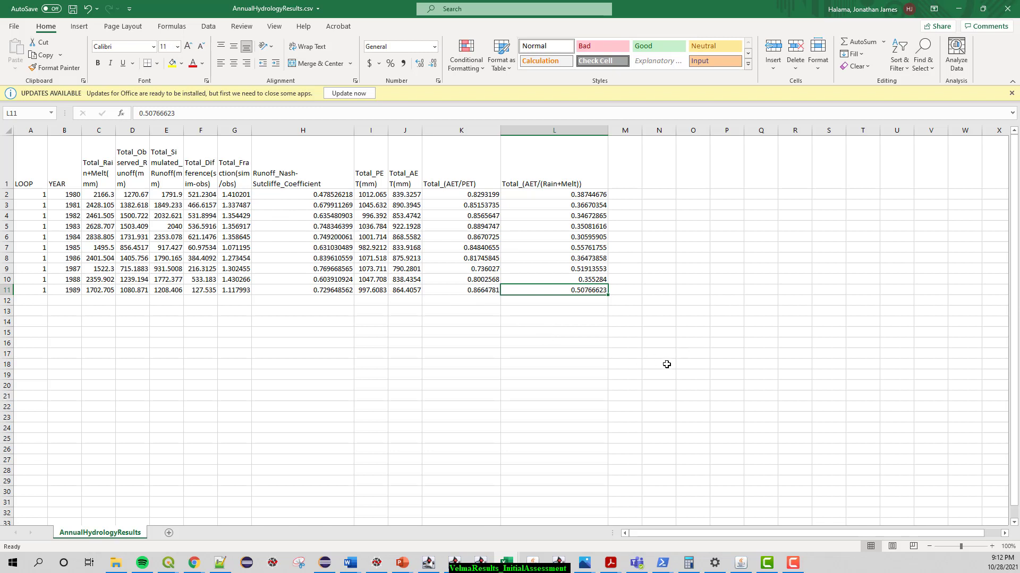
pyautogui.moveTo(632, 347)
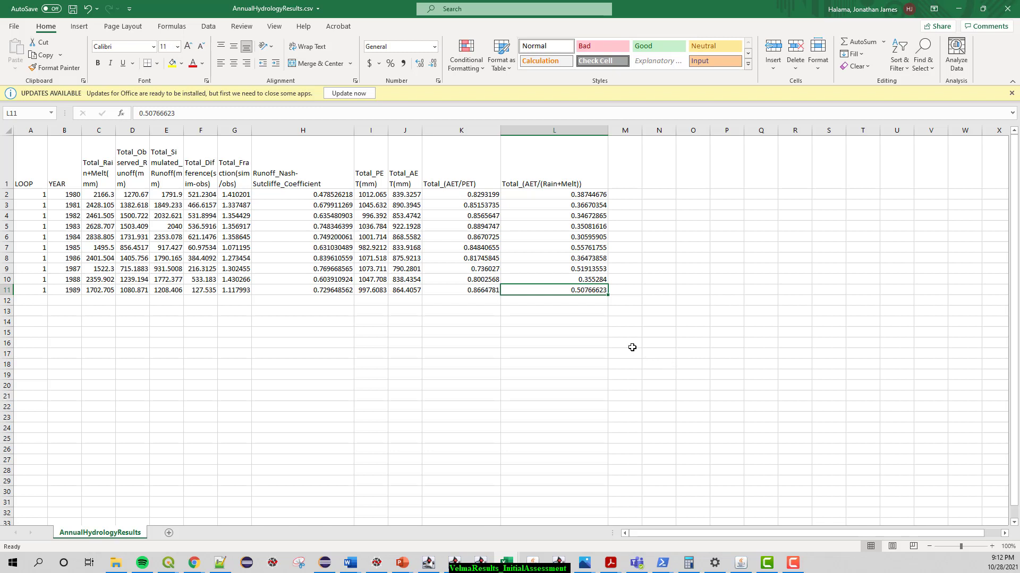